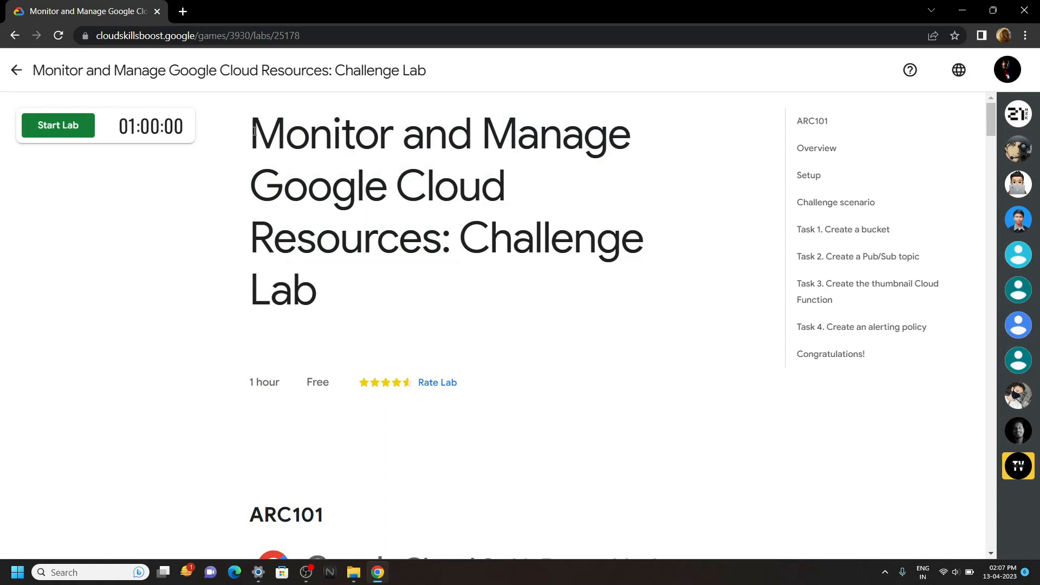
mouse_move(478, 223)
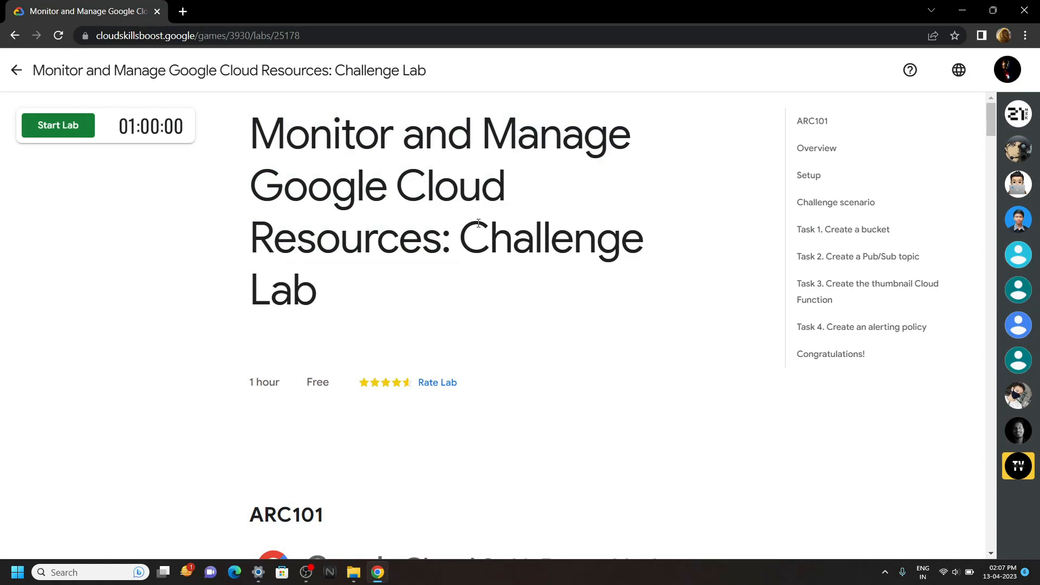
Start the challenge lab and jump to the 'Task 1. Create a bucket' instructions
drag(459, 222, 316, 305)
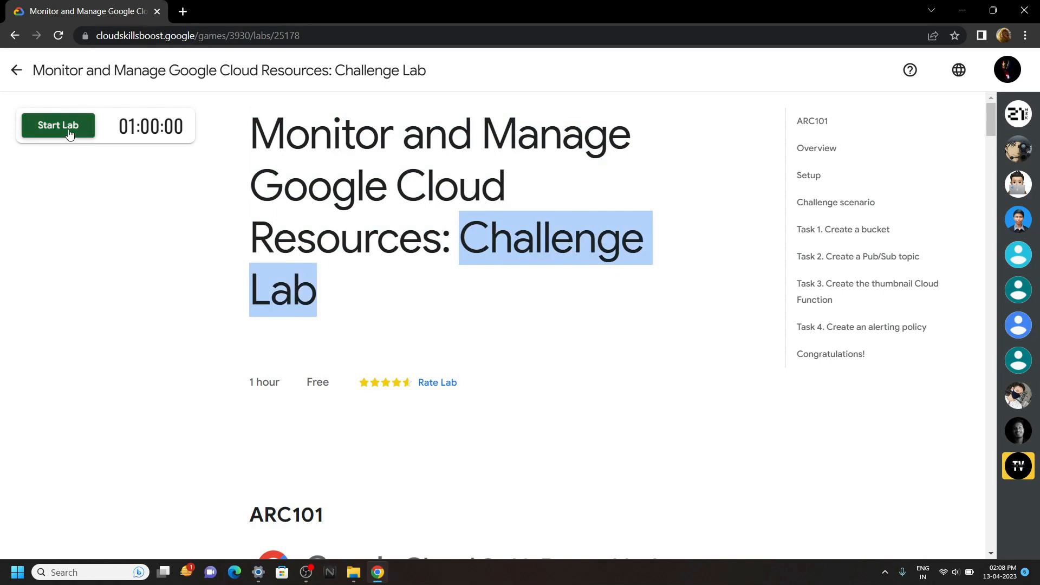
click(57, 125)
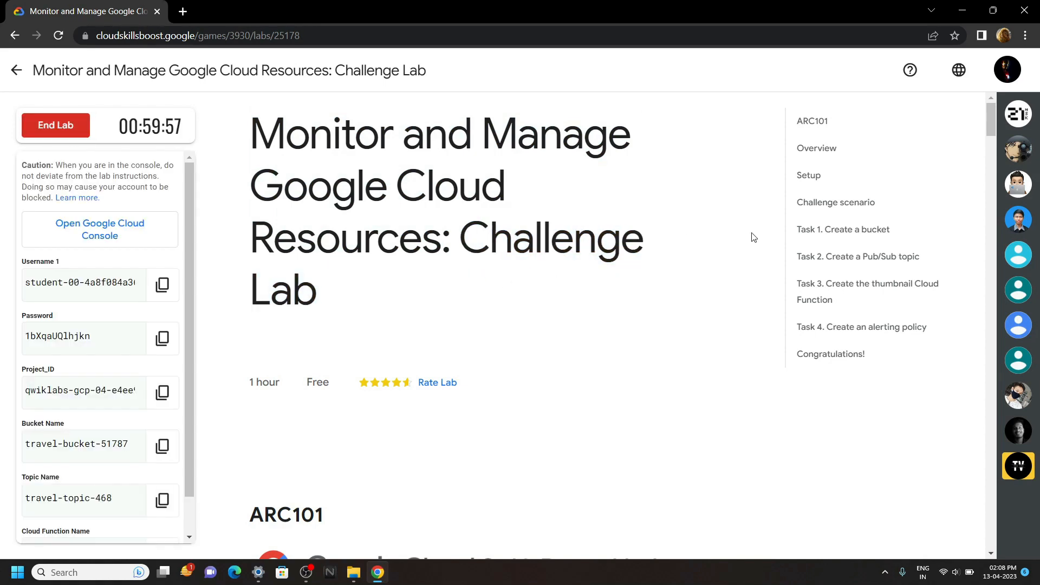
click(843, 229)
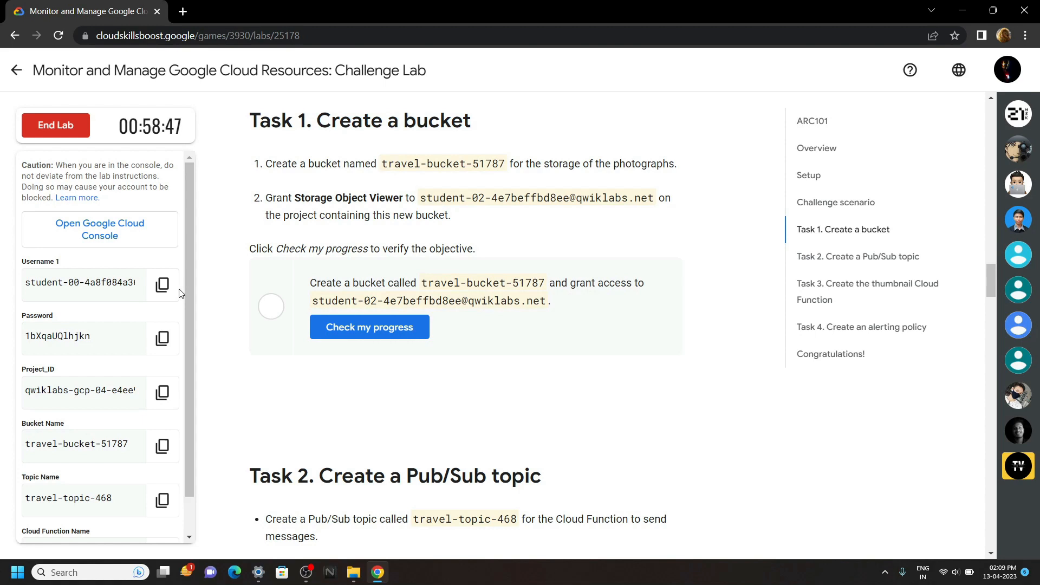
Open the Cloud Console incognito, sign in with the student credentials, and accept the terms
right_click(100, 228)
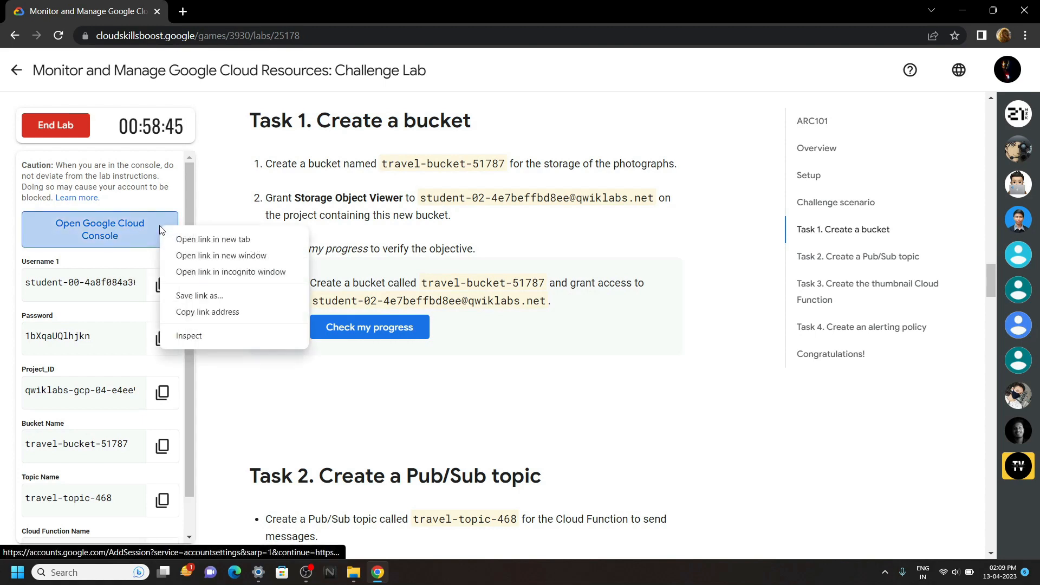
click(230, 272)
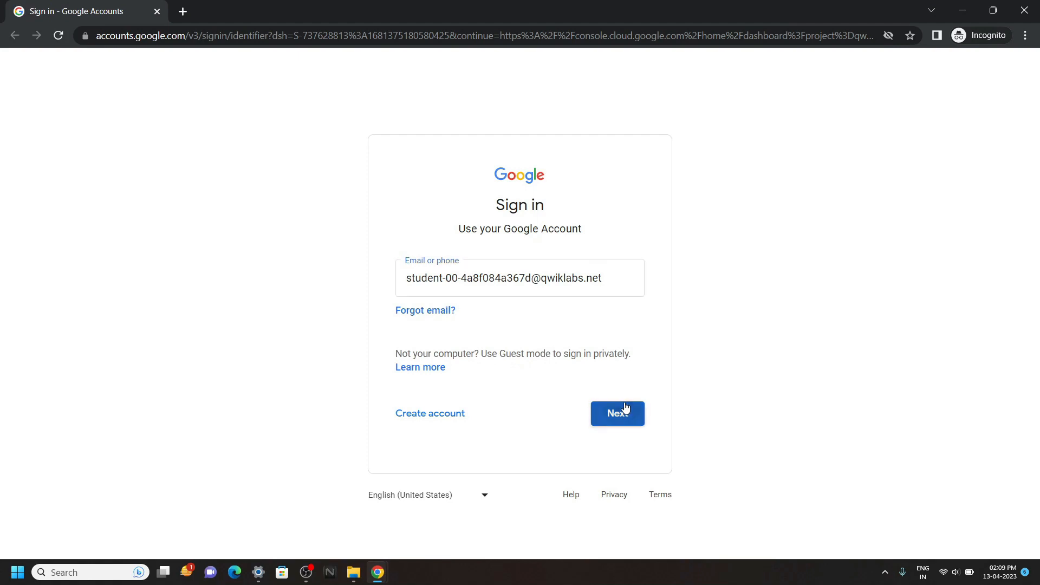
click(616, 413)
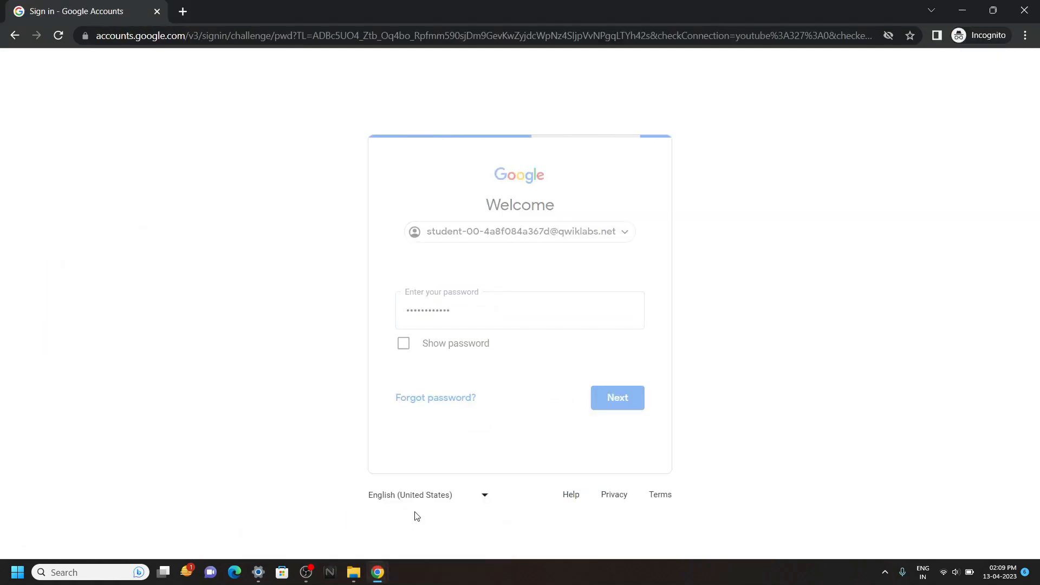
click(616, 397)
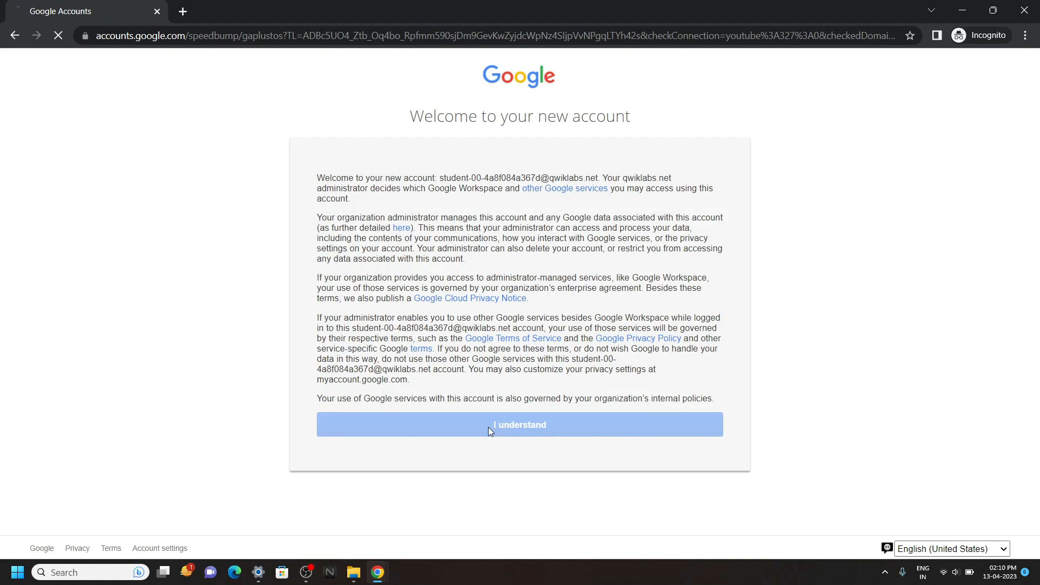
click(519, 425)
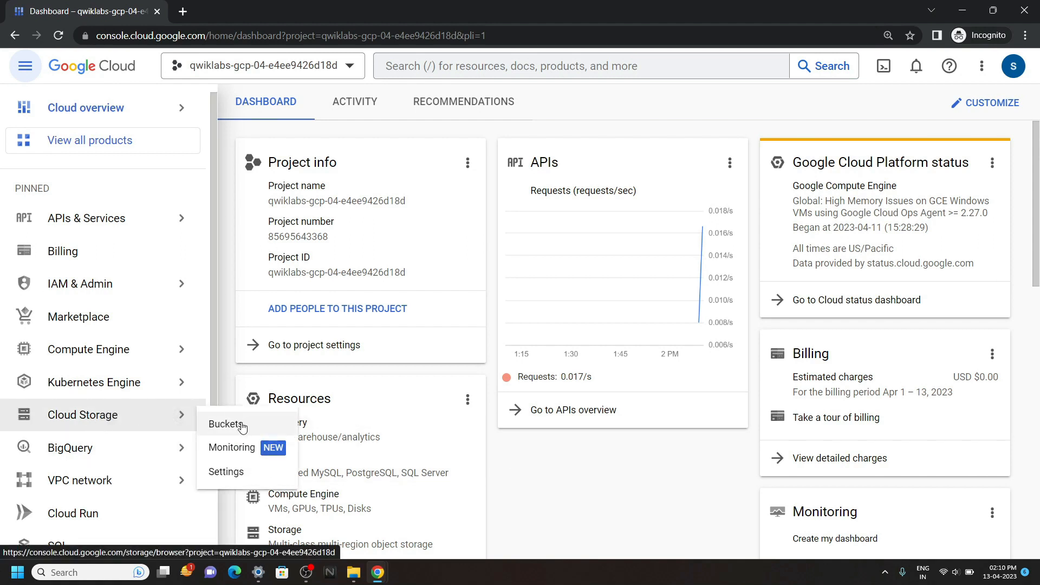
Create Cloud Storage bucket travel-bucket-51787 using the name copied from the lab instructions
click(226, 424)
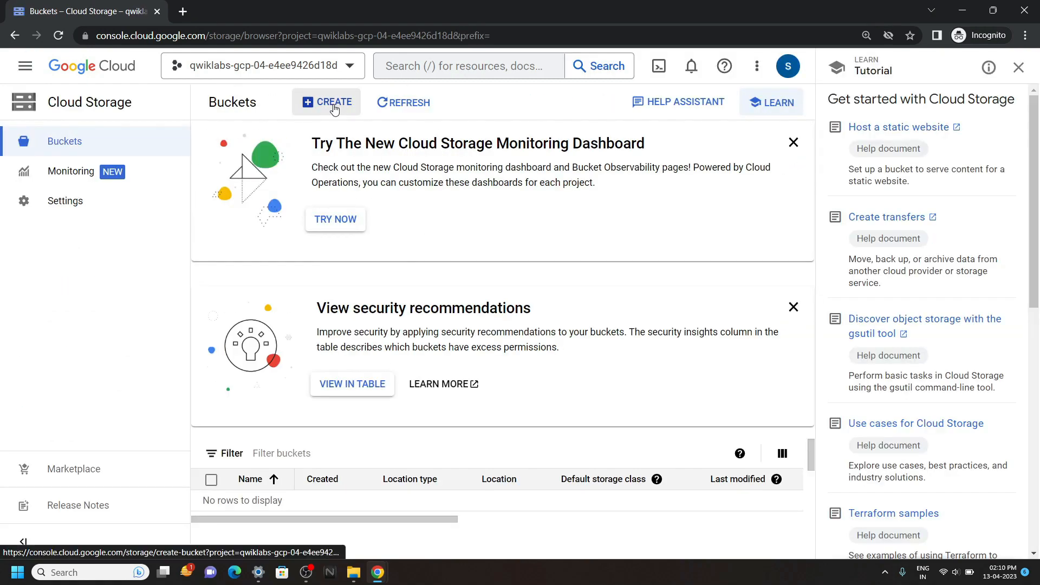
click(326, 102)
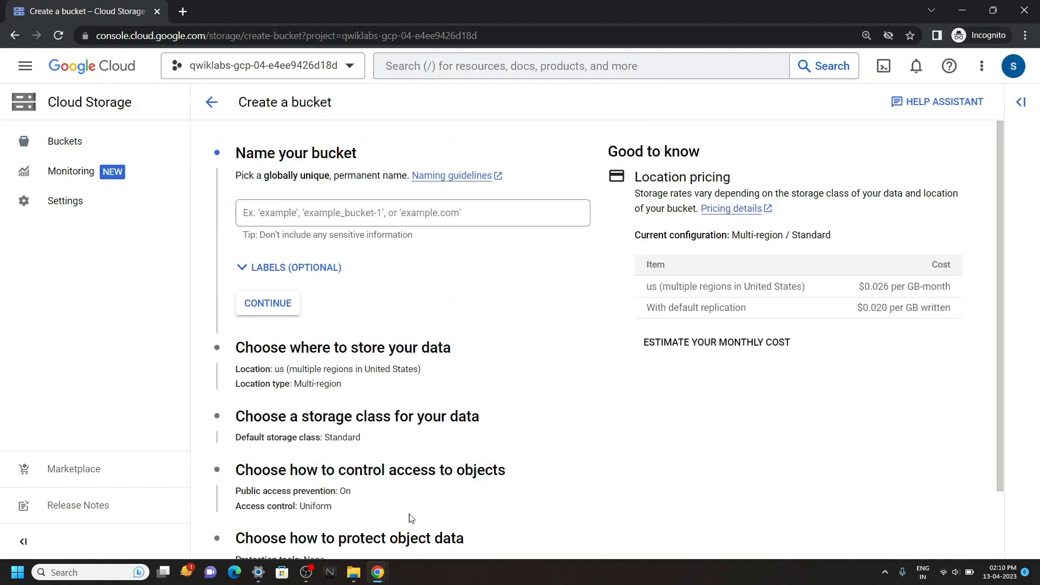
click(86, 11)
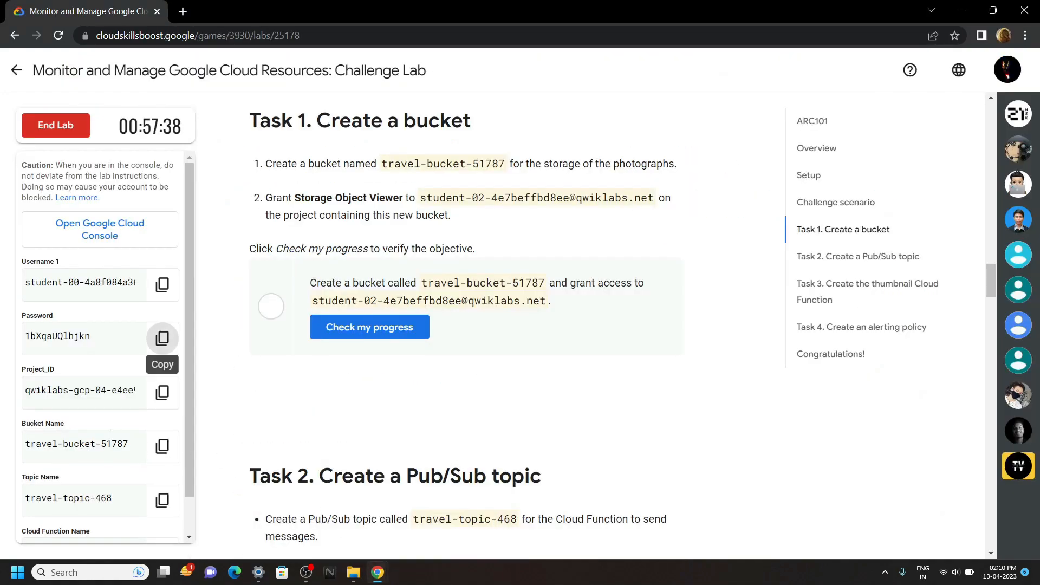
scroll(down, 3)
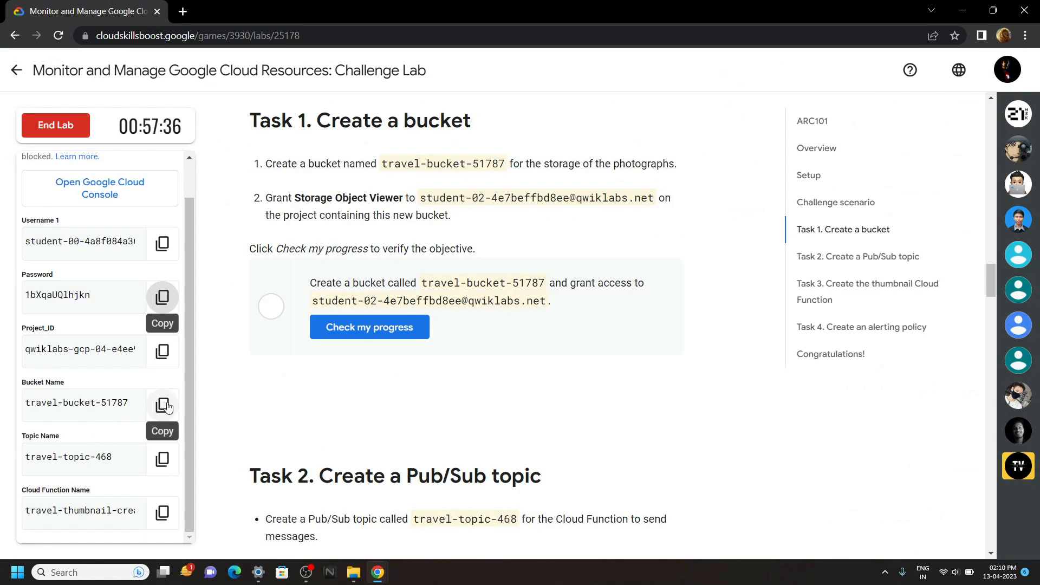
click(163, 403)
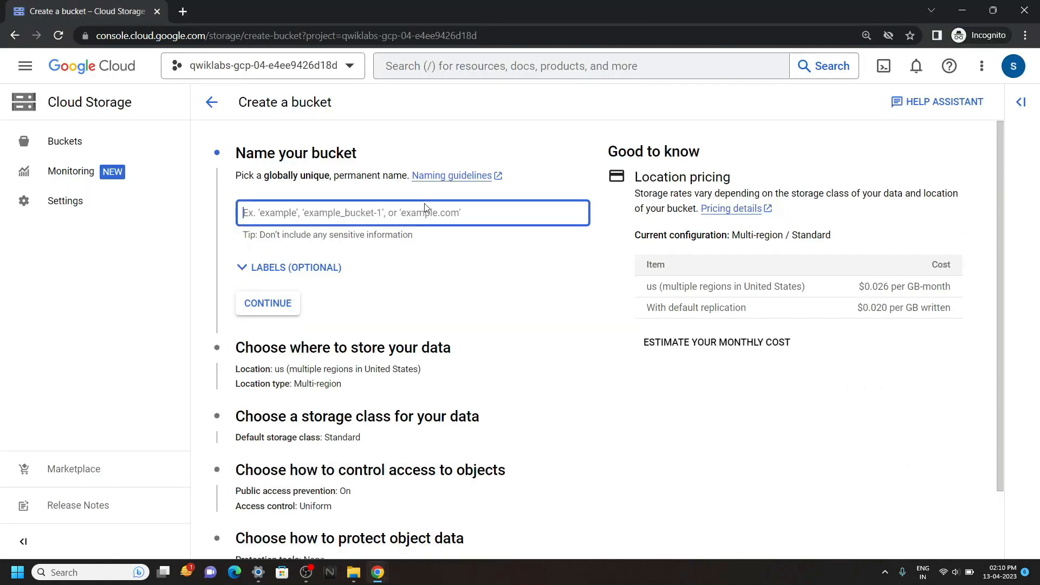
text(travel-bucket-51787)
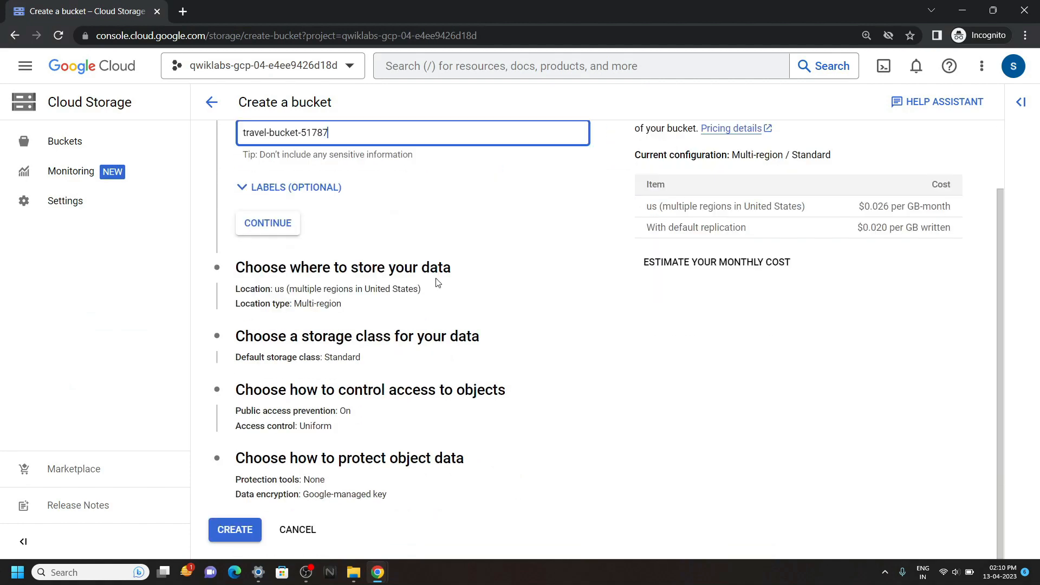
click(234, 530)
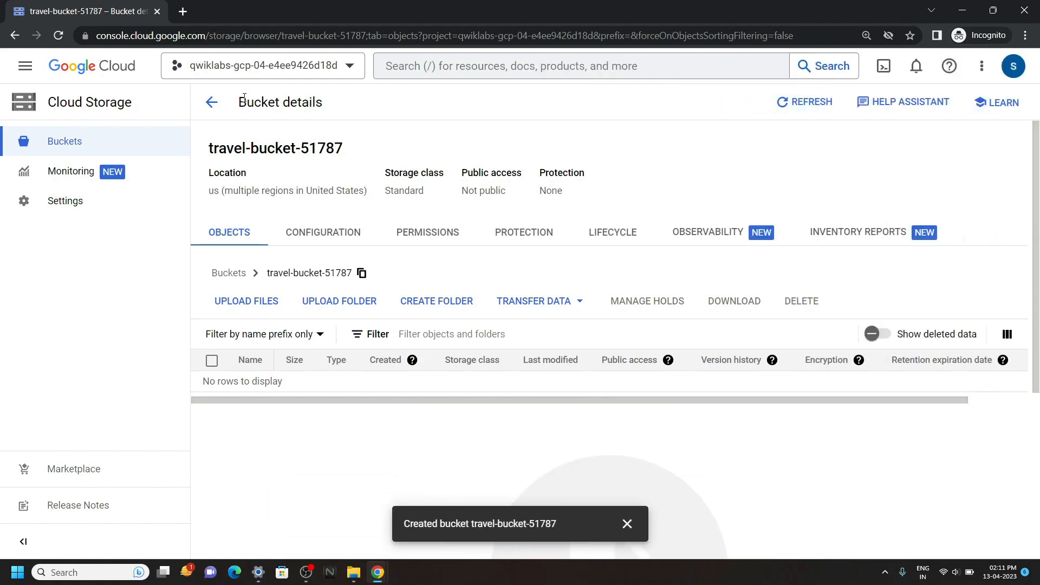
click(26, 66)
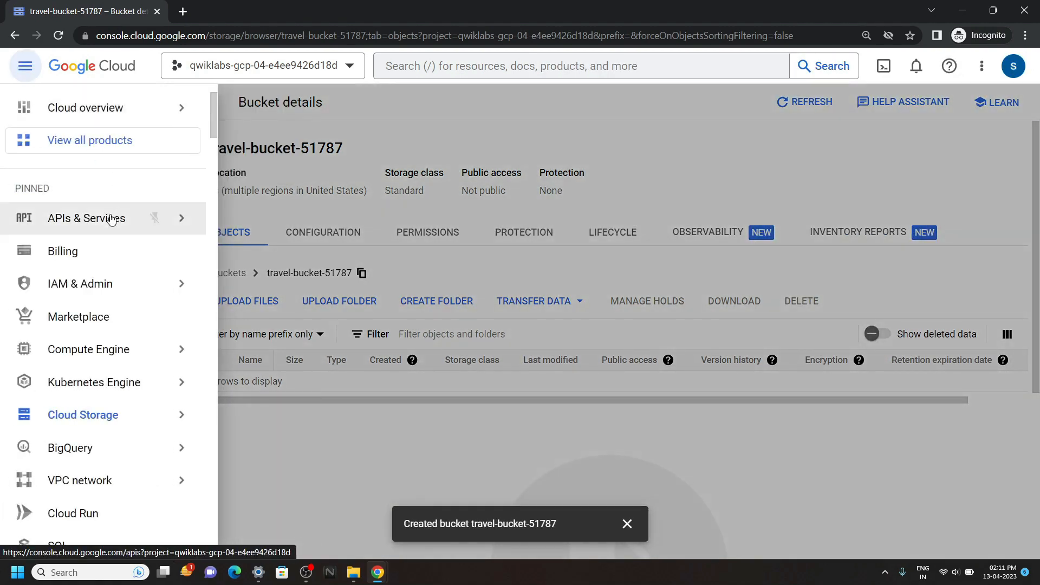
click(79, 283)
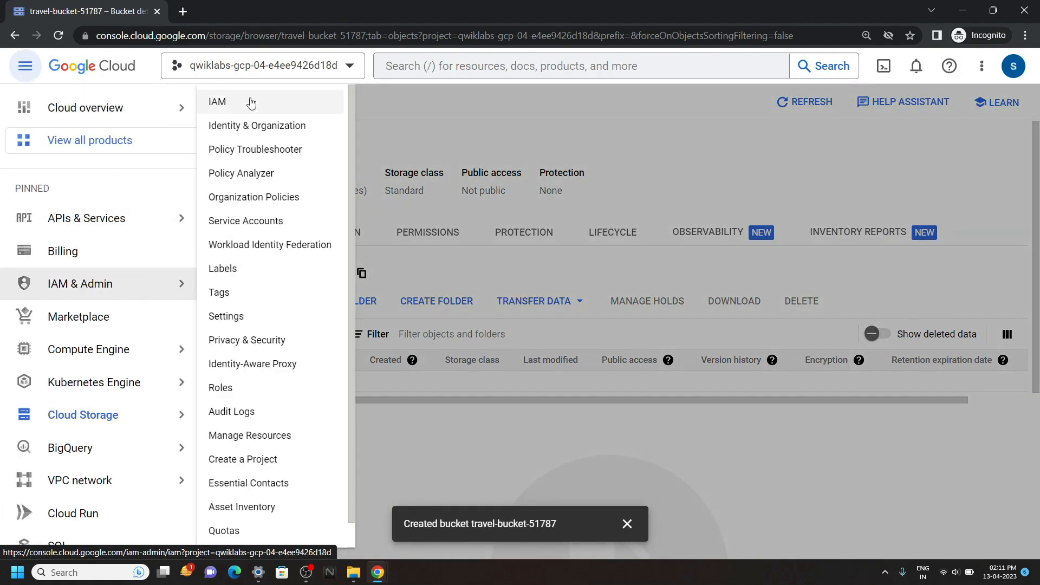
click(217, 101)
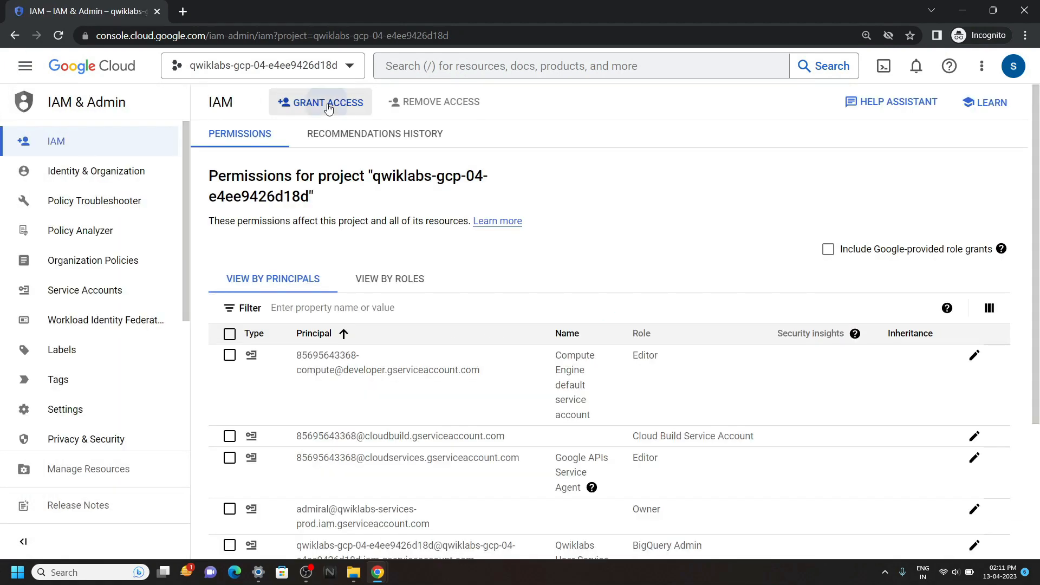
click(322, 103)
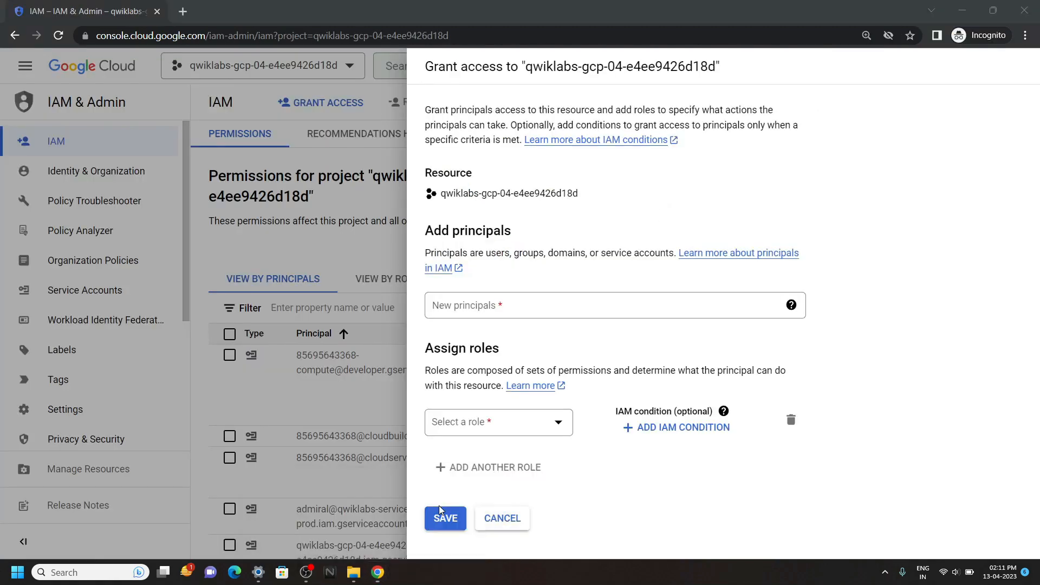
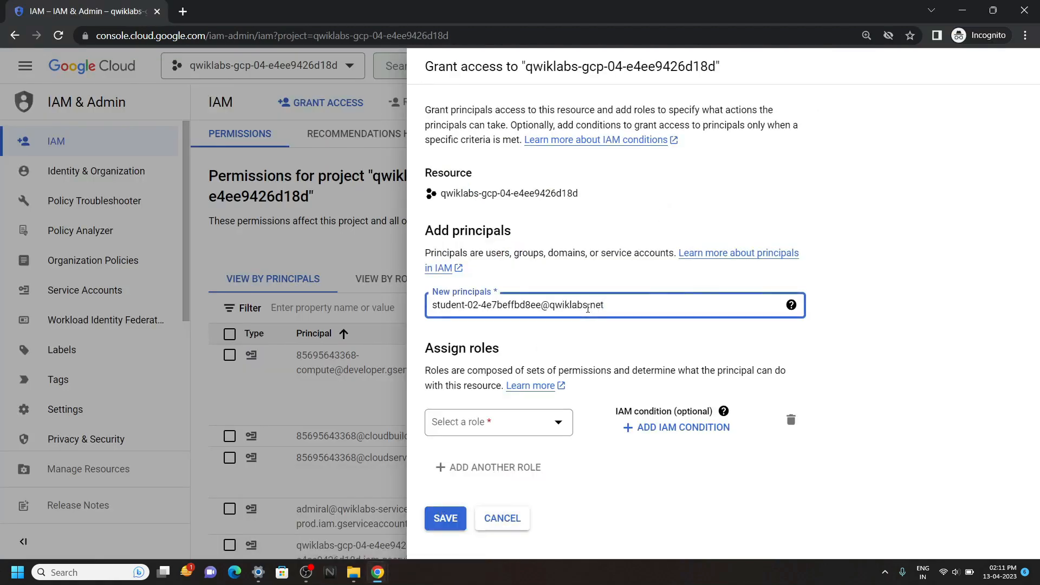
click(497, 421)
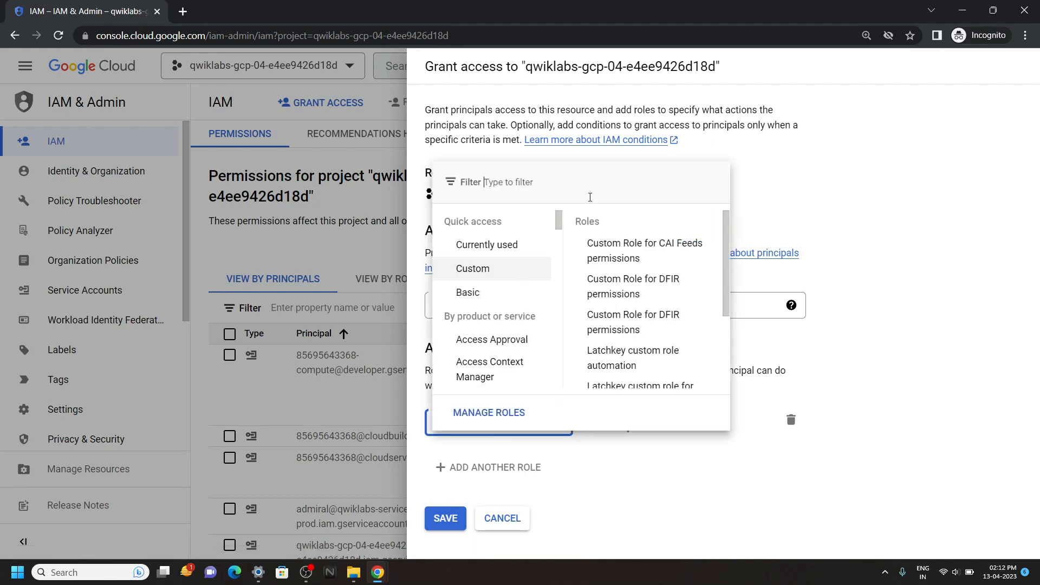
text(storage obje)
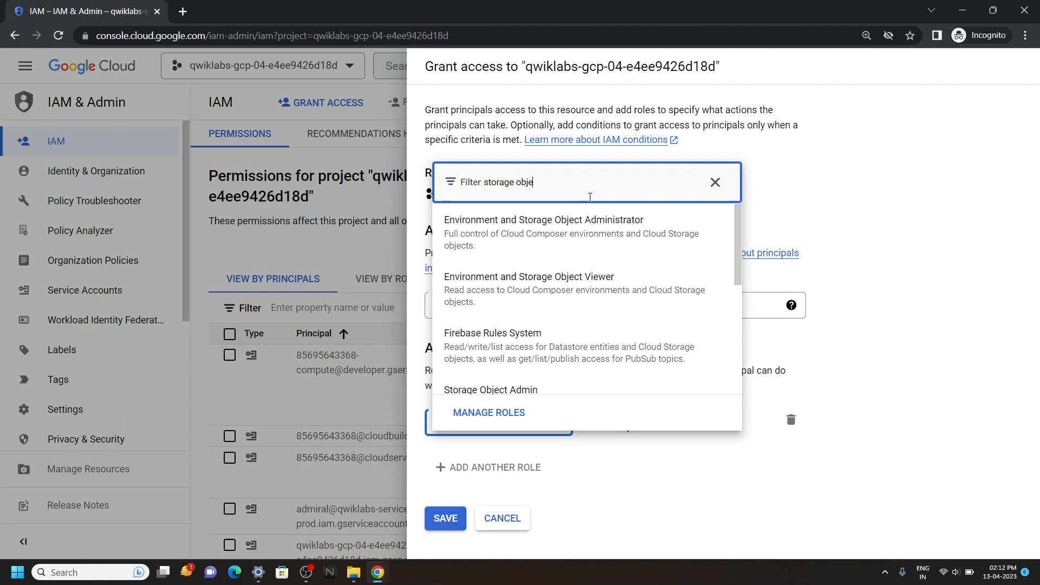
text(t)
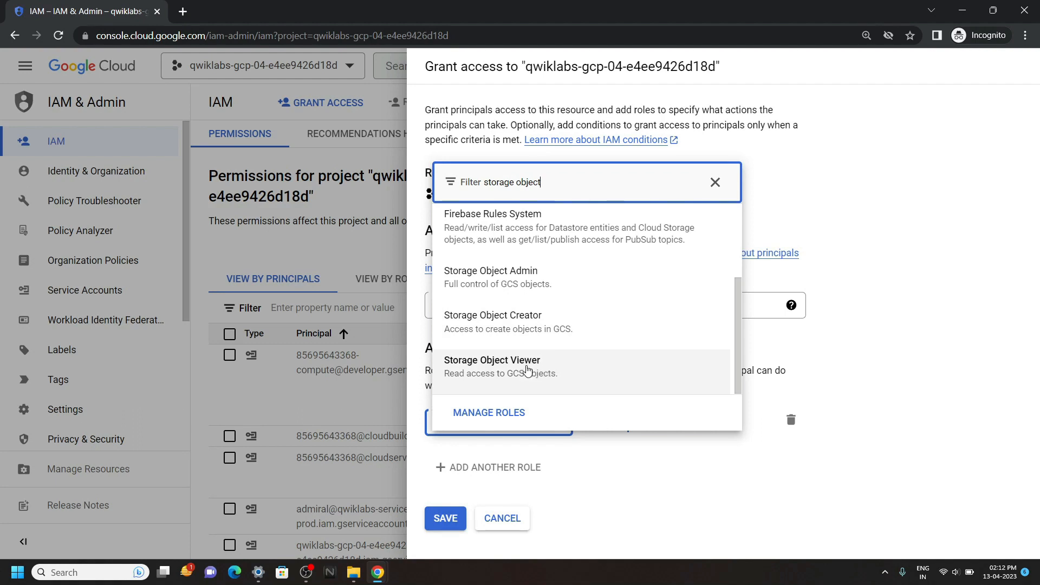
click(491, 366)
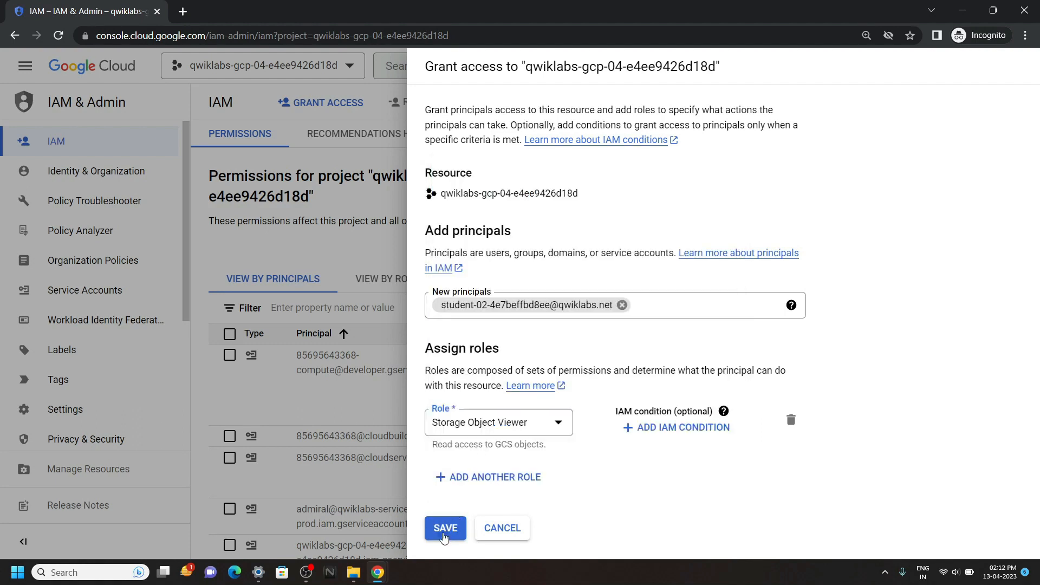
click(445, 529)
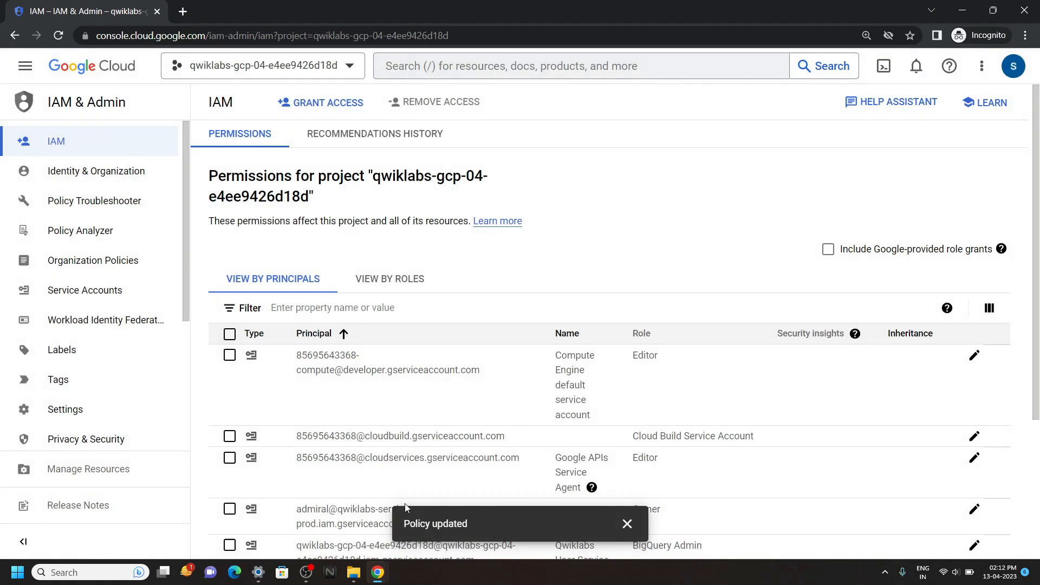
mouse_move(378, 571)
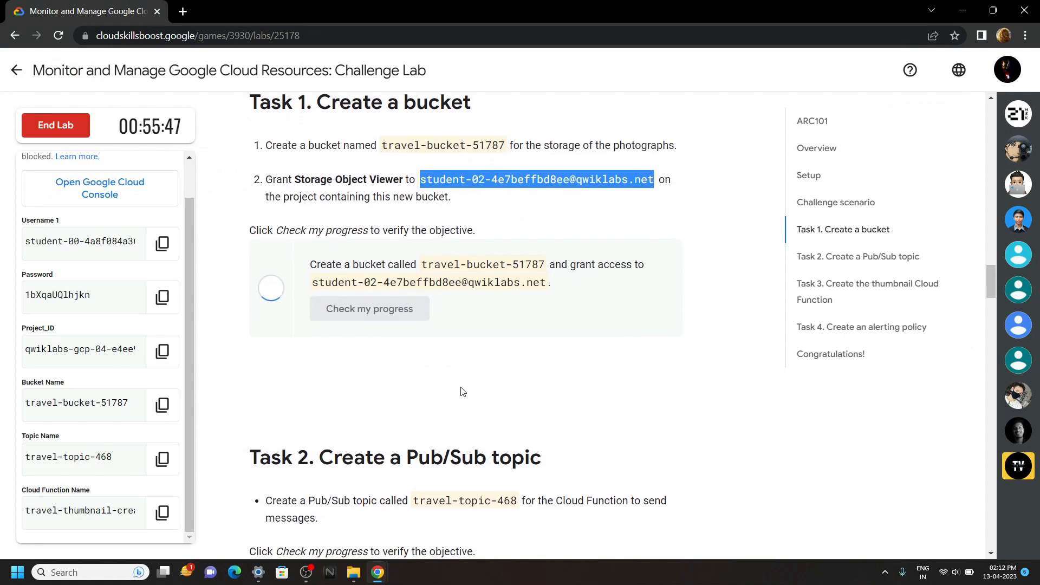
Check progress on Task 1's bucket and access grant
click(369, 307)
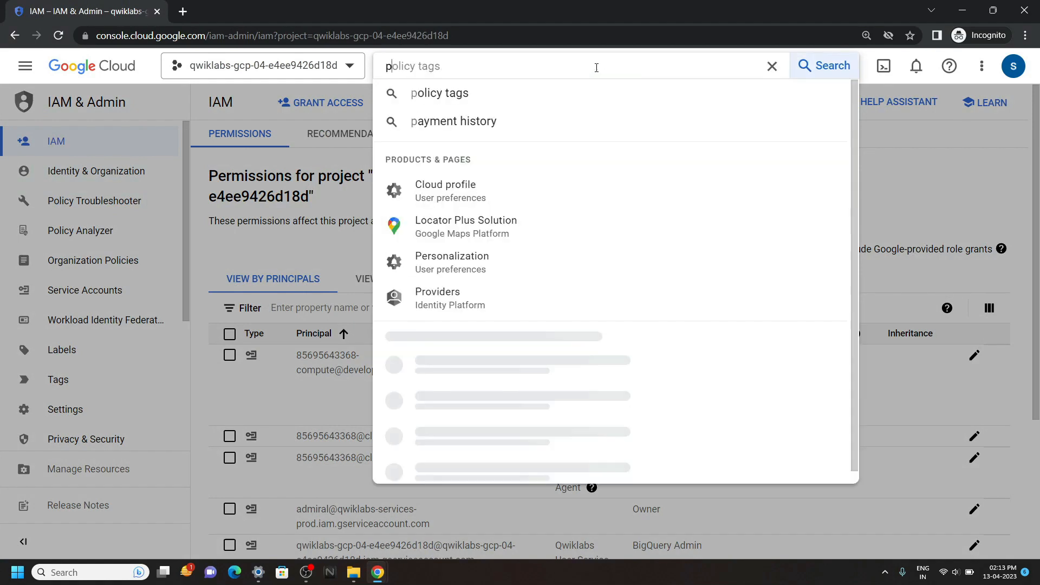
Find Pub/Sub via search and create topic travel-topic-468 with its default subscription
text(pub/sub)
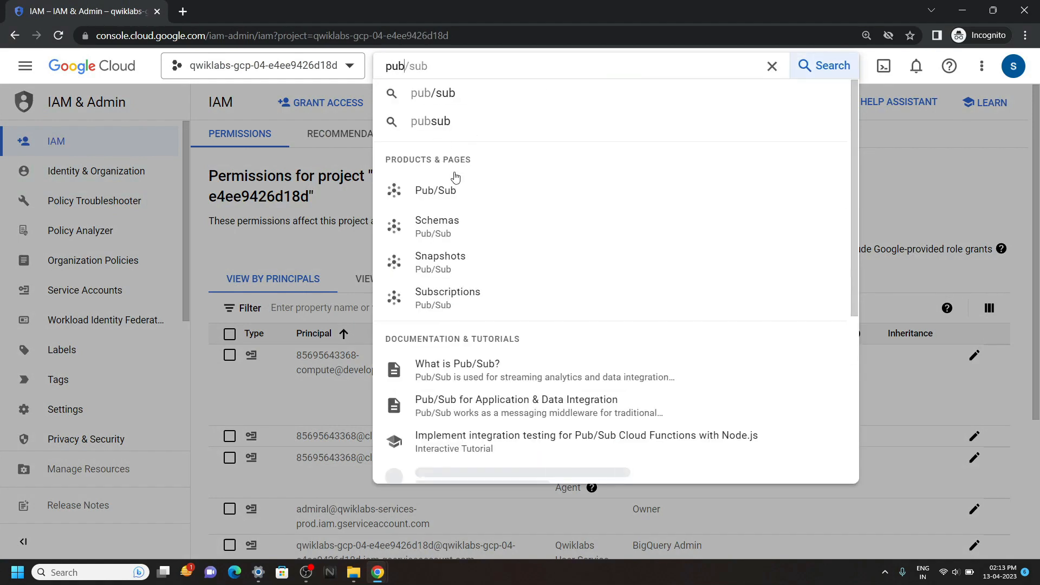
click(435, 189)
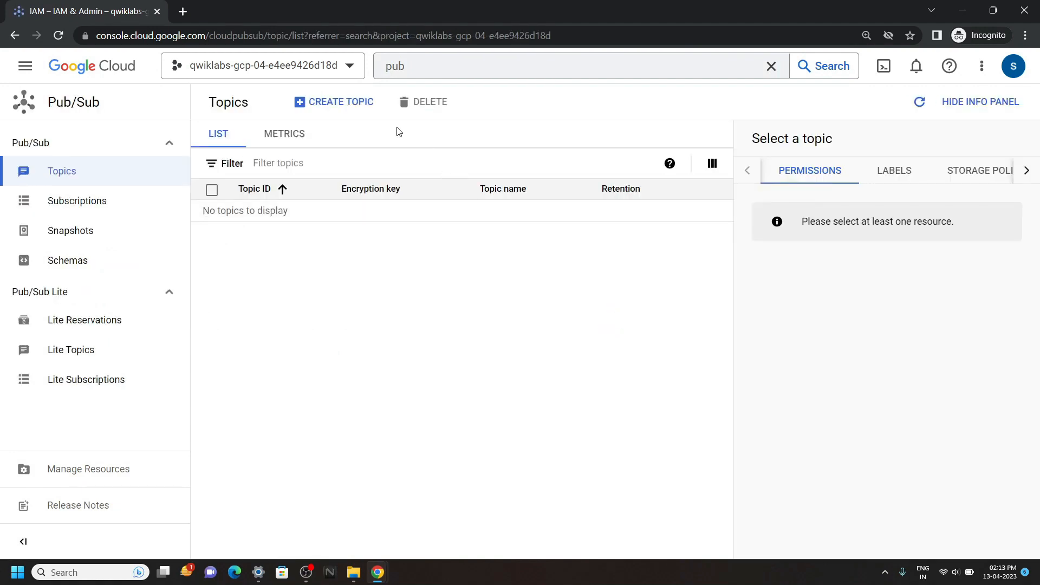
click(333, 101)
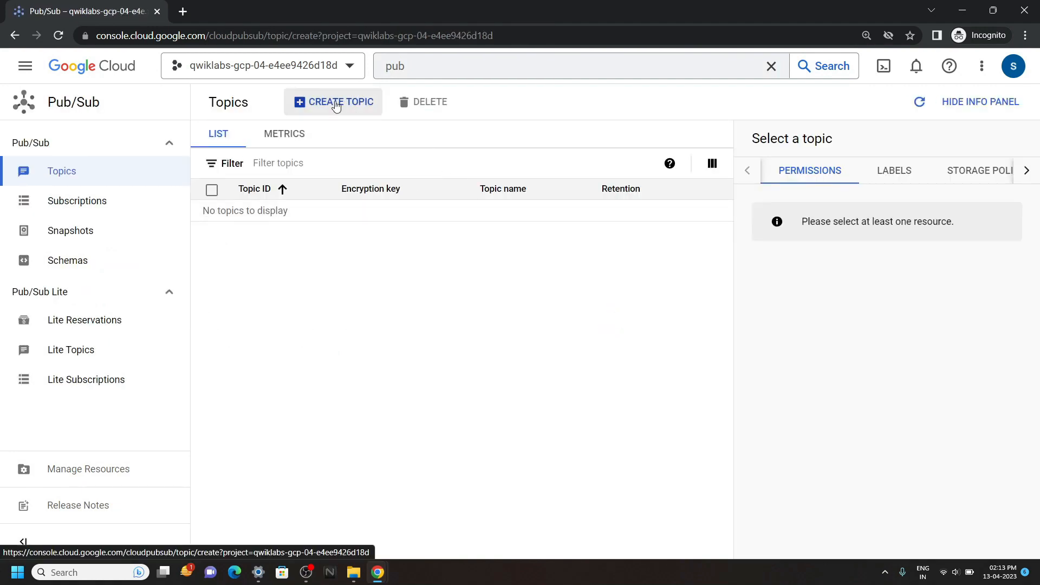
click(333, 101)
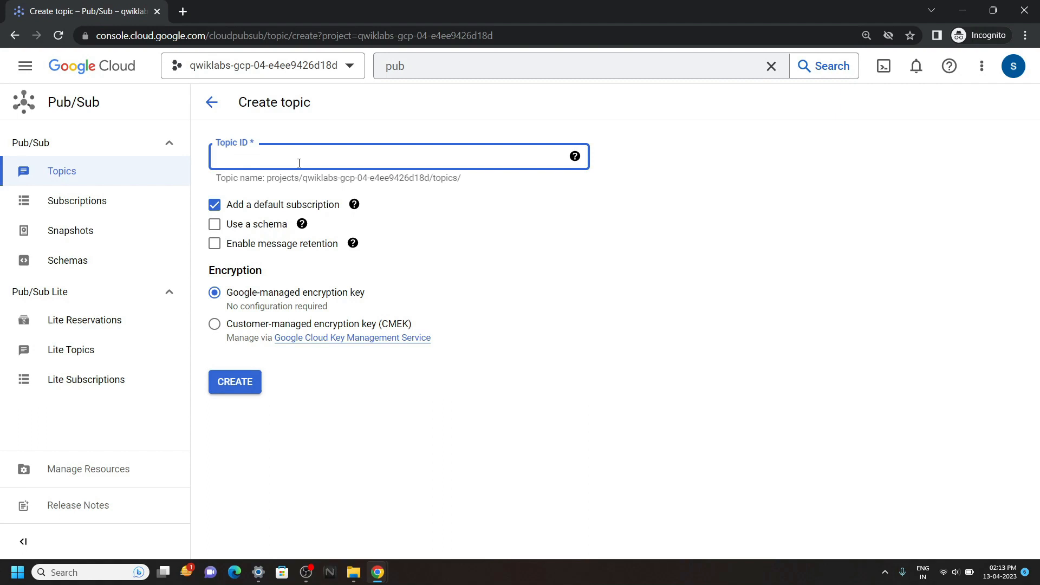
click(234, 382)
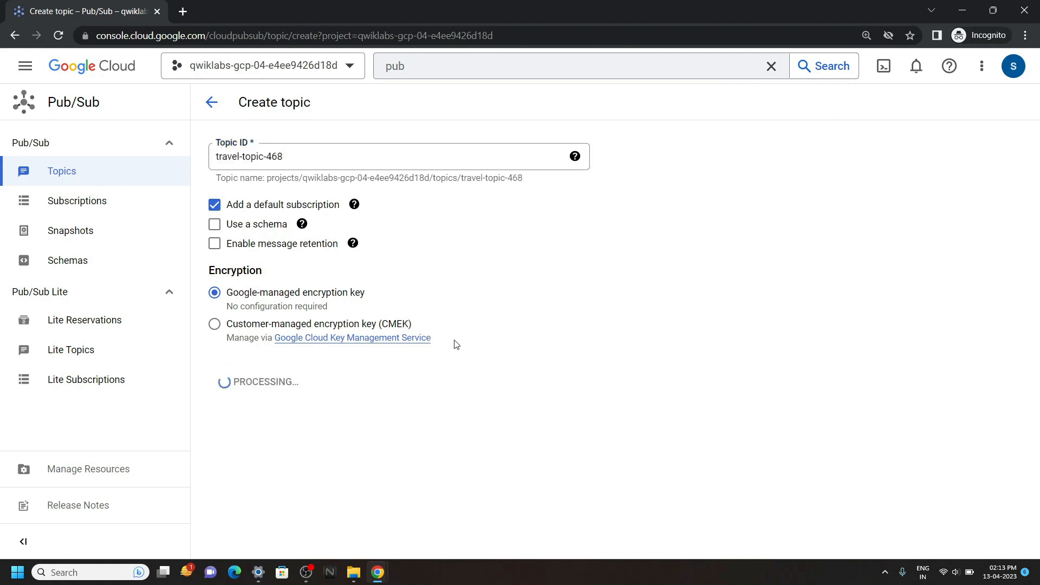
mouse_move(430, 403)
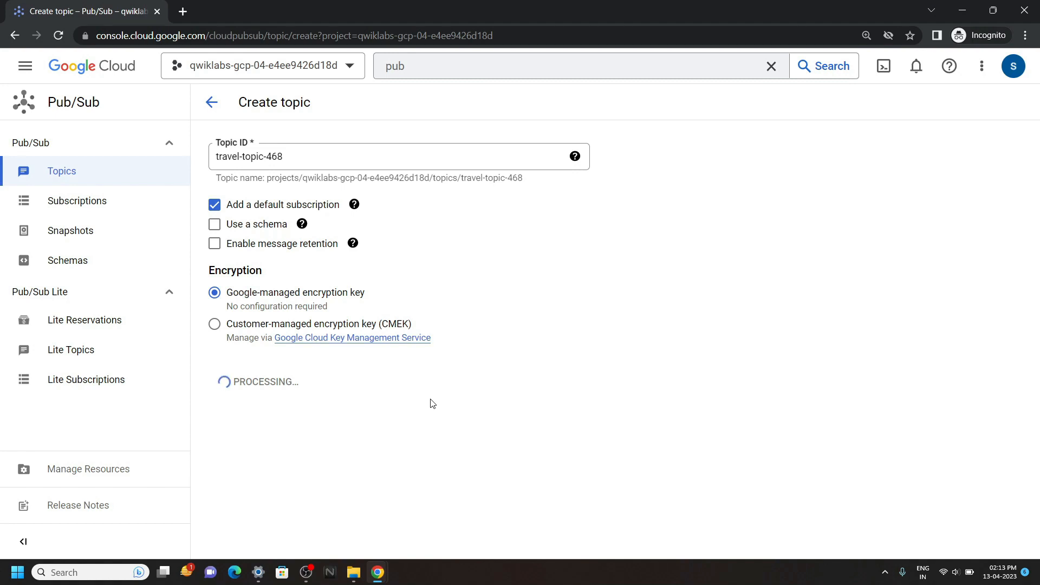
click(234, 382)
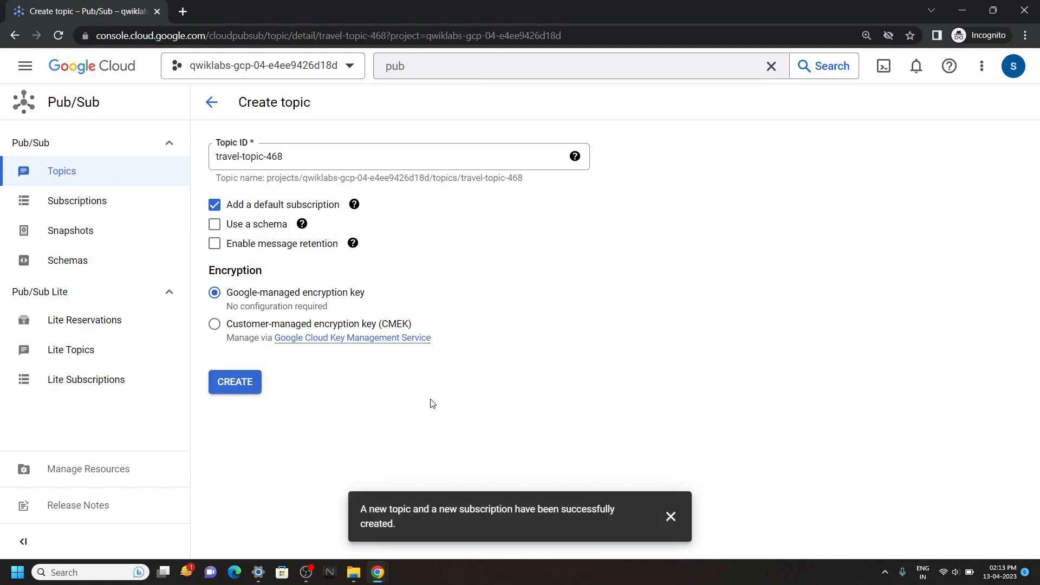
click(234, 381)
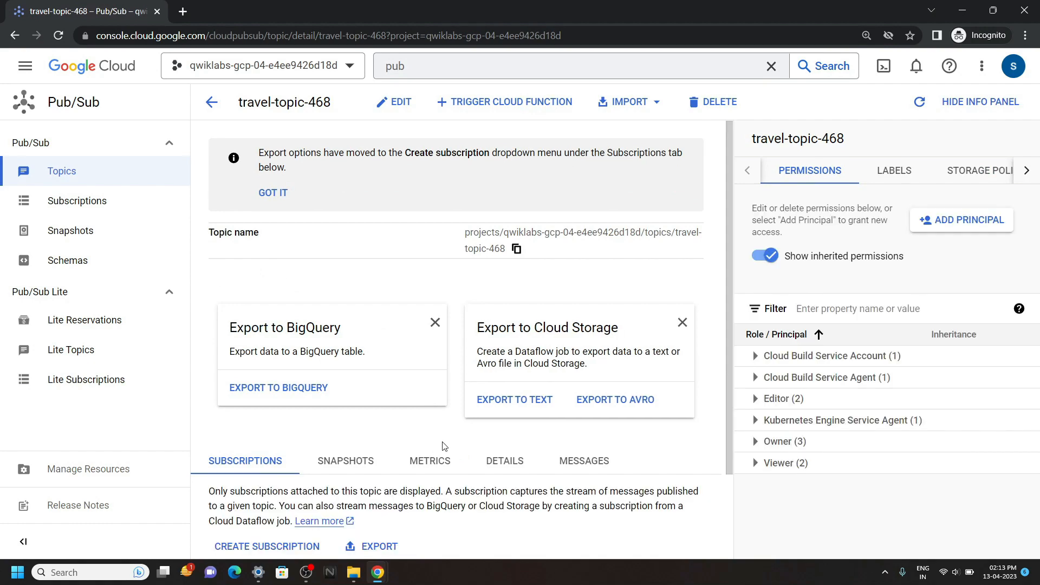
click(80, 12)
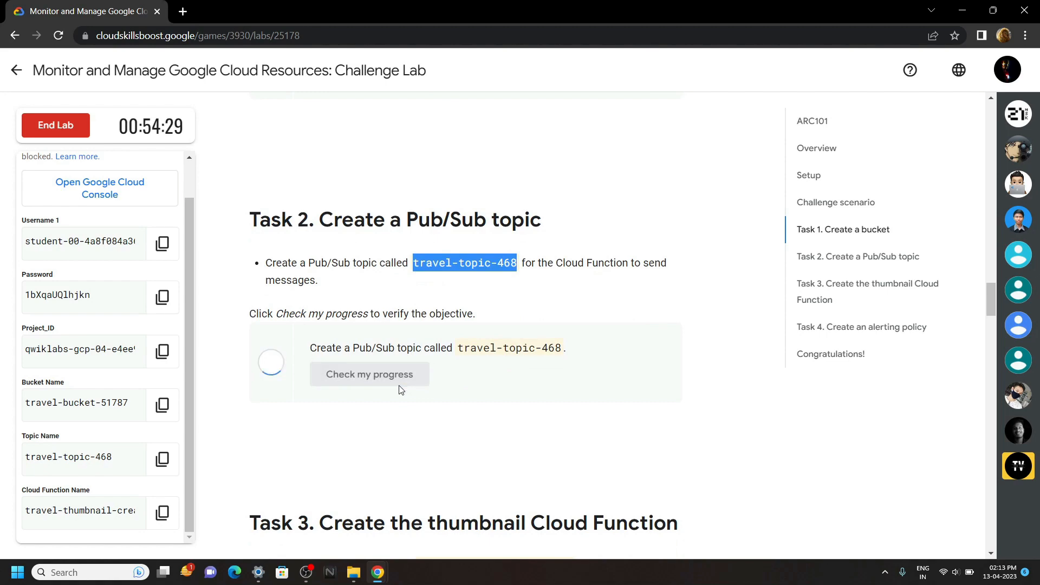
Run Task 2's progress check and scroll down to Task 3
click(369, 373)
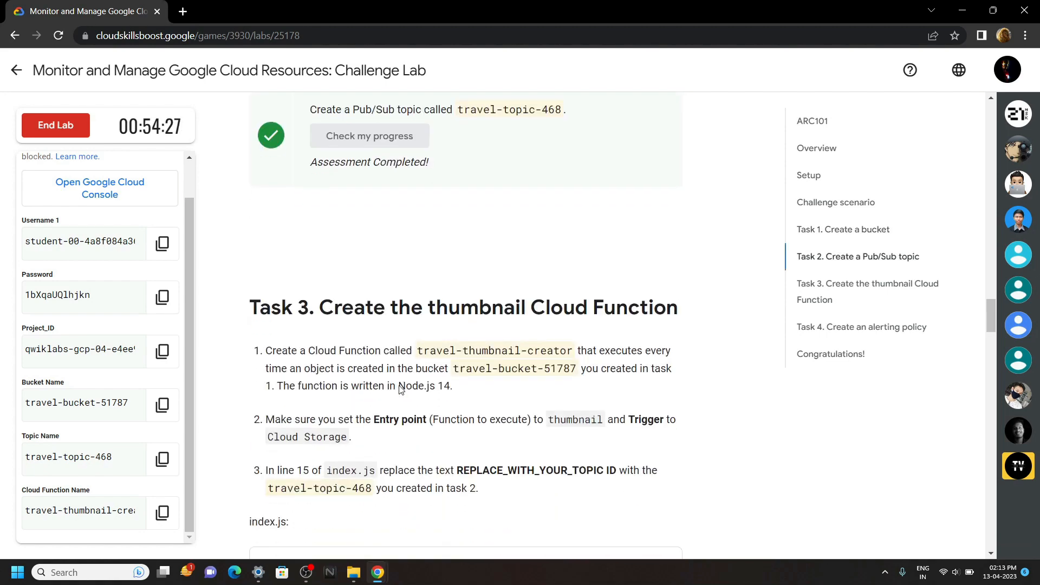
scroll(down, 3)
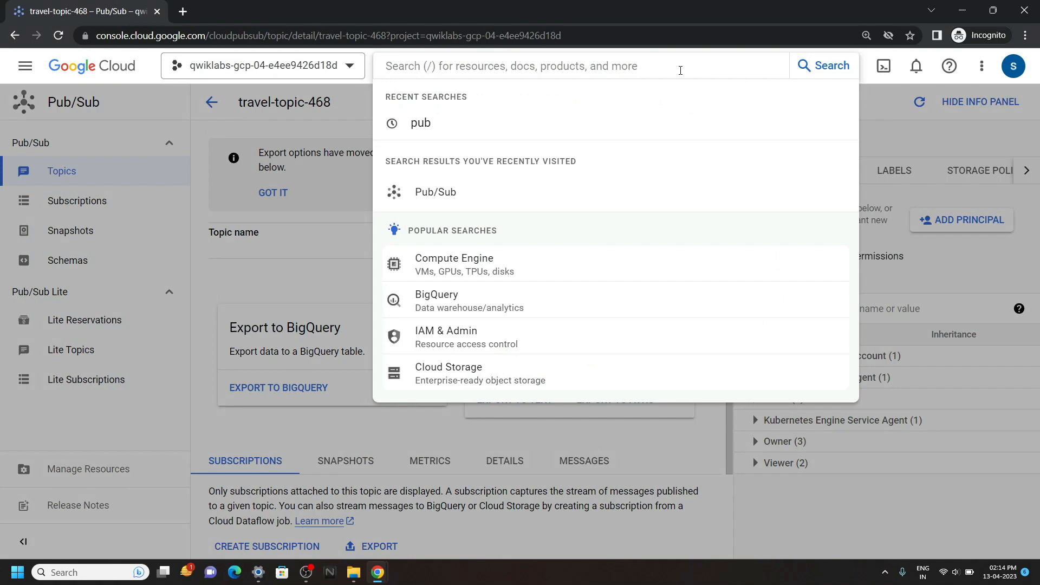
Start a new Cloud Function named travel-thumbnail-creator
text(cloud functions)
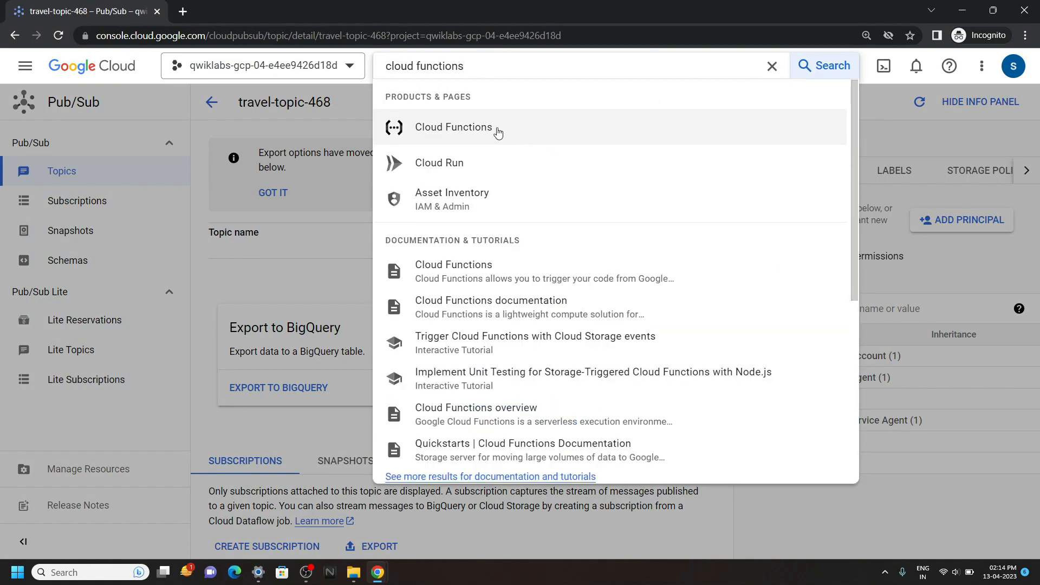
click(453, 126)
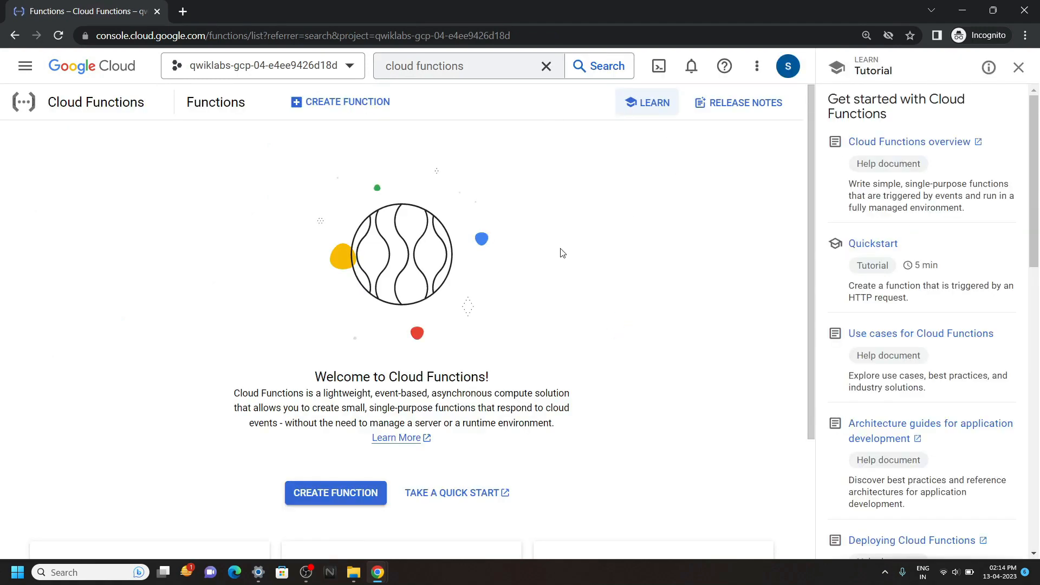
click(335, 492)
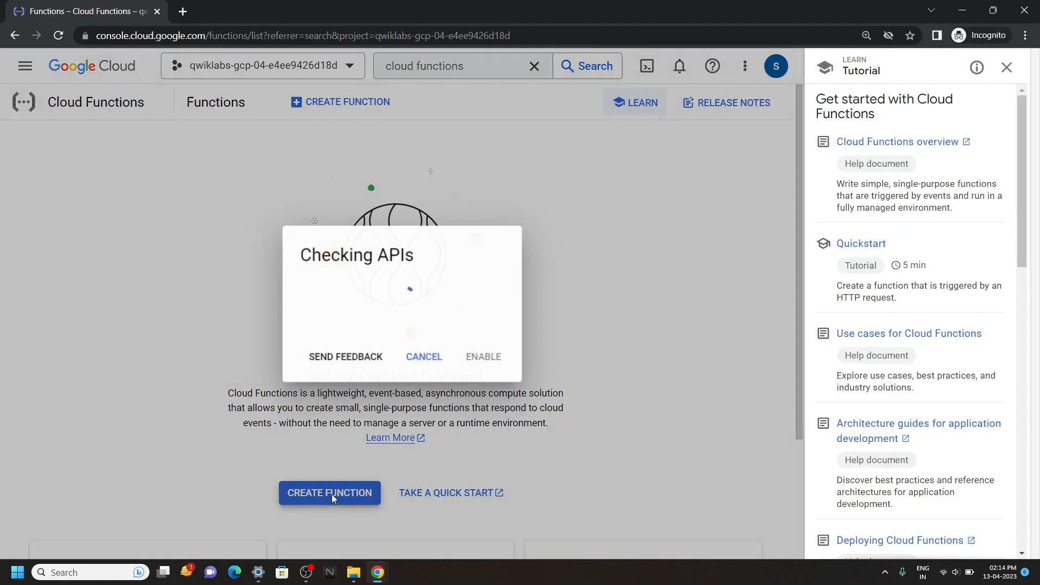
click(330, 493)
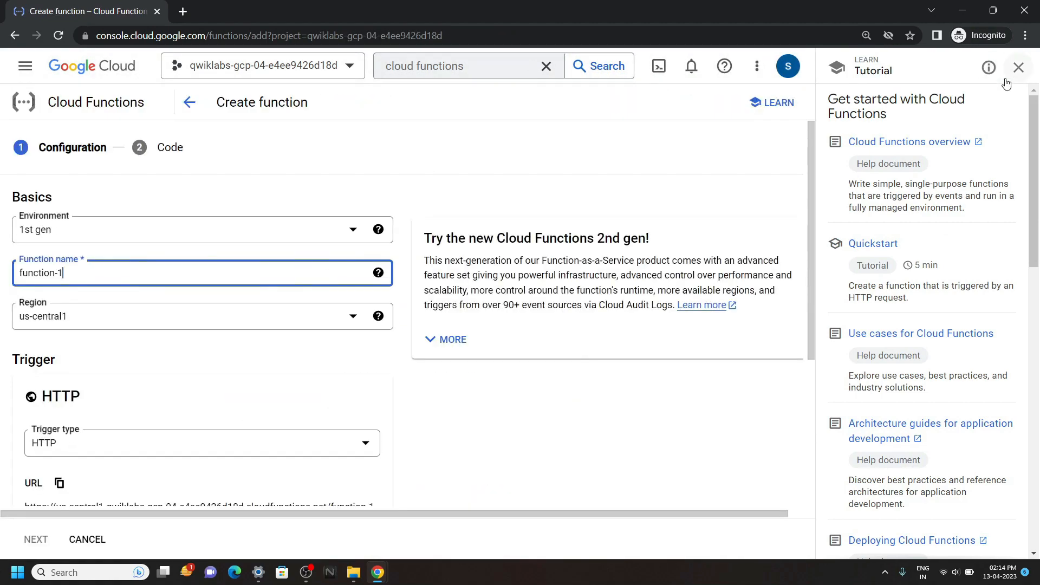
click(1017, 67)
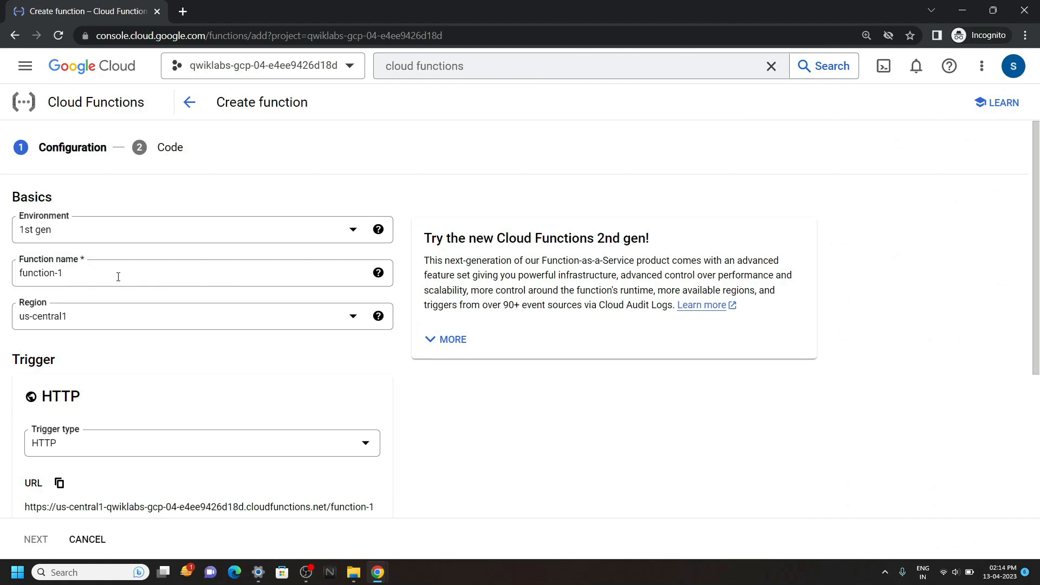
triple_click(100, 272)
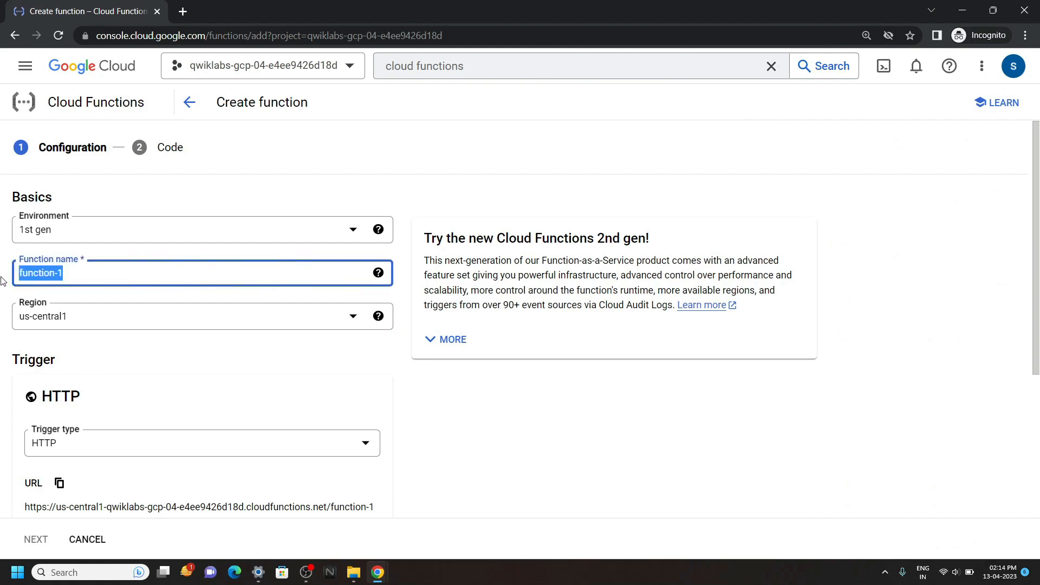
text(travel-thumbnail-creator)
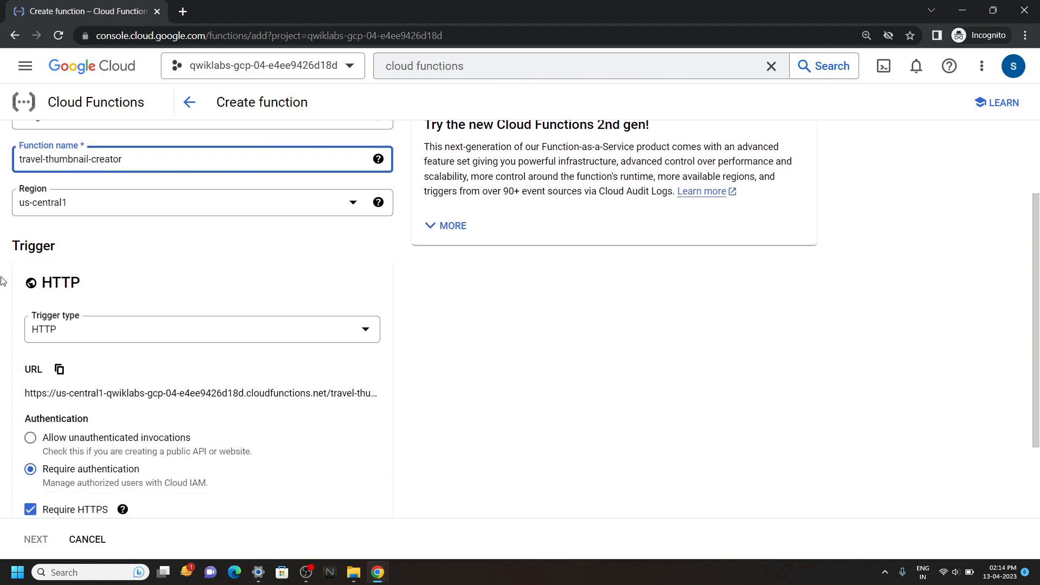
Save a Cloud Storage finalize/create trigger on bucket travel-bucket-51787
click(202, 329)
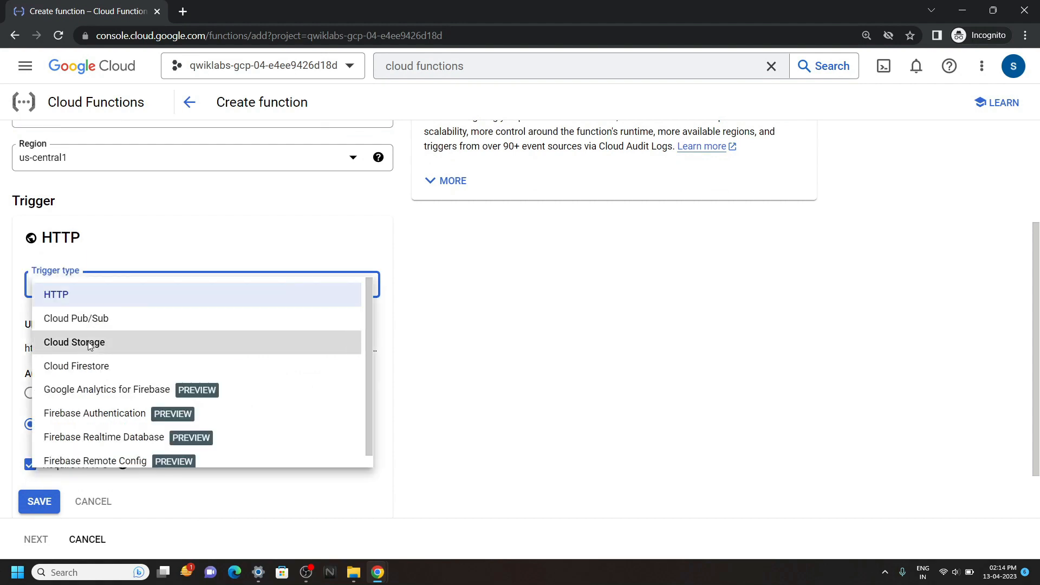
click(75, 342)
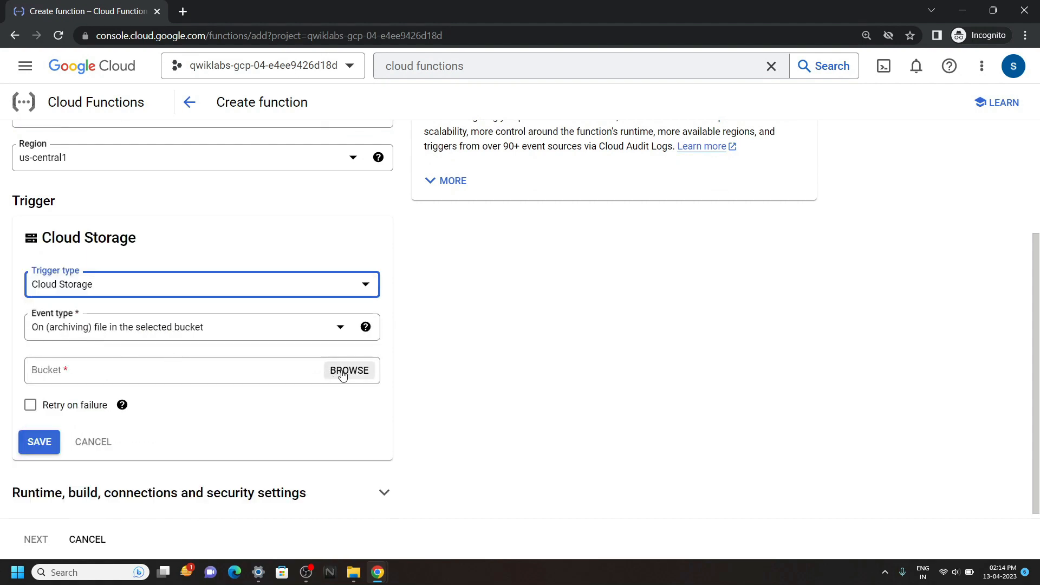
click(348, 370)
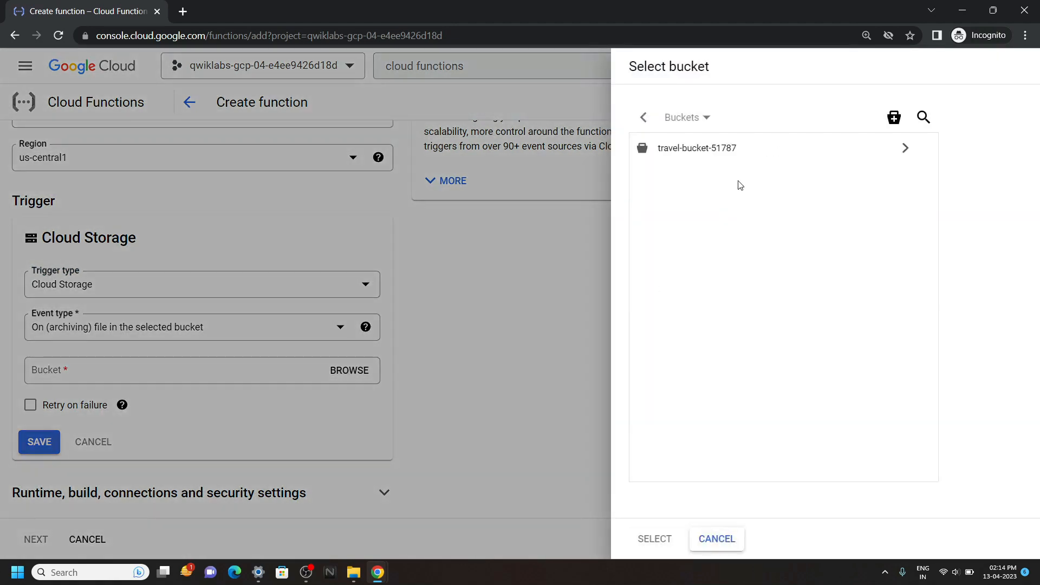
click(696, 148)
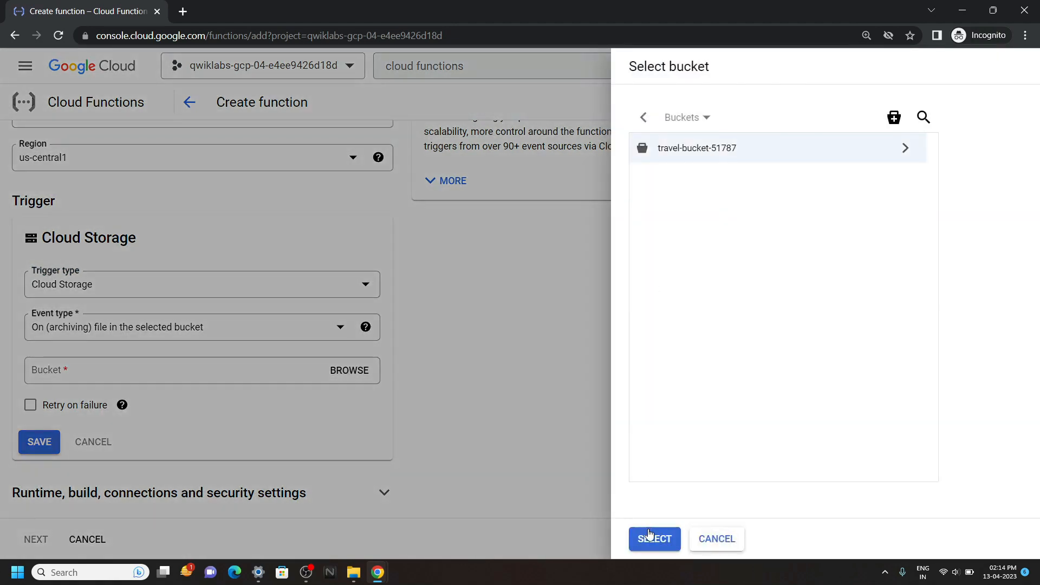
click(654, 539)
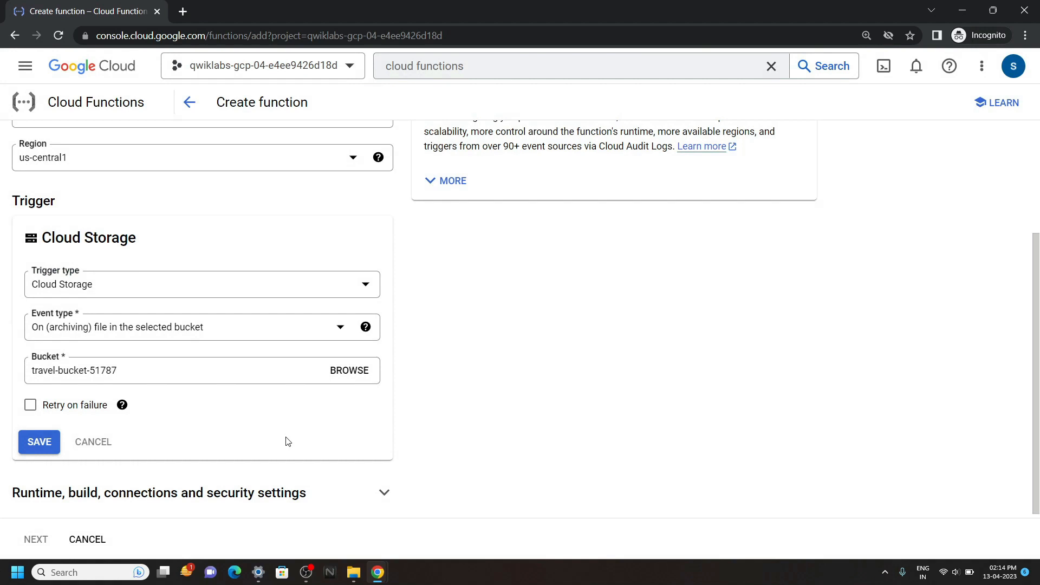
click(199, 326)
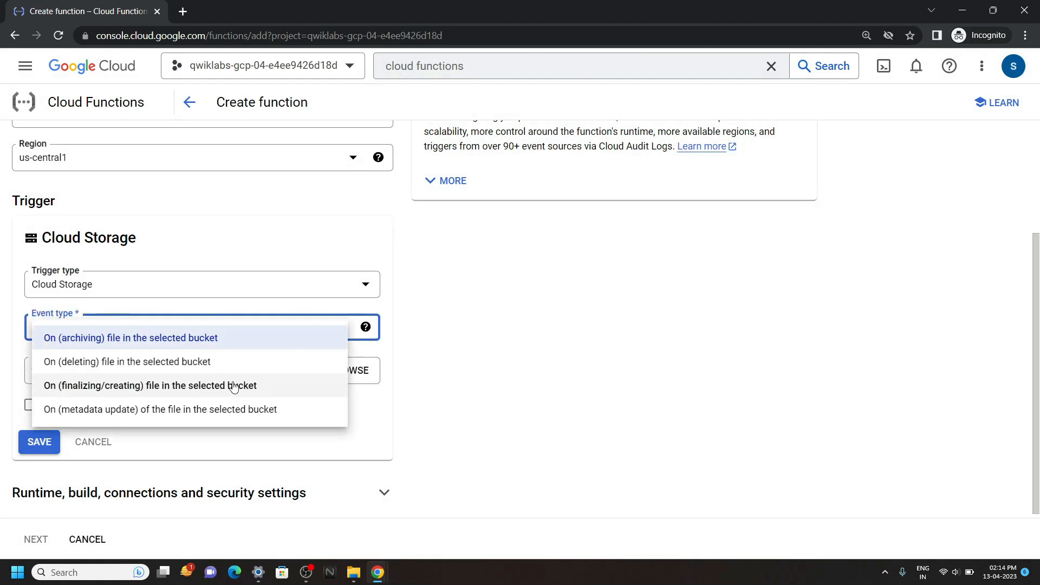
click(150, 385)
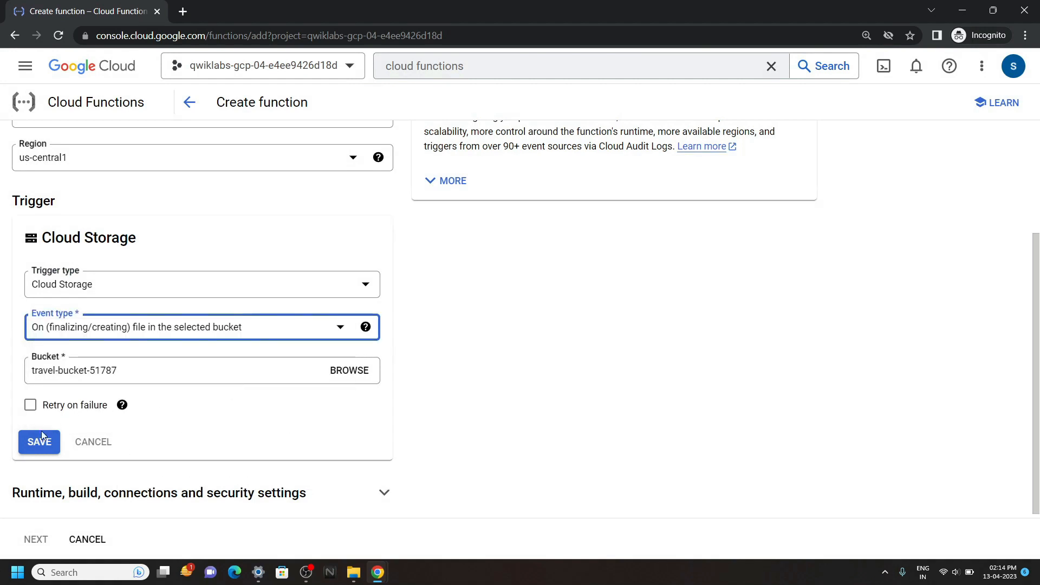
click(38, 442)
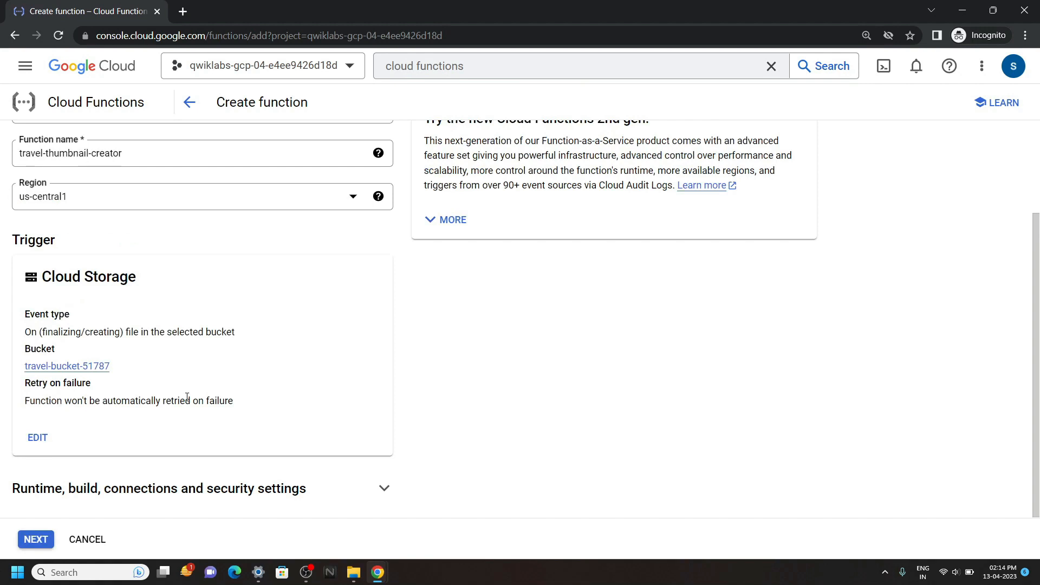
Set maximum number of instances to 5 under Runtime settings
click(384, 488)
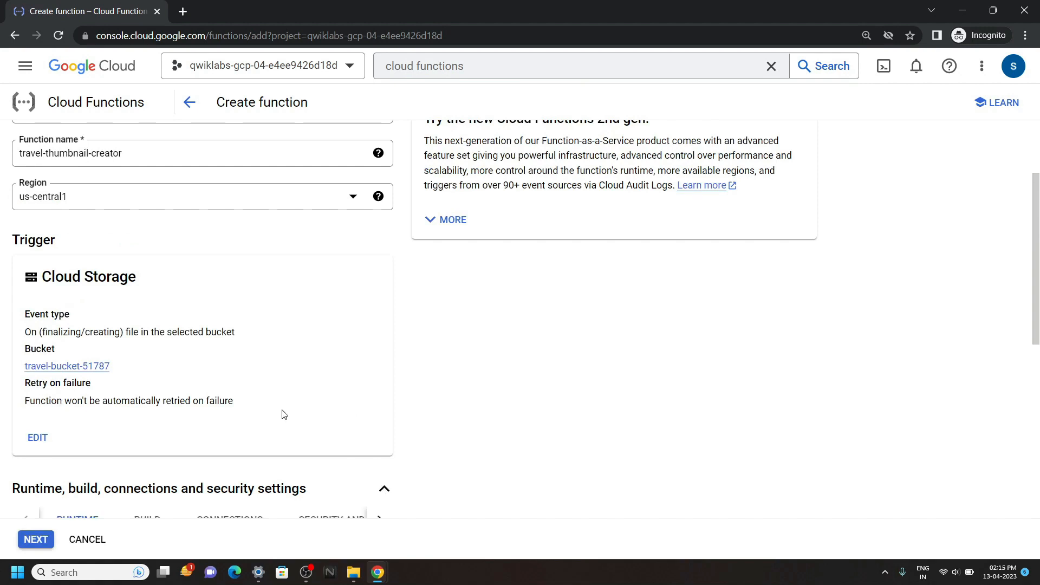
scroll(down, 3)
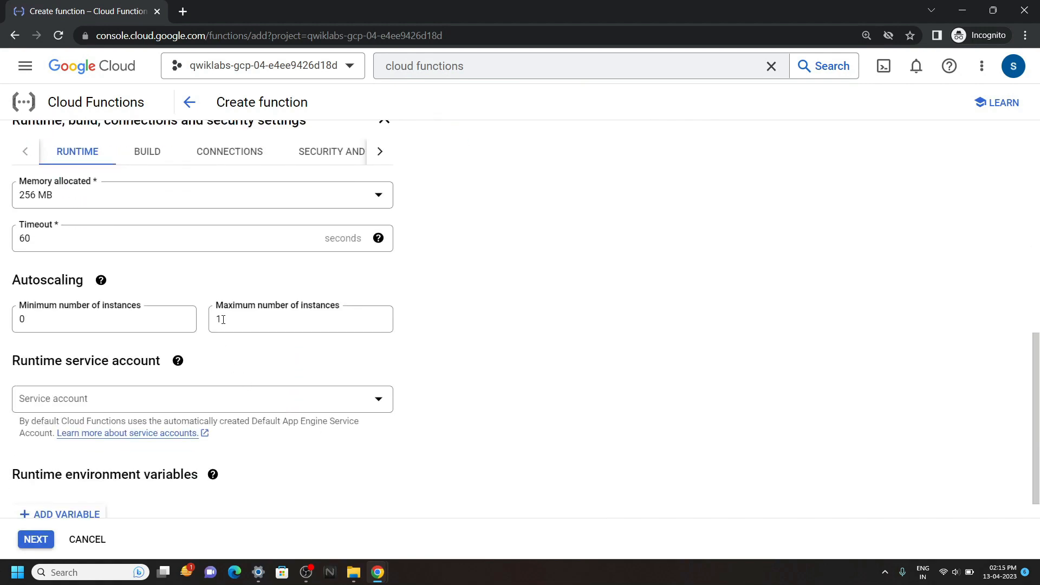
text(5)
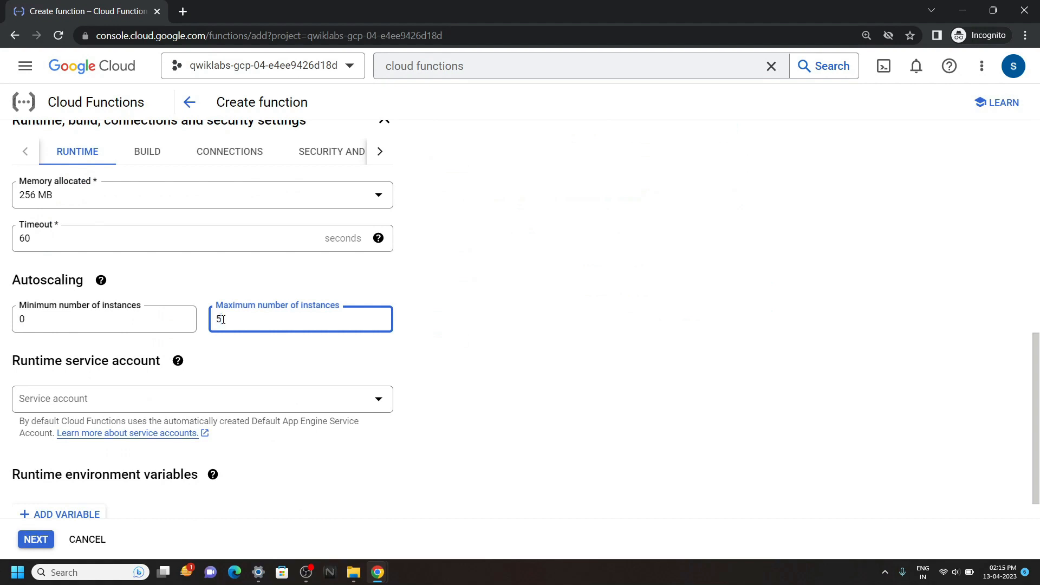
Advance to the code step, choose the Node.js 14 runtime, and review the lab instructions
click(35, 540)
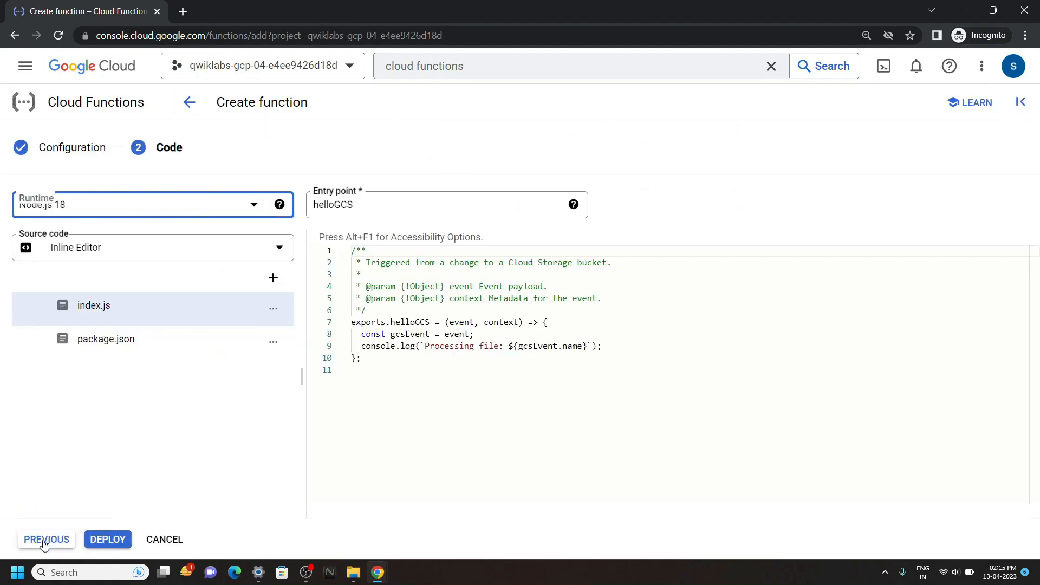
click(153, 205)
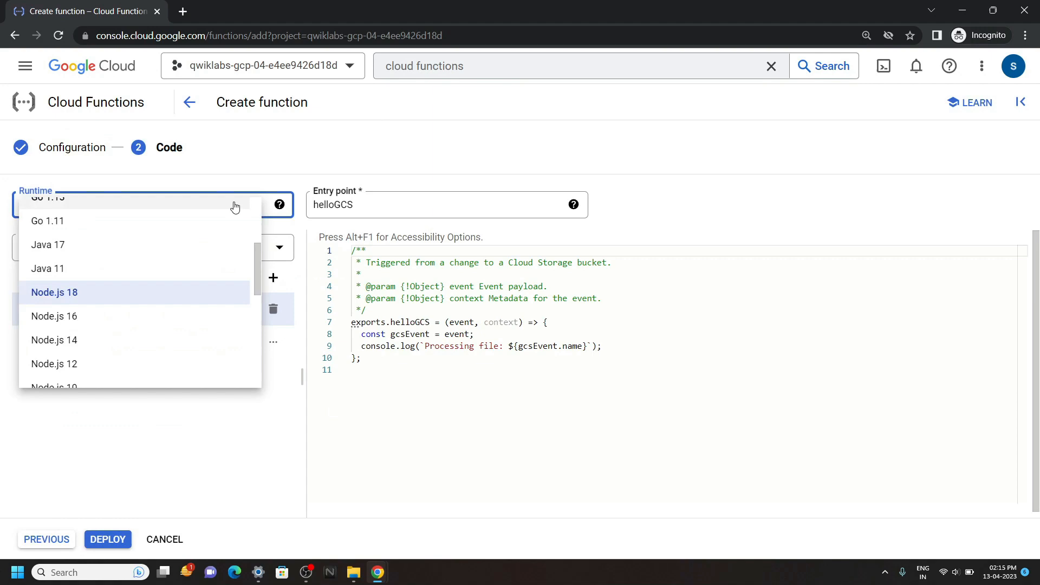
mouse_move(111, 340)
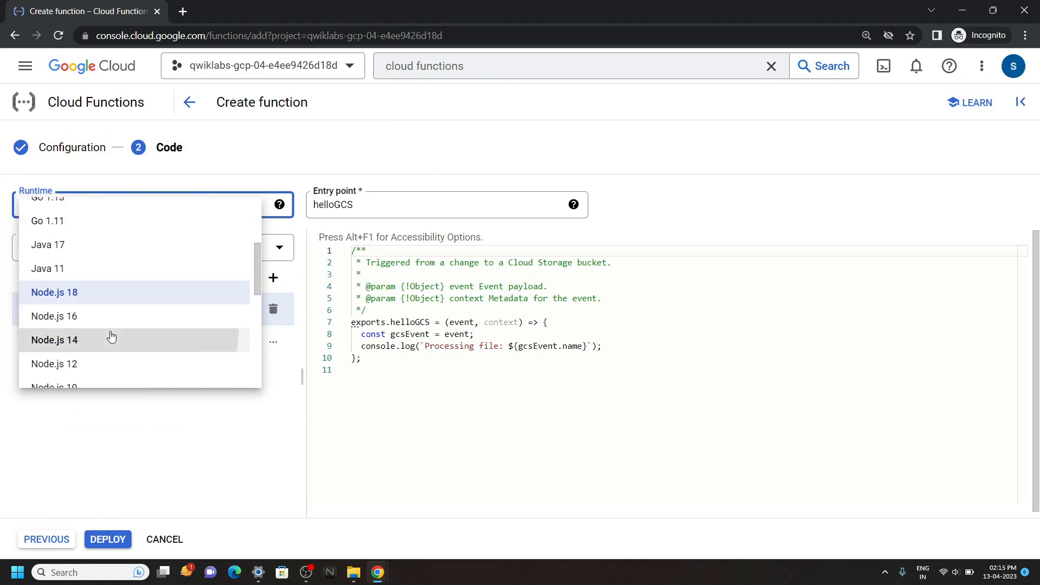
click(55, 340)
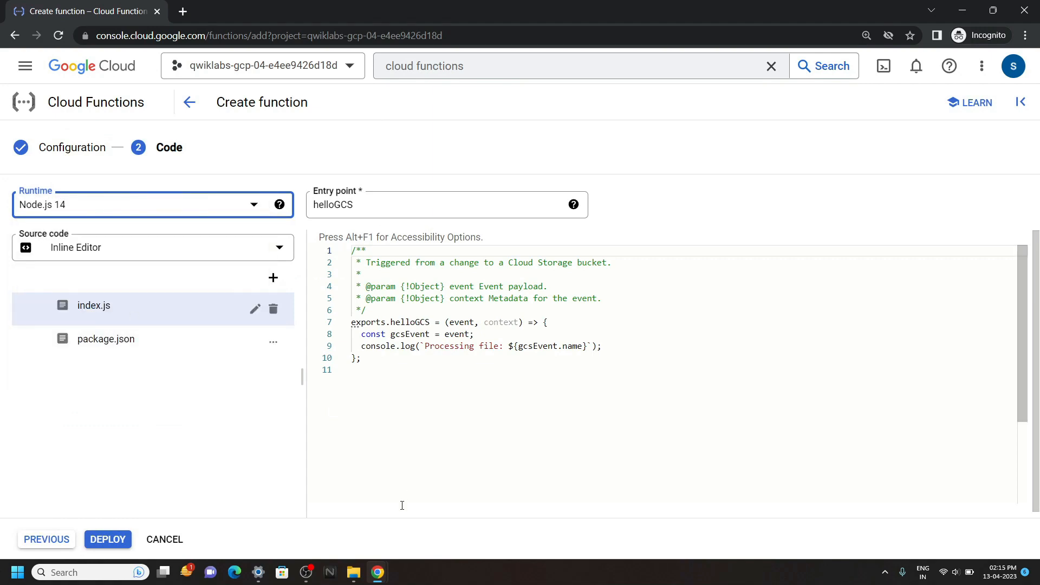
click(86, 11)
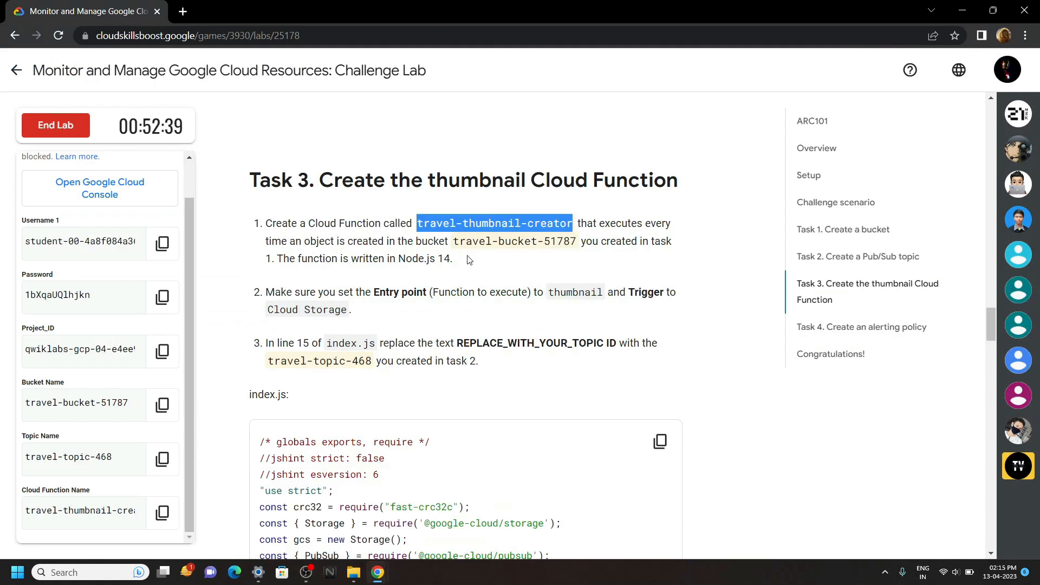
scroll(down, 3)
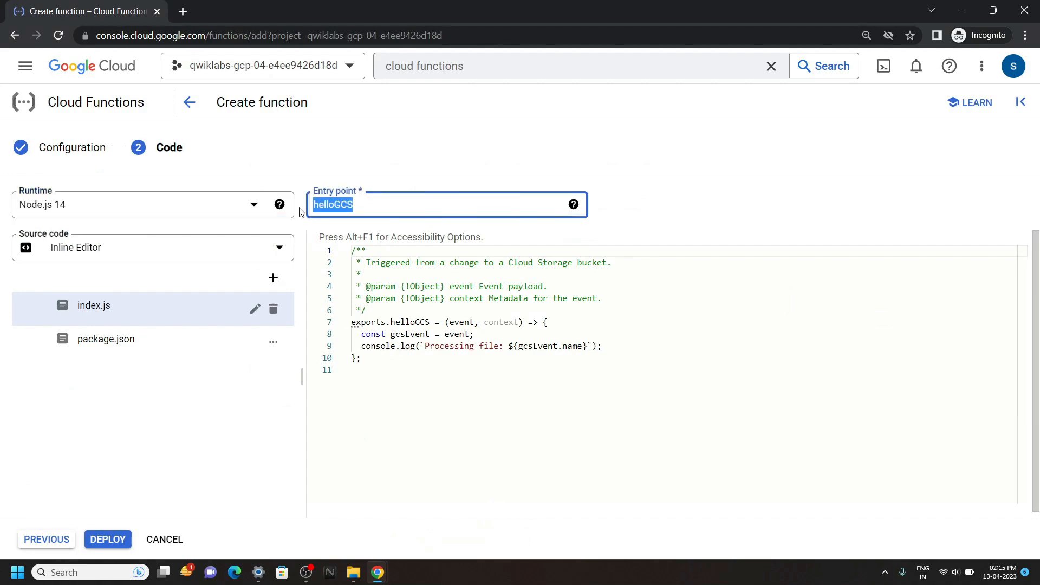
Use entry point thumbnail, paste the lab's index.js, and set line 15's topic to qwiklabs-gcp-04-e4ee9426d18d
text(thumbnail)
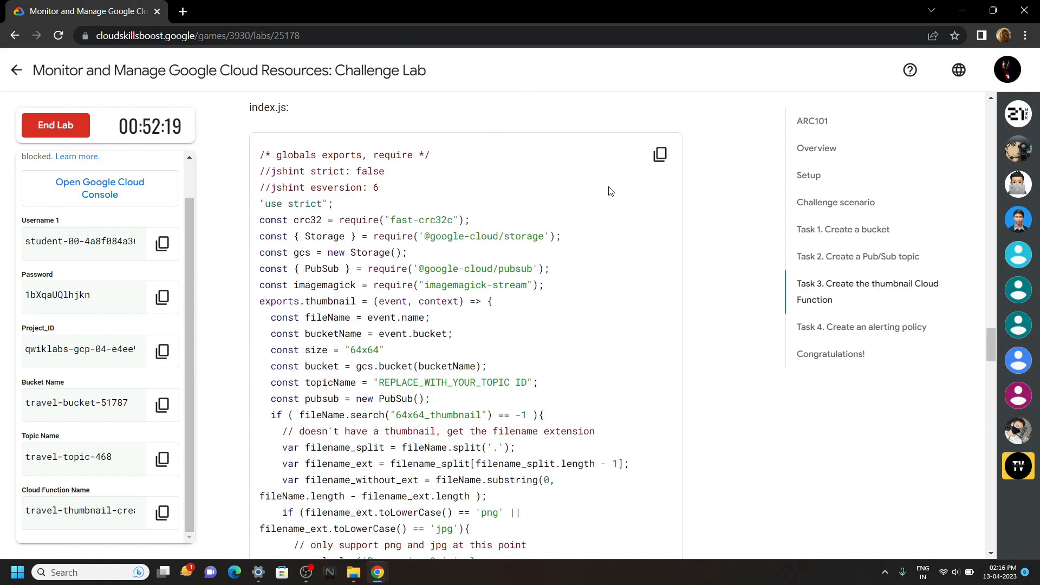
click(659, 154)
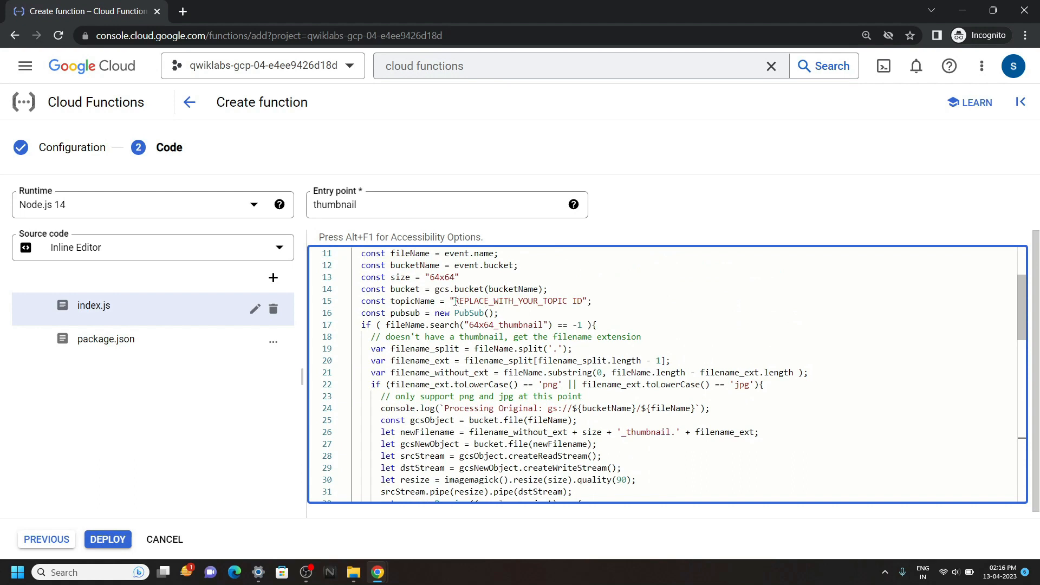
double_click(517, 301)
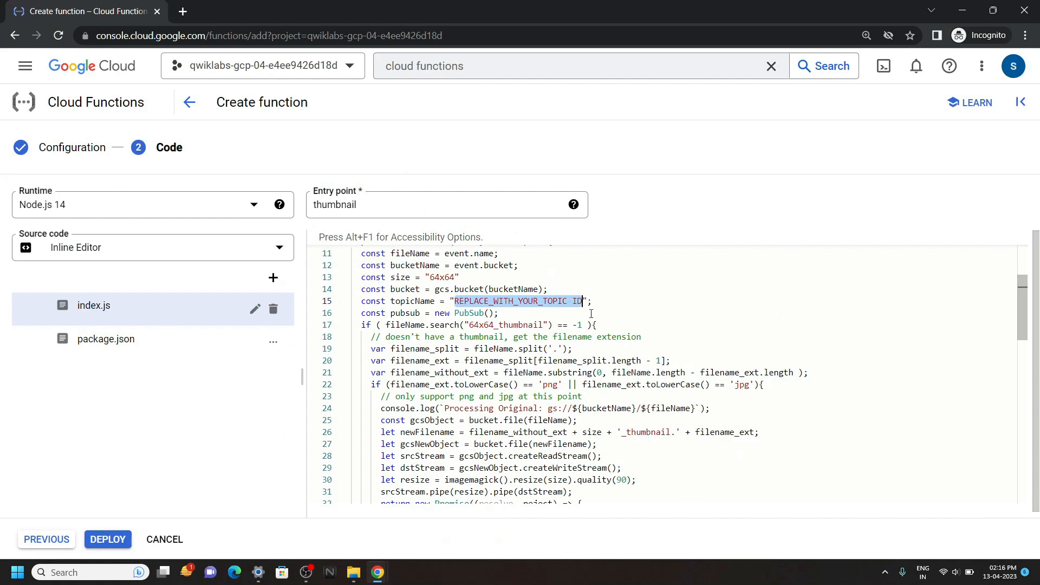
text(qwiklabs-gcp-04-e4ee9426d18d";)
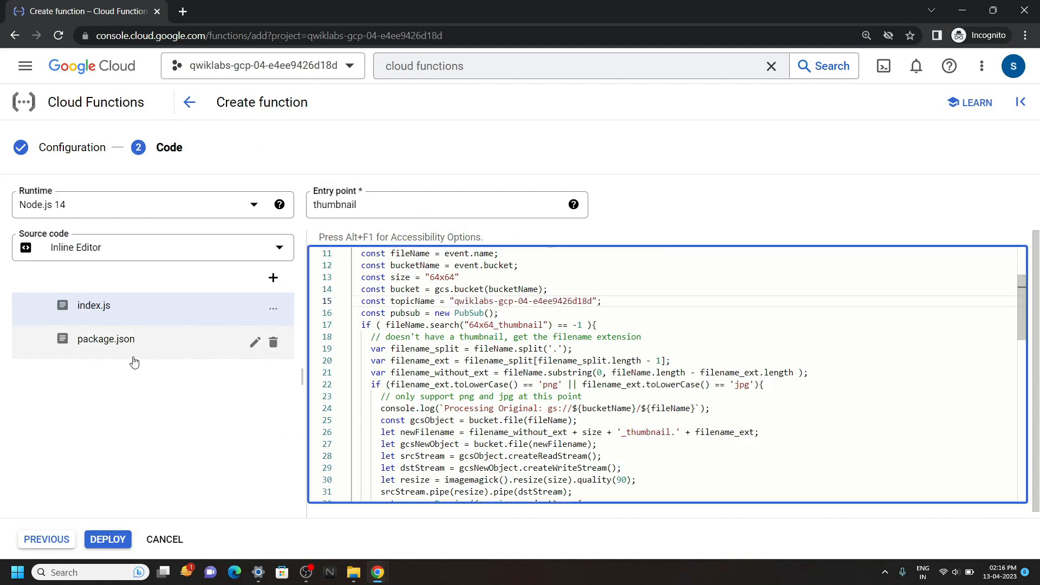
Paste the lab's package.json dependencies into the editor and deploy travel-thumbnail-creator
click(105, 339)
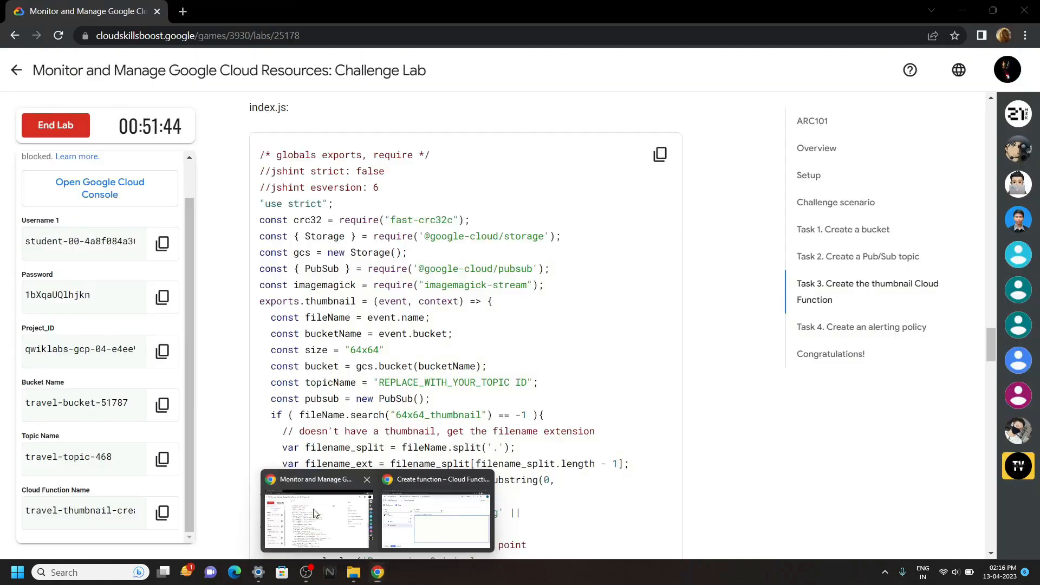
scroll(down, 3)
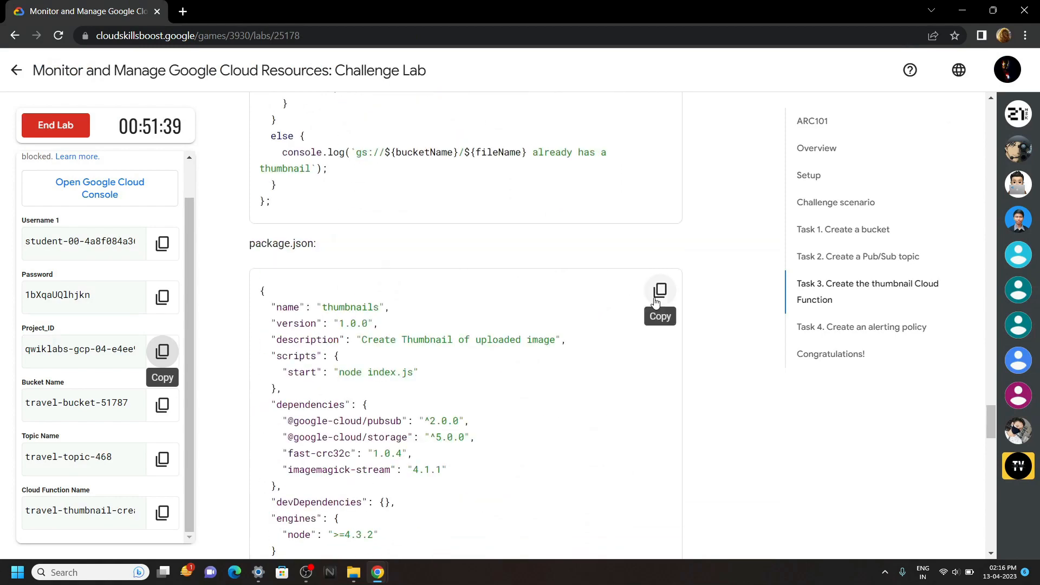
click(659, 290)
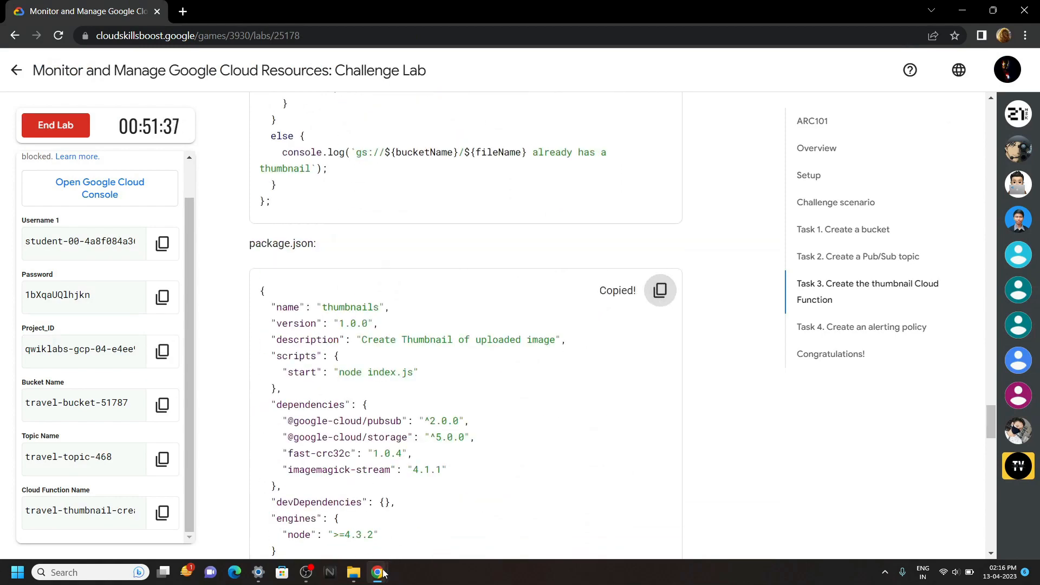
click(378, 572)
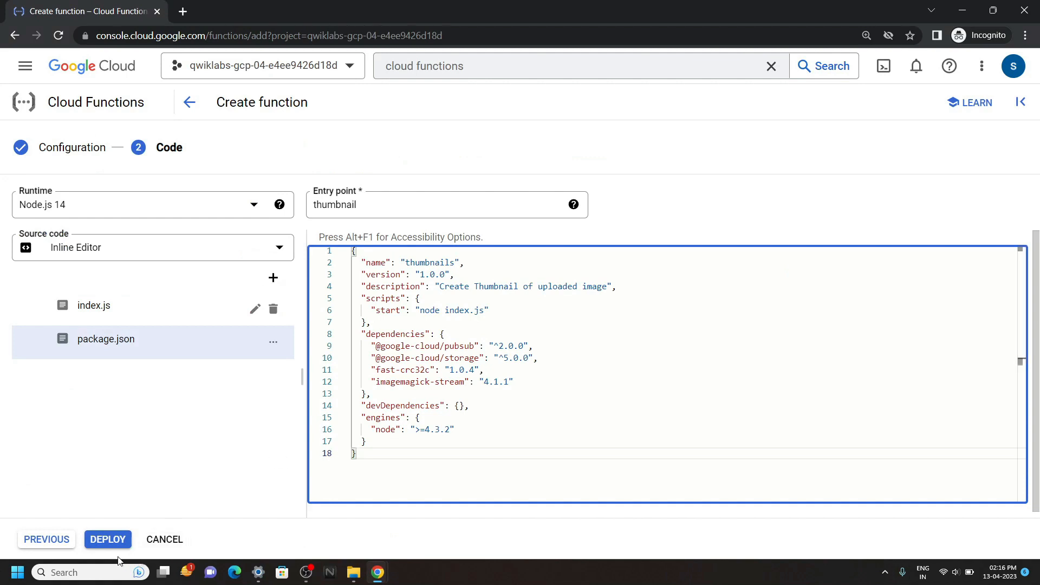
click(107, 540)
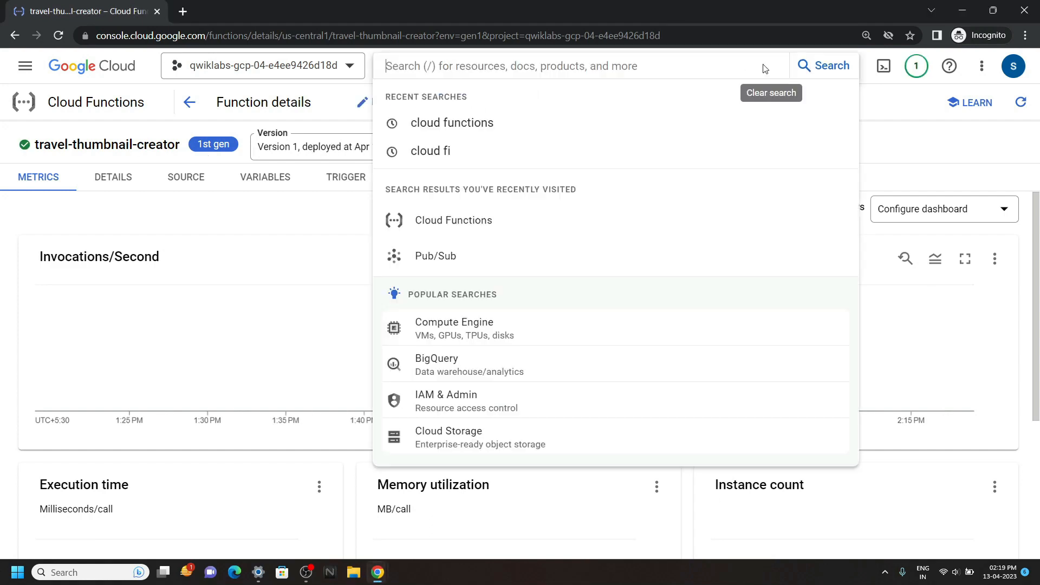
Open the Buckets page in a separate tab and go into travel-bucket-51787
text(buckets)
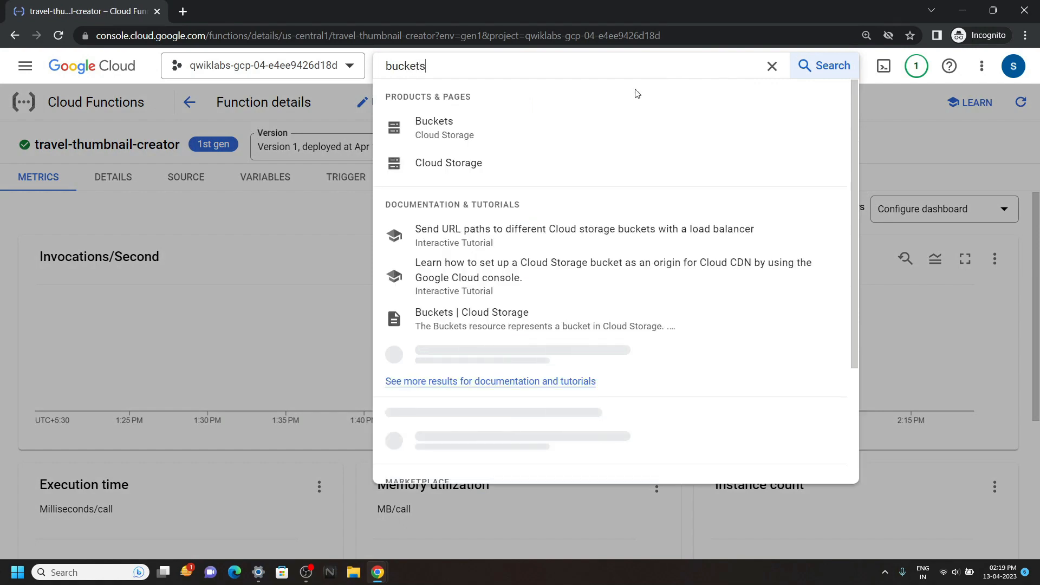
right_click(434, 128)
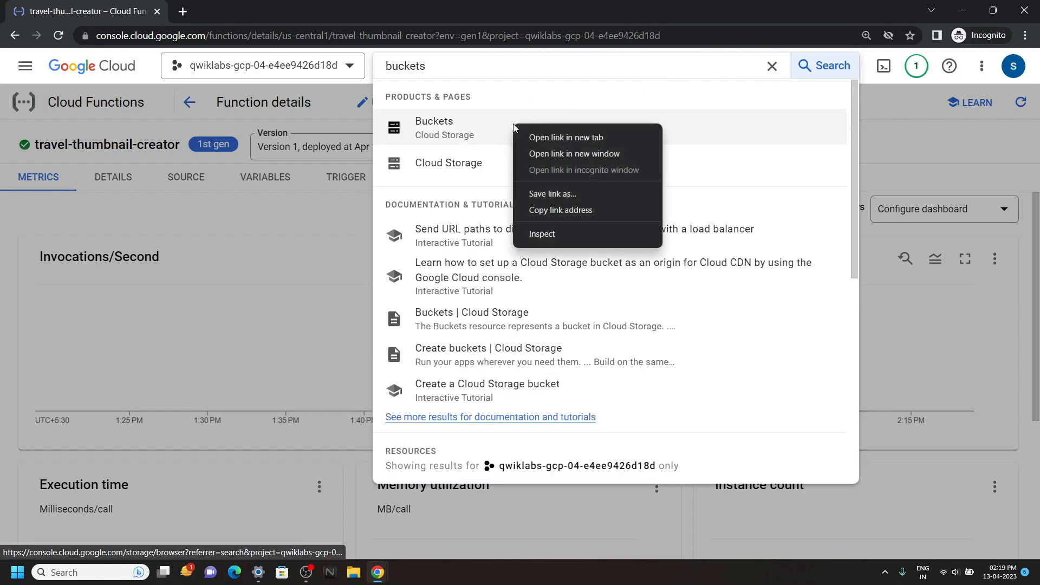
click(565, 137)
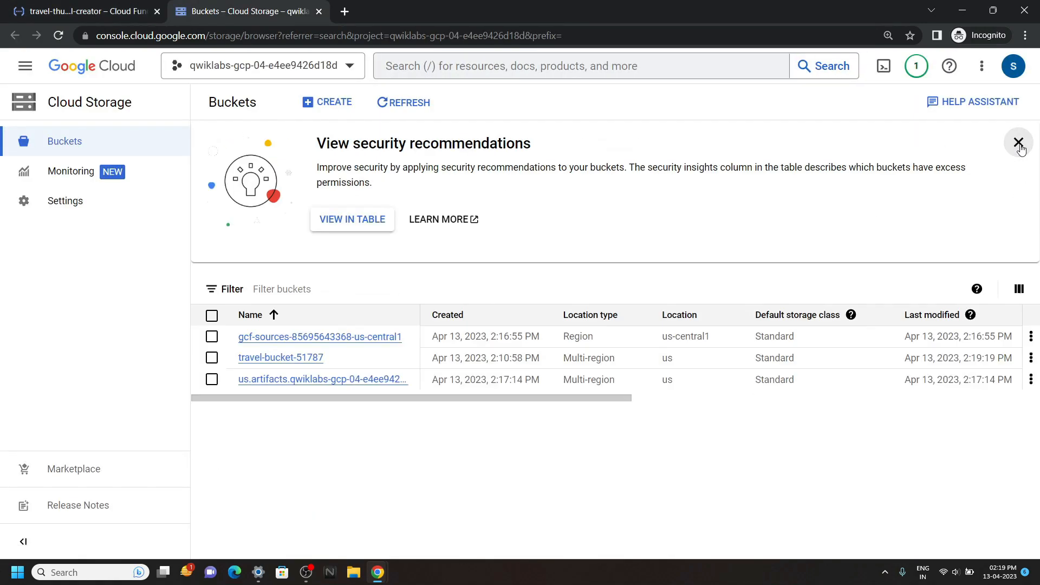
click(1019, 142)
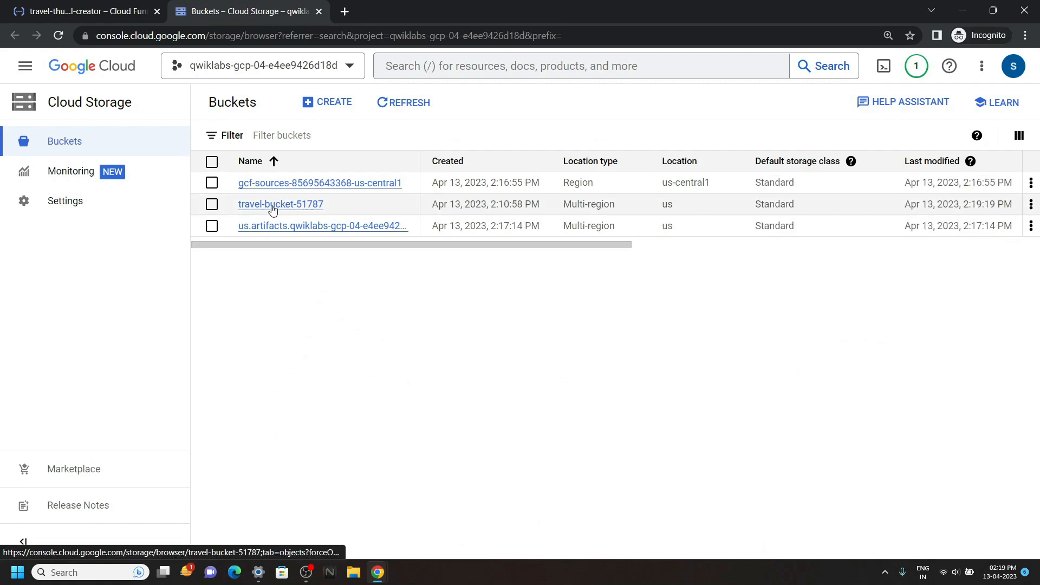
click(280, 203)
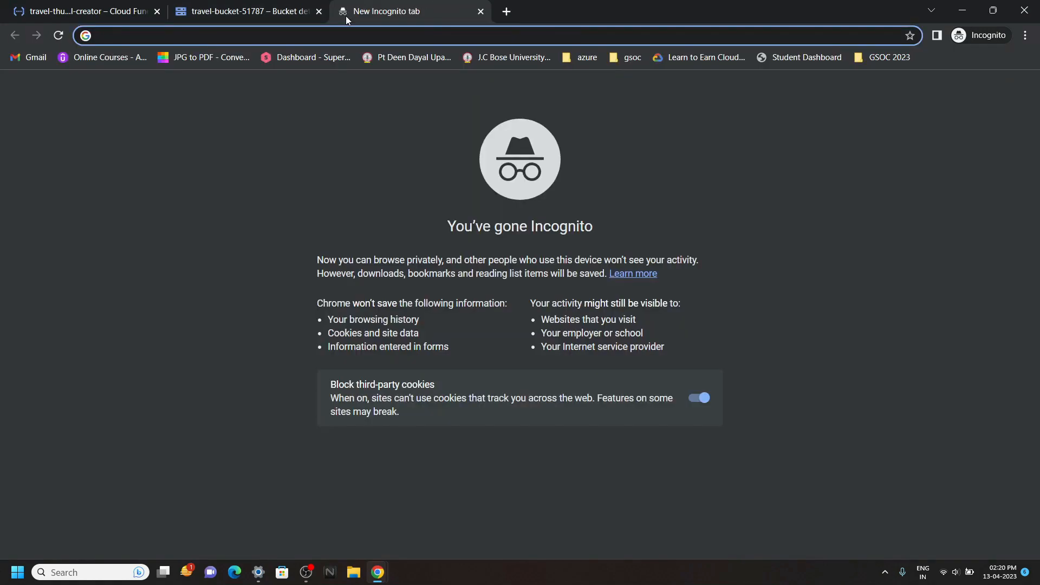
Load storage.googleapis.com/cloud-training/arc101/travel.jpg and save the image locally
text(storage.googleapis.com/cloud-training/arc101/travel.jpg)
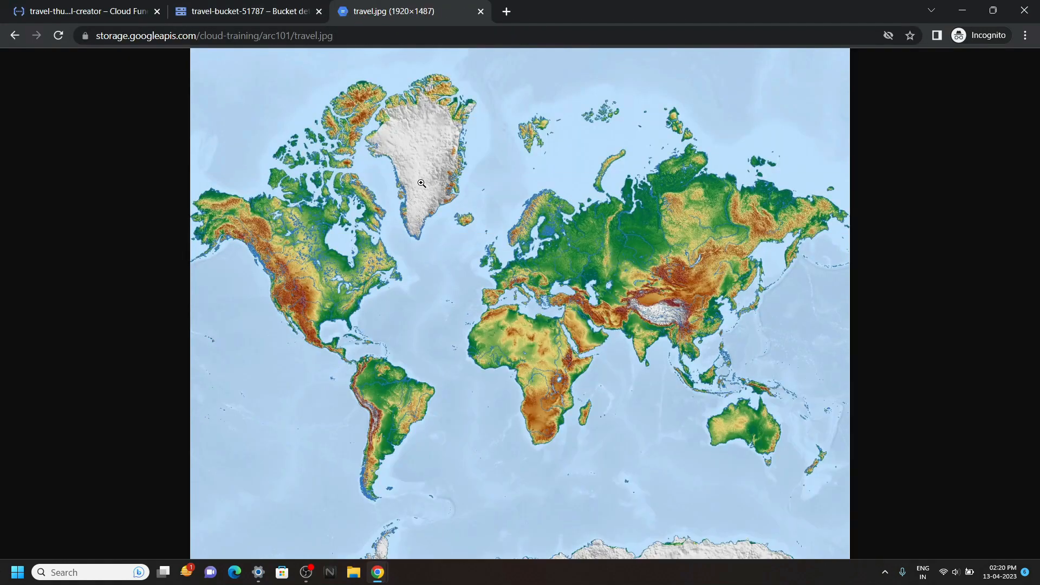
right_click(421, 184)
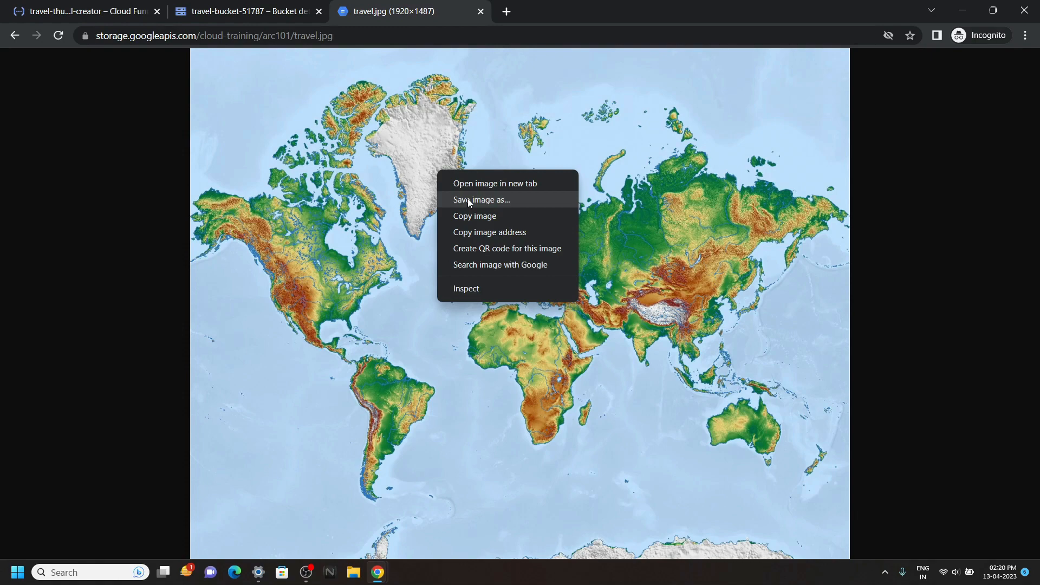
click(481, 200)
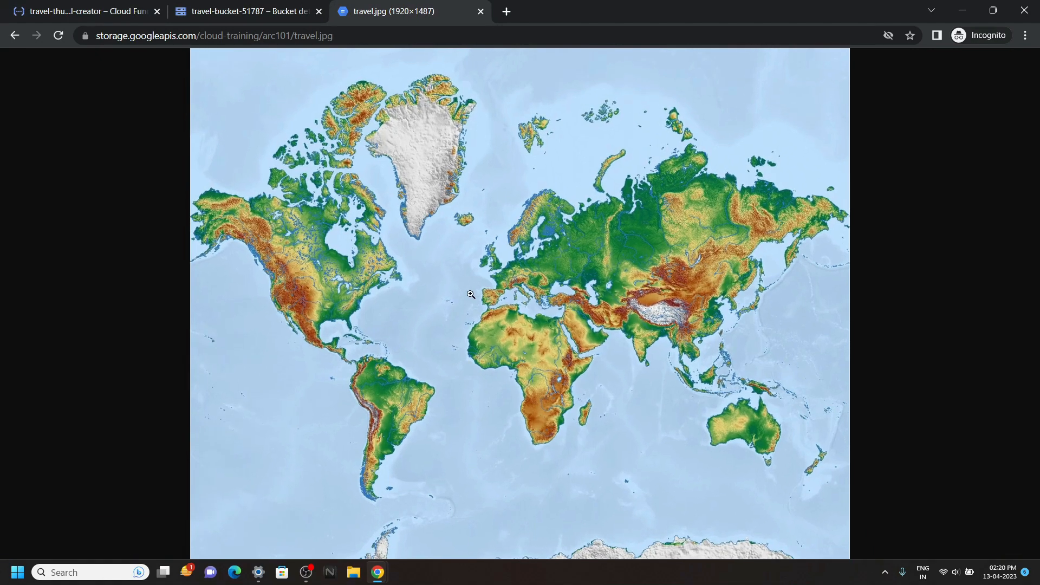
click(246, 11)
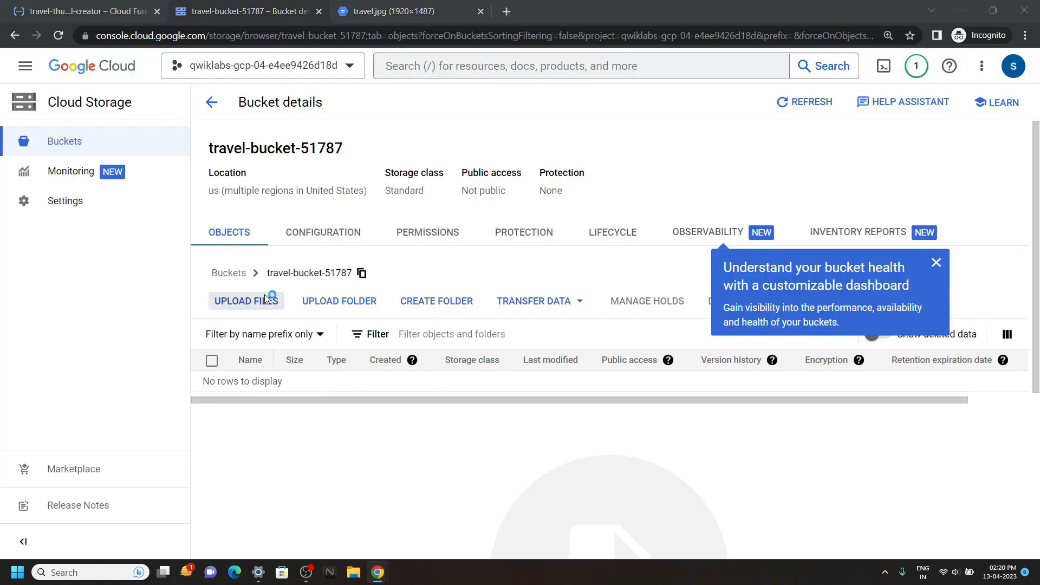
Upload travel.jpg to the bucket and refresh until travel.64x64_thumbnail.jpg appears
click(246, 300)
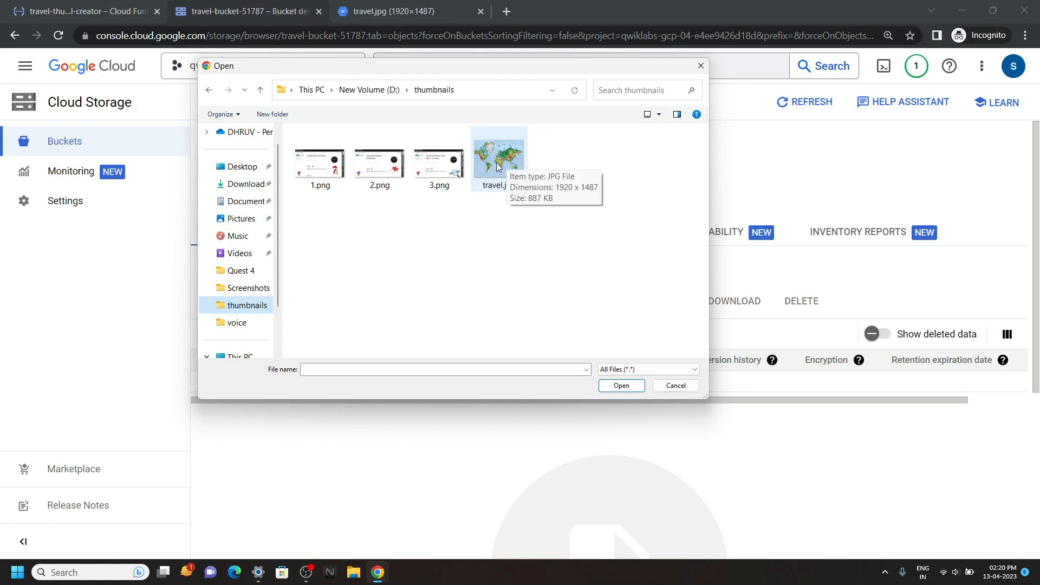
click(498, 158)
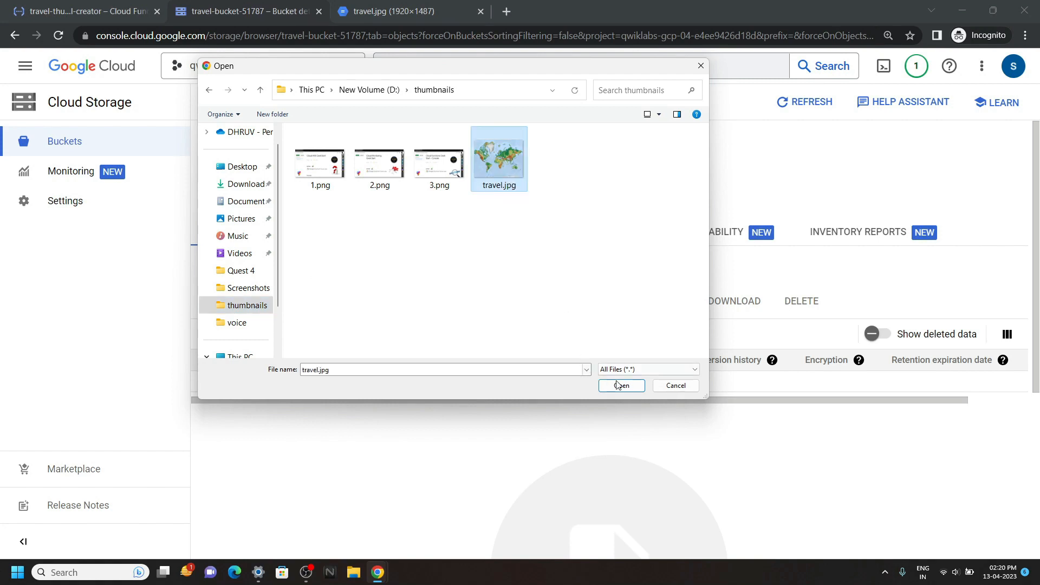
click(620, 385)
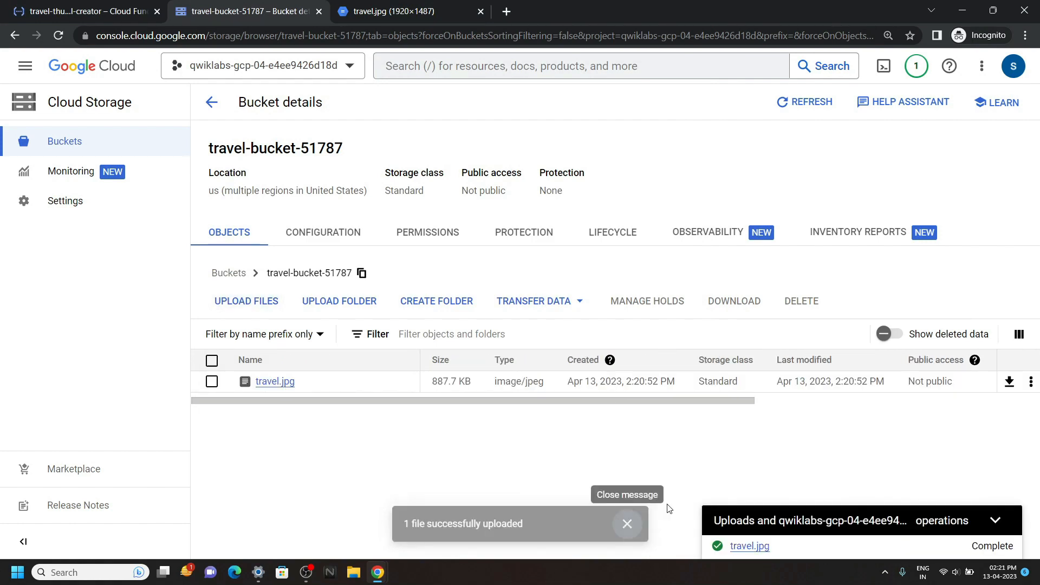
click(626, 523)
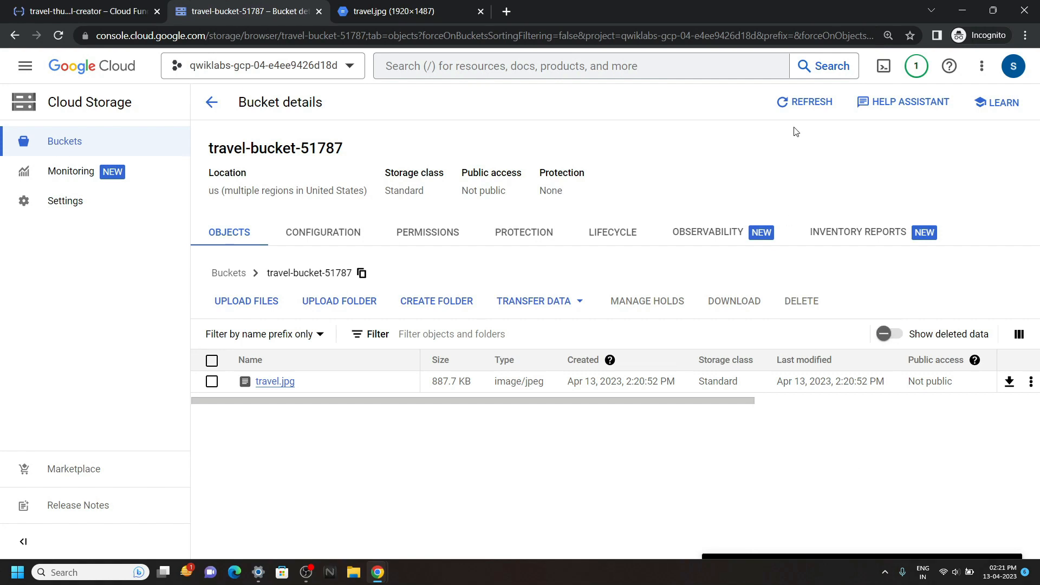
click(804, 101)
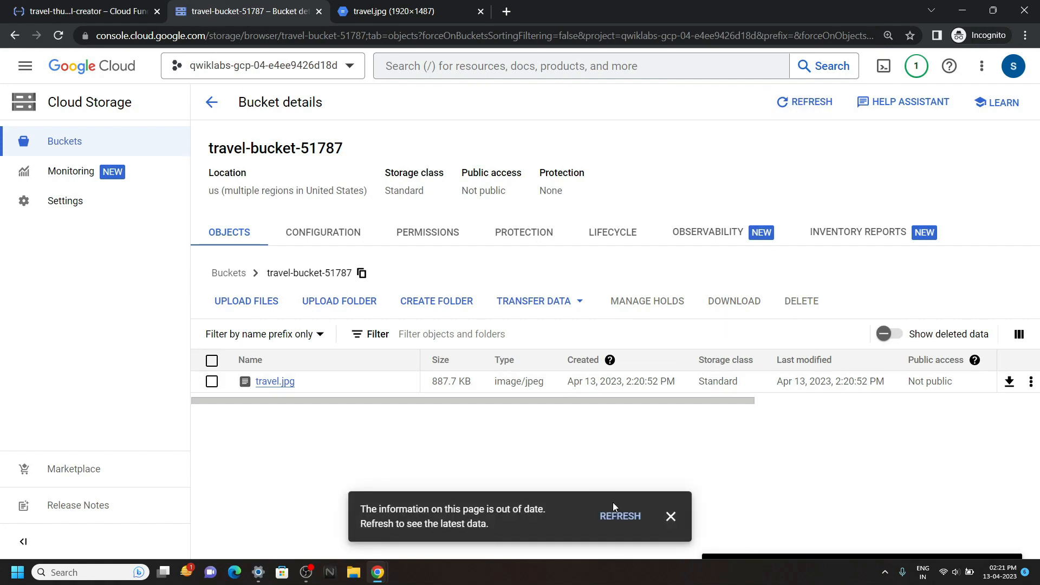
click(619, 516)
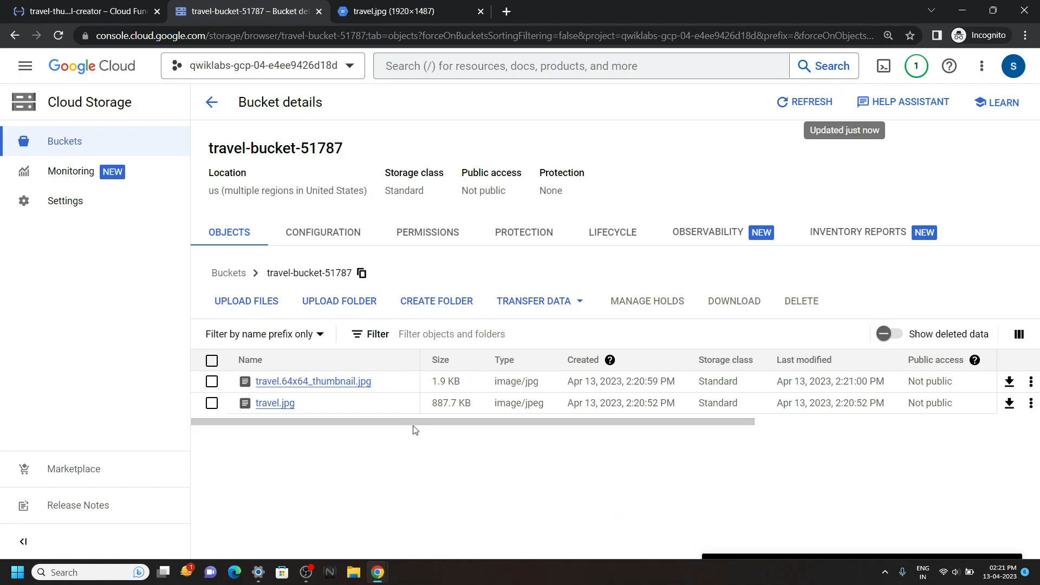
mouse_move(388, 544)
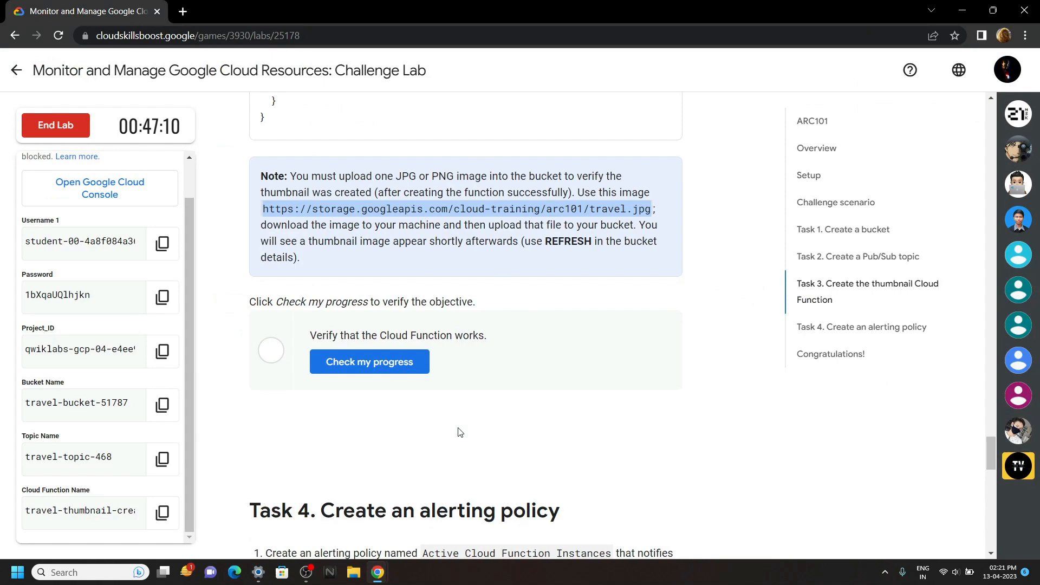
Mark Task 3 complete and select the 'Active Cloud Function Instances' policy name
click(369, 361)
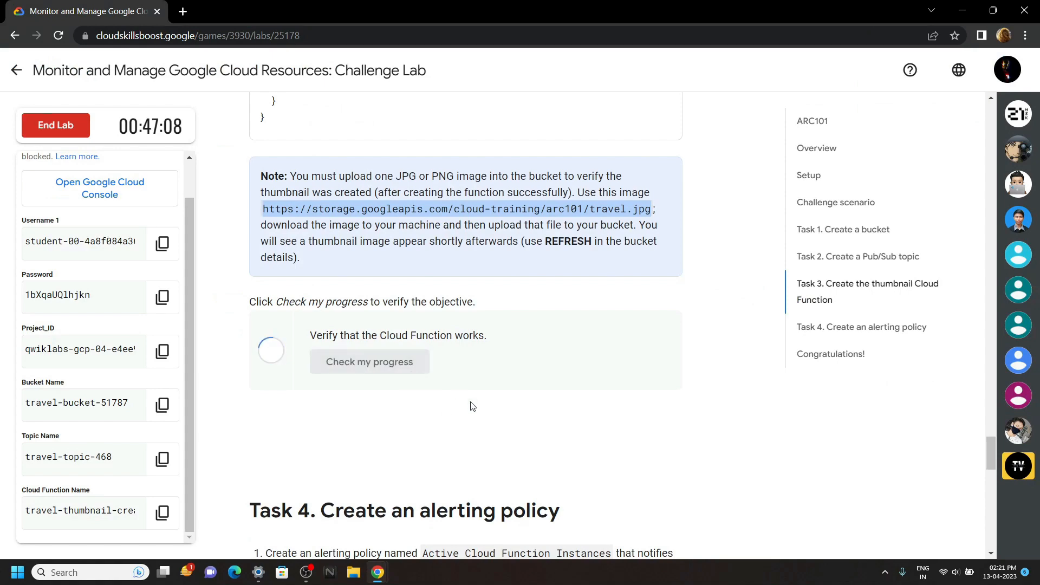
click(370, 362)
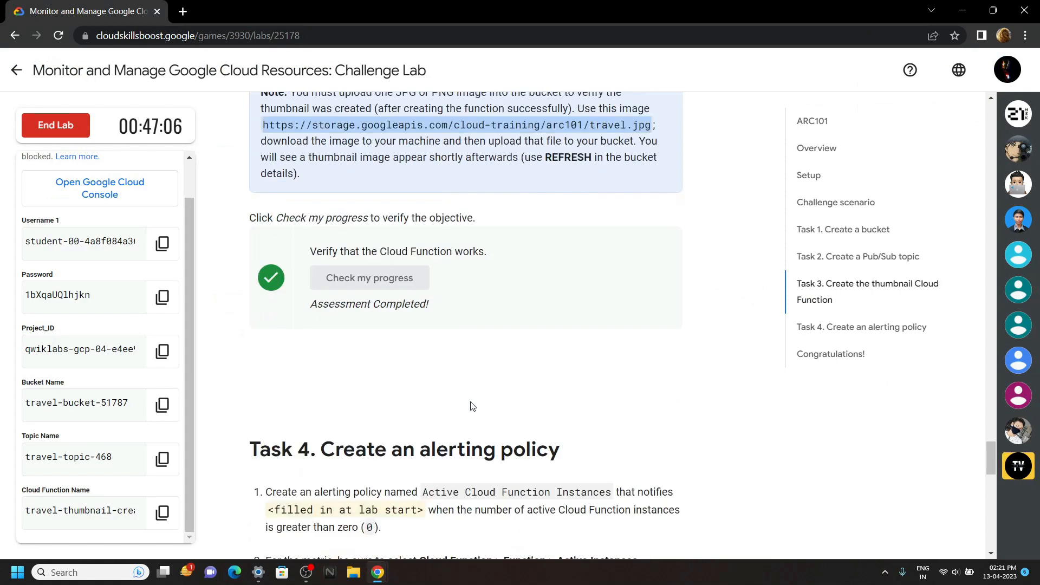
scroll(down, 3)
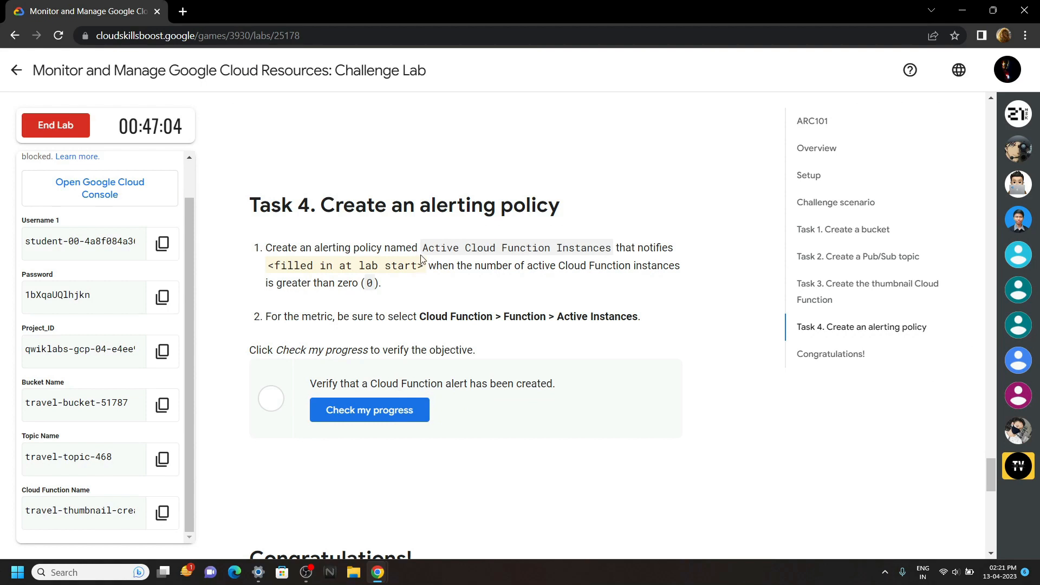
drag(422, 248, 611, 248)
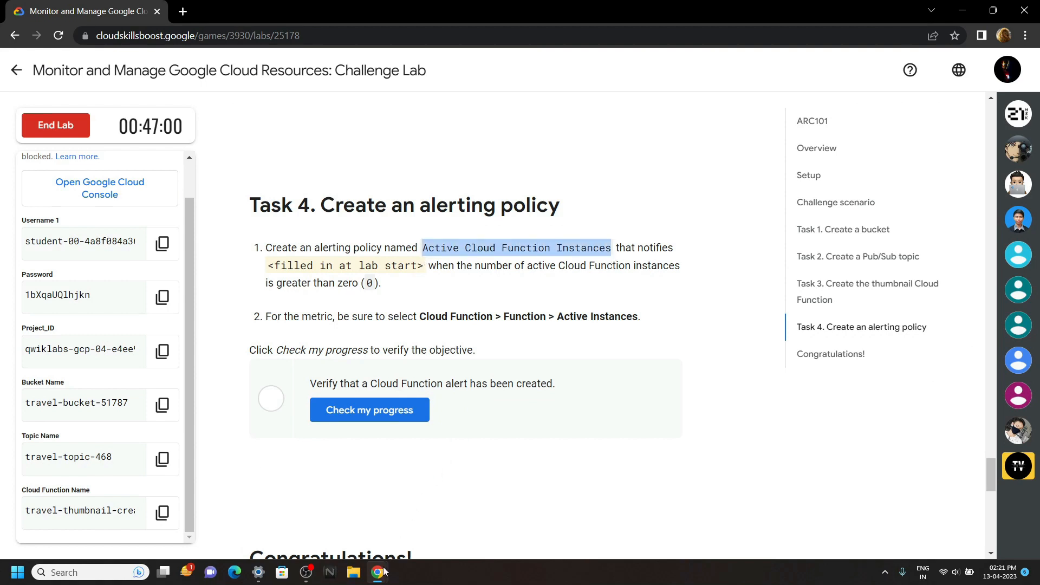
Open Monitoring Alerting and start a new alerting policy
click(246, 11)
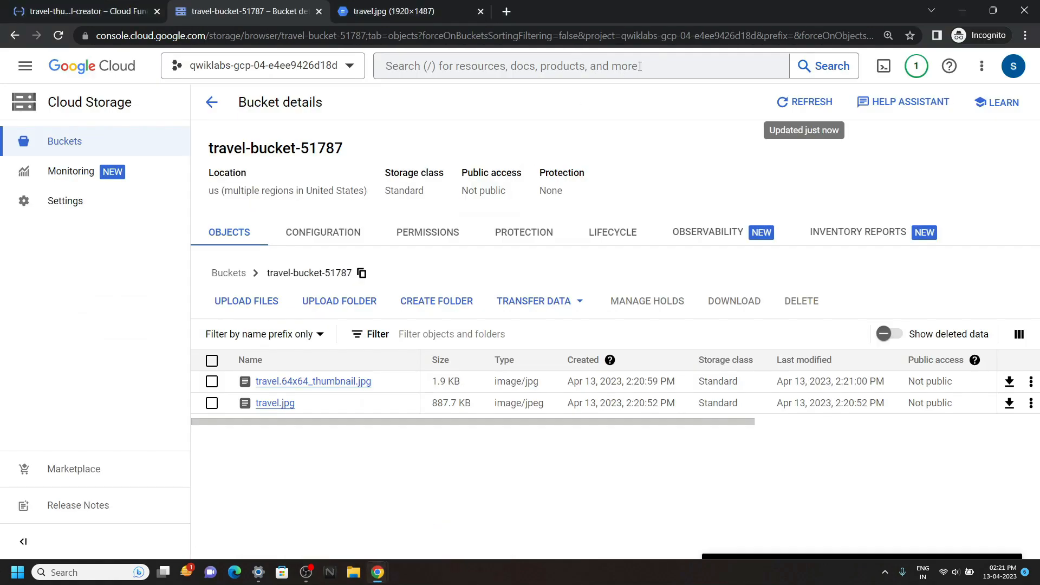
text(alerting)
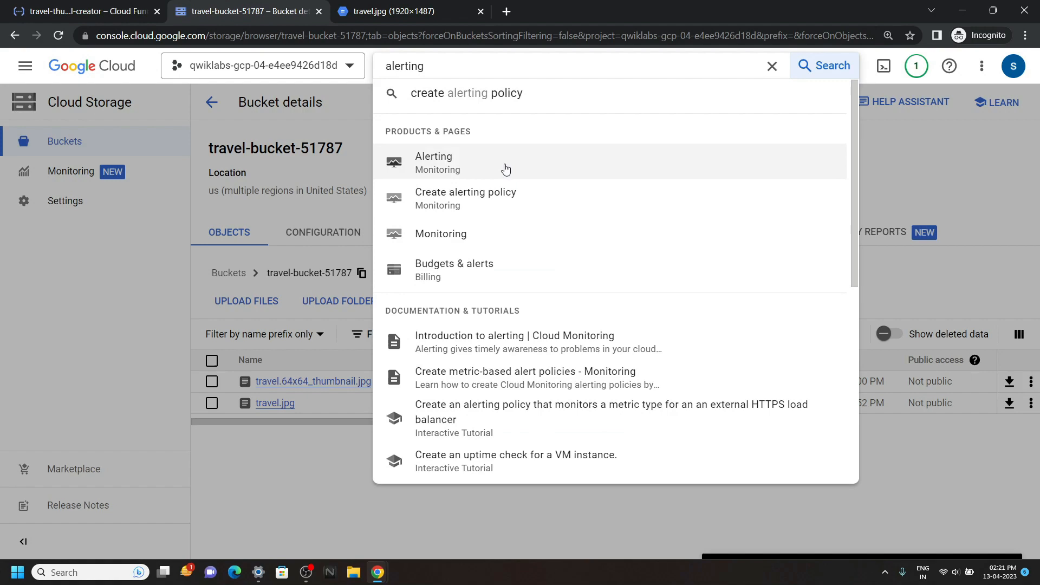
click(433, 162)
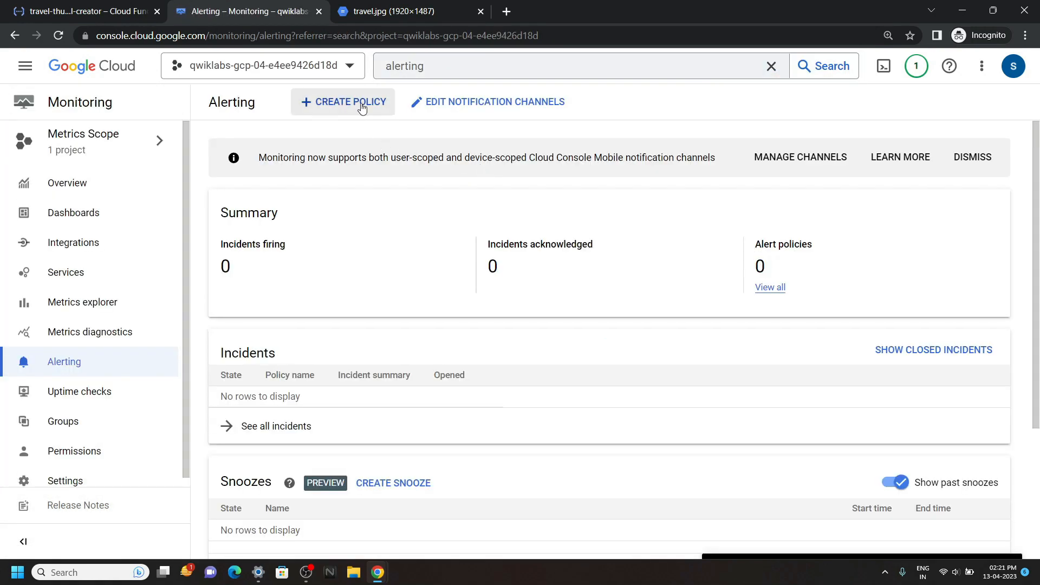
click(343, 102)
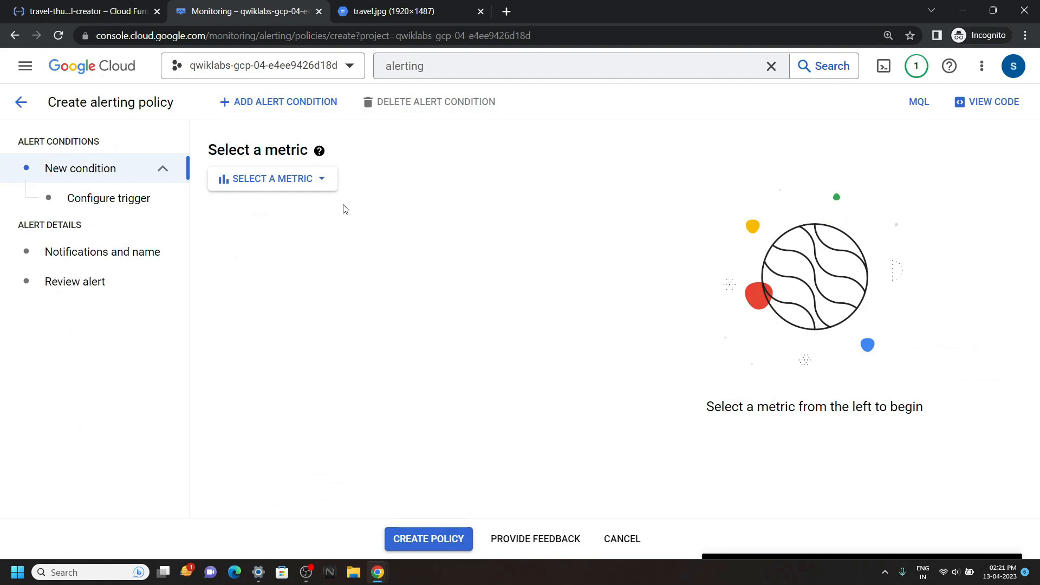
Choose Cloud Function > Function > Active instances as the condition metric
click(271, 178)
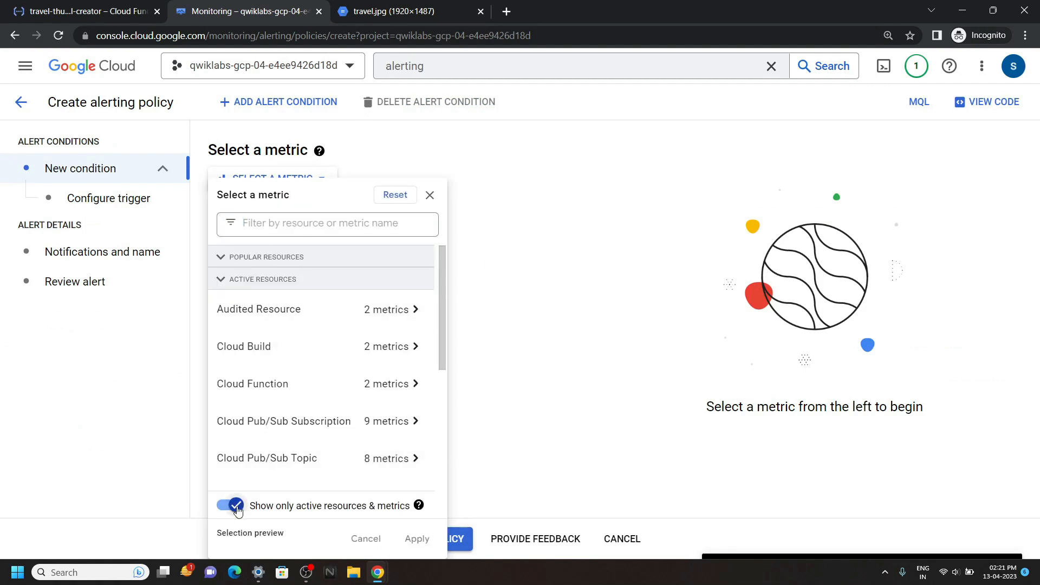
click(230, 506)
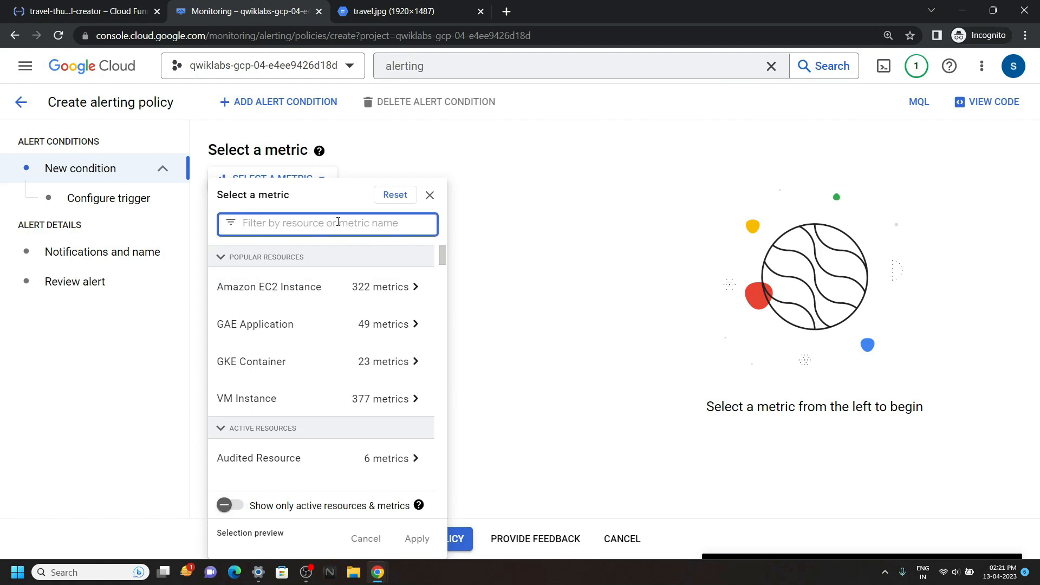
text(instances)
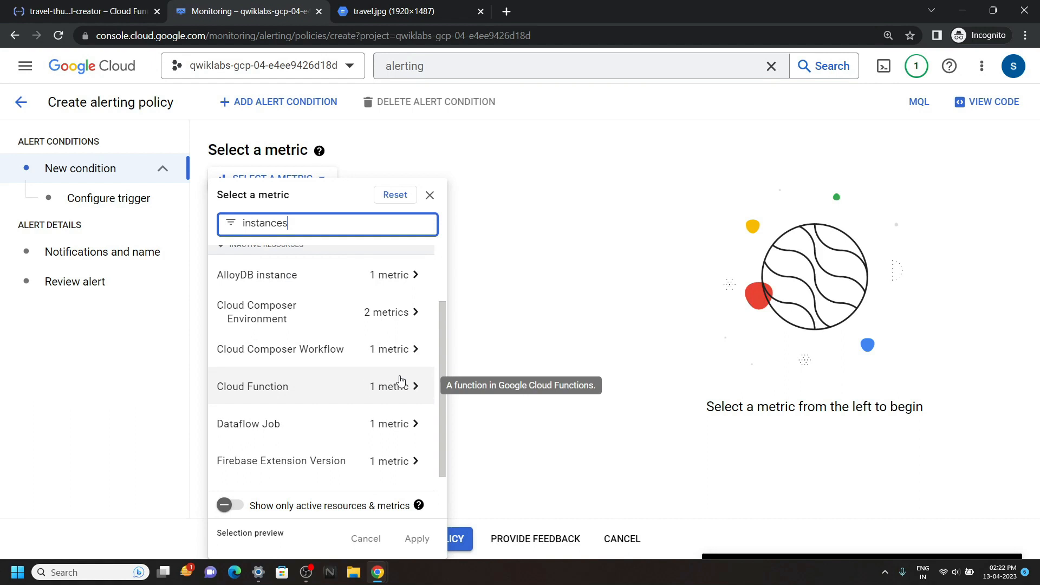
click(252, 386)
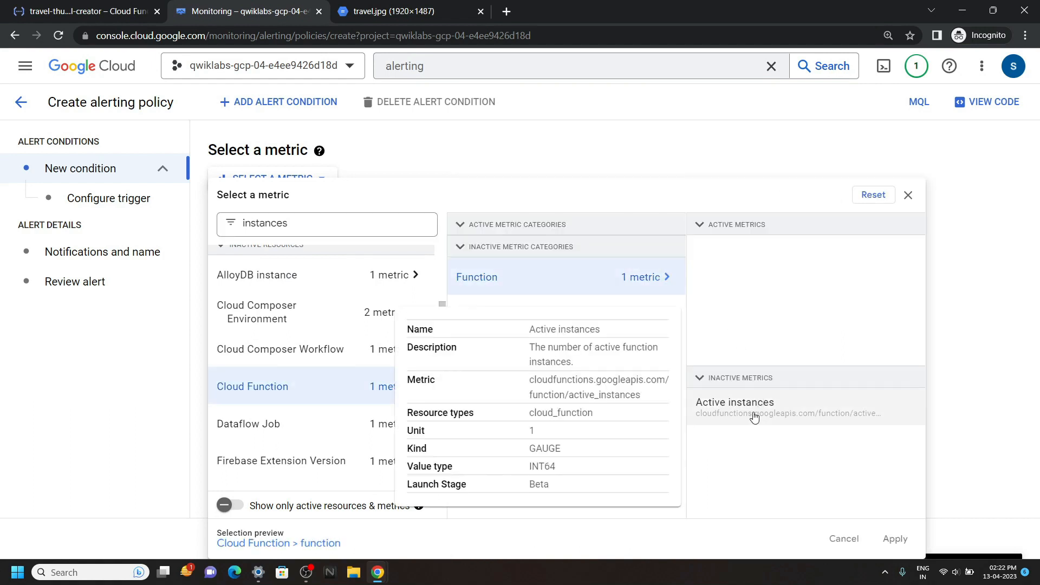
mouse_move(763, 417)
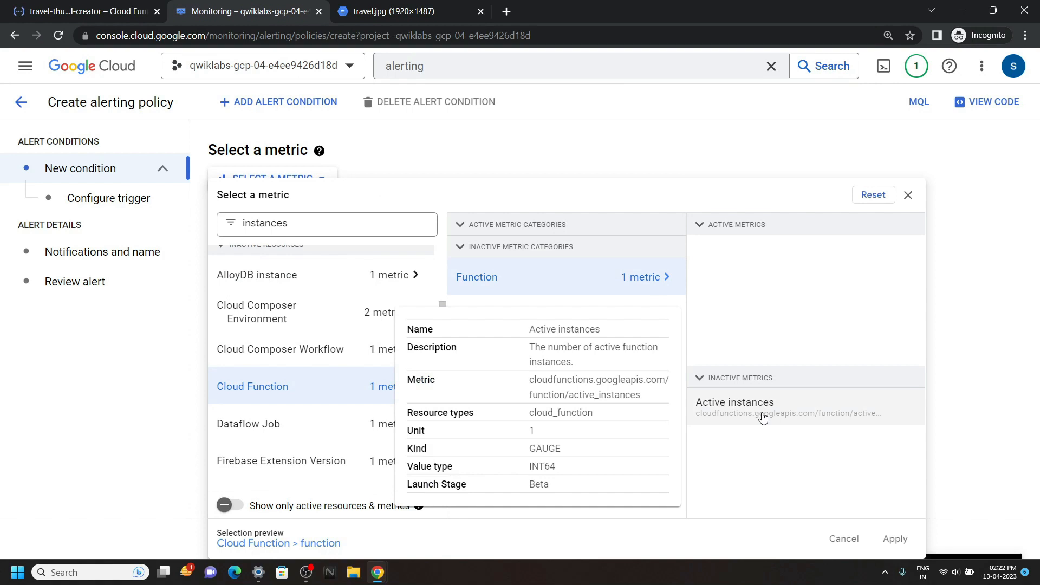
click(734, 402)
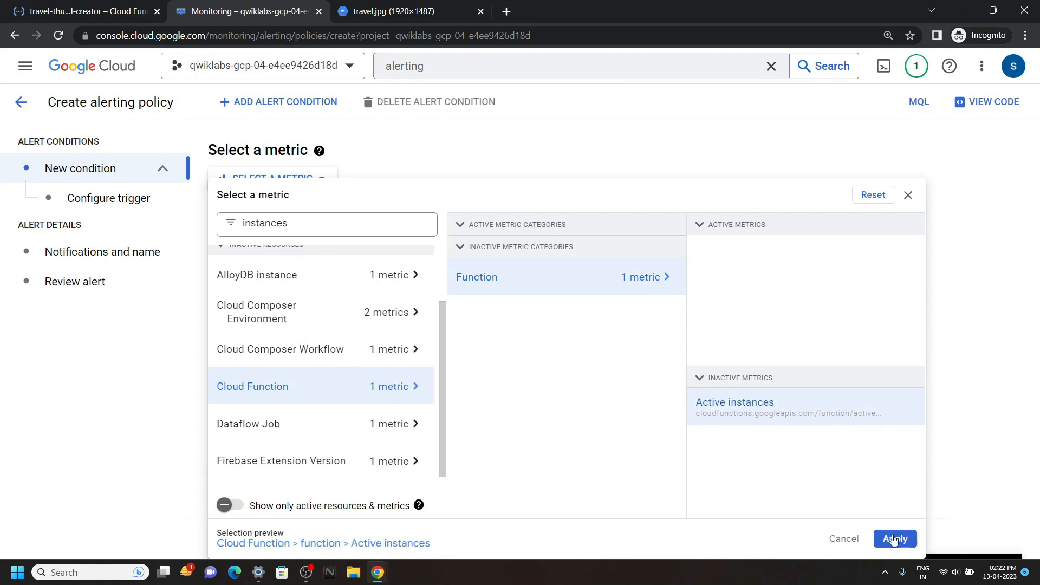
Trigger the condition when active instances are above a threshold of 0
click(895, 538)
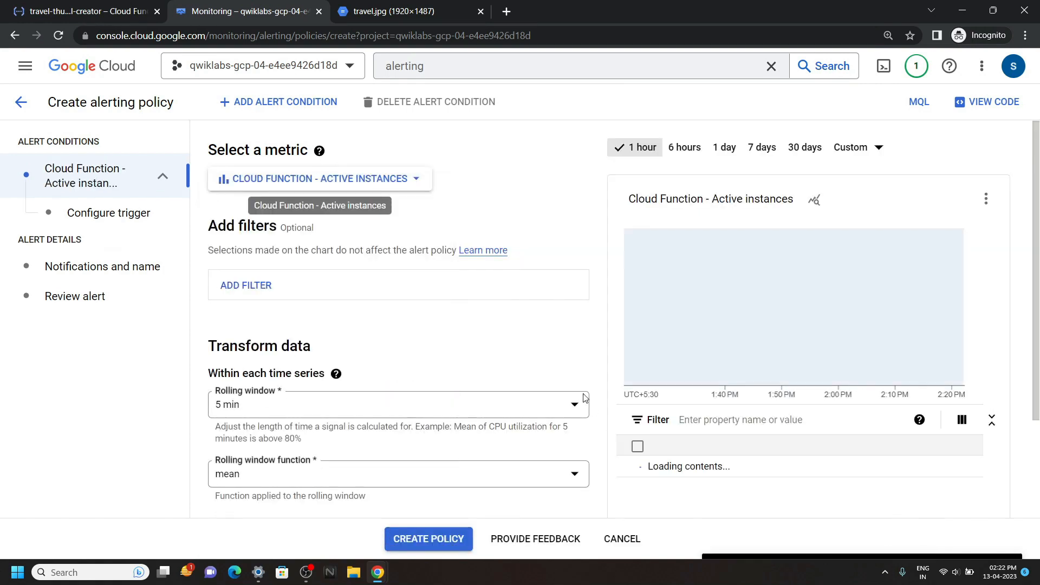
scroll(down, 3)
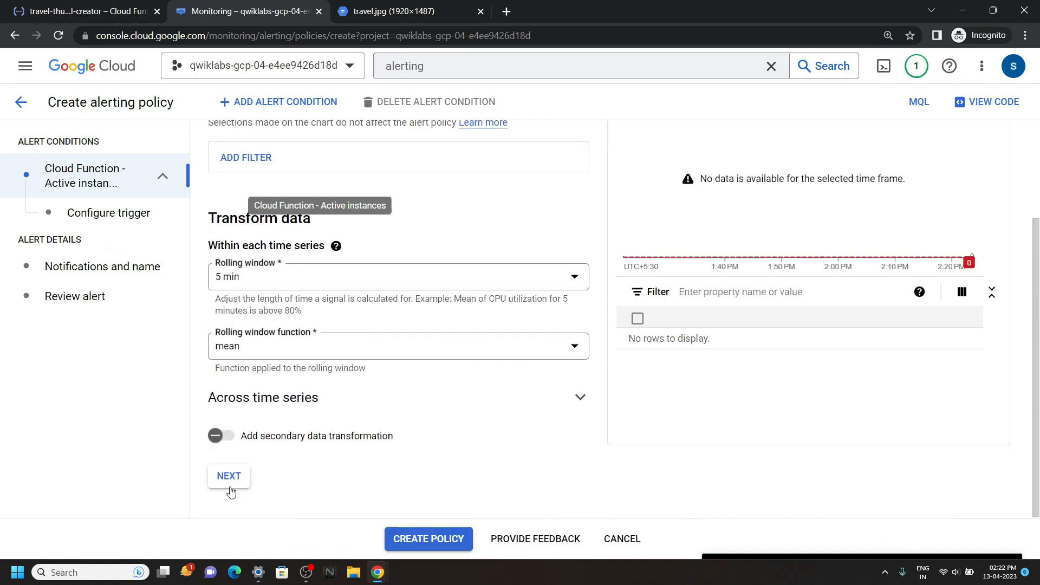
click(228, 476)
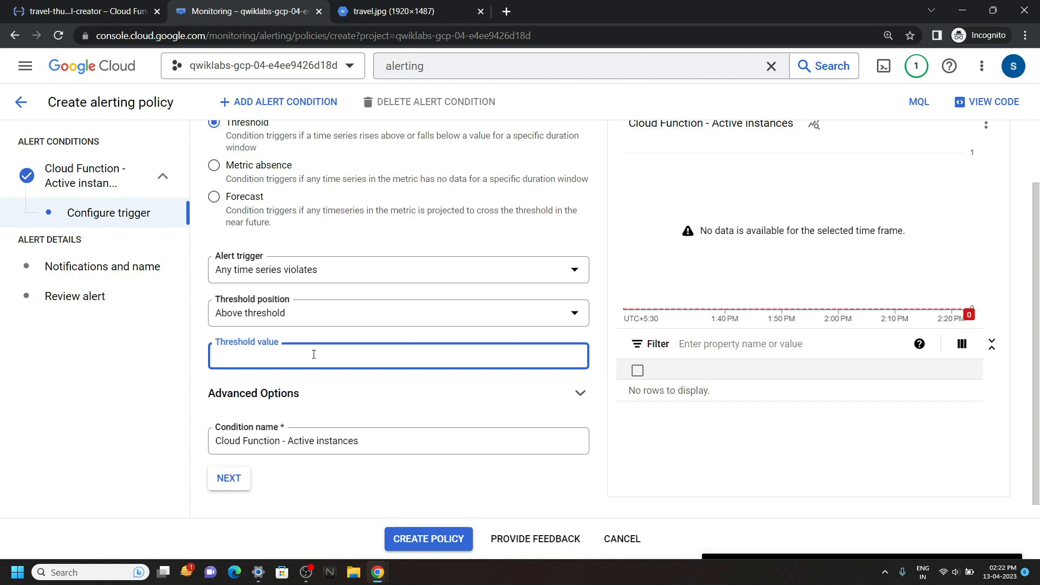
text(0)
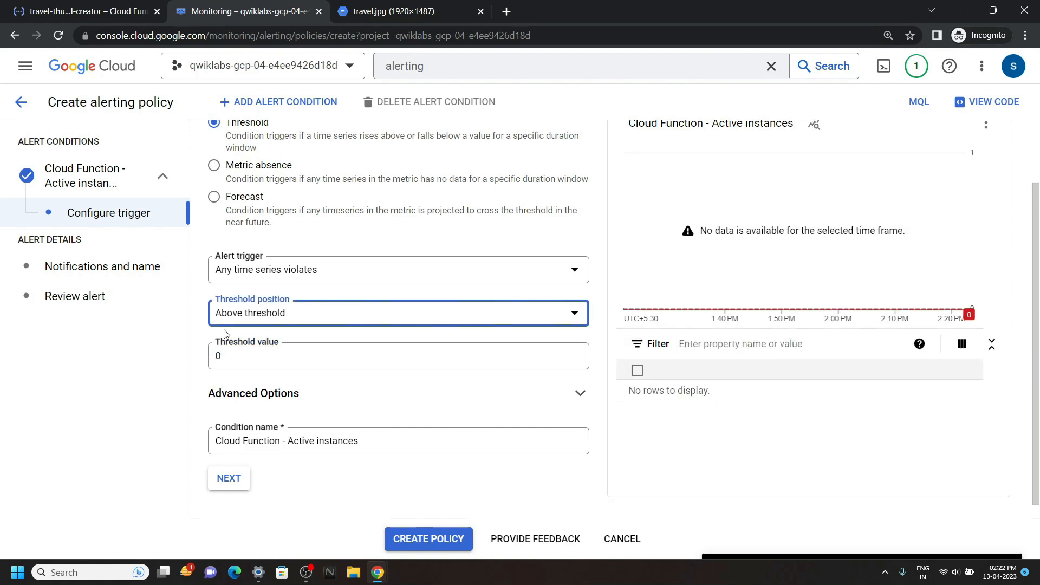
click(398, 313)
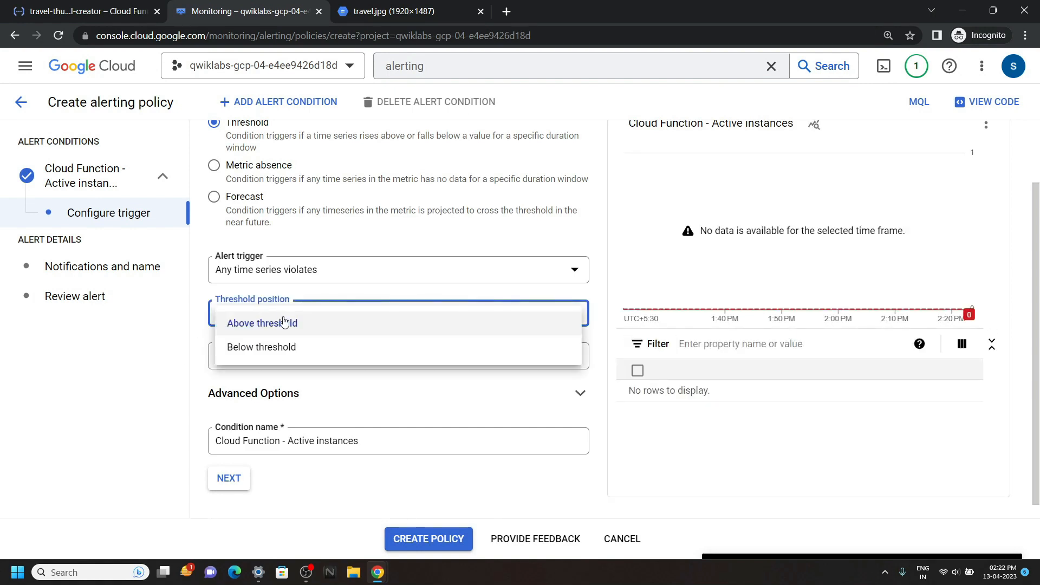
click(261, 323)
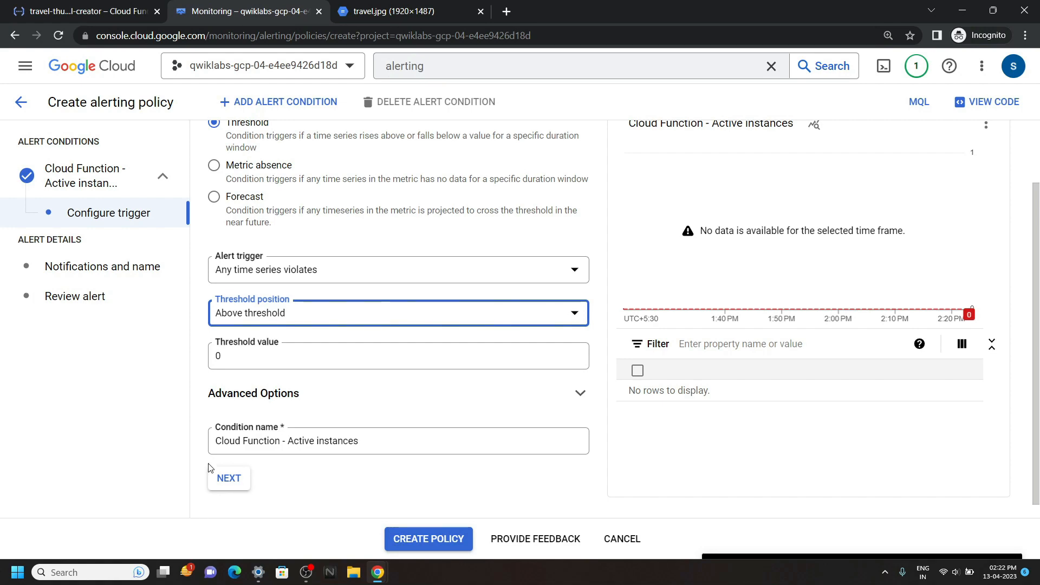
click(228, 478)
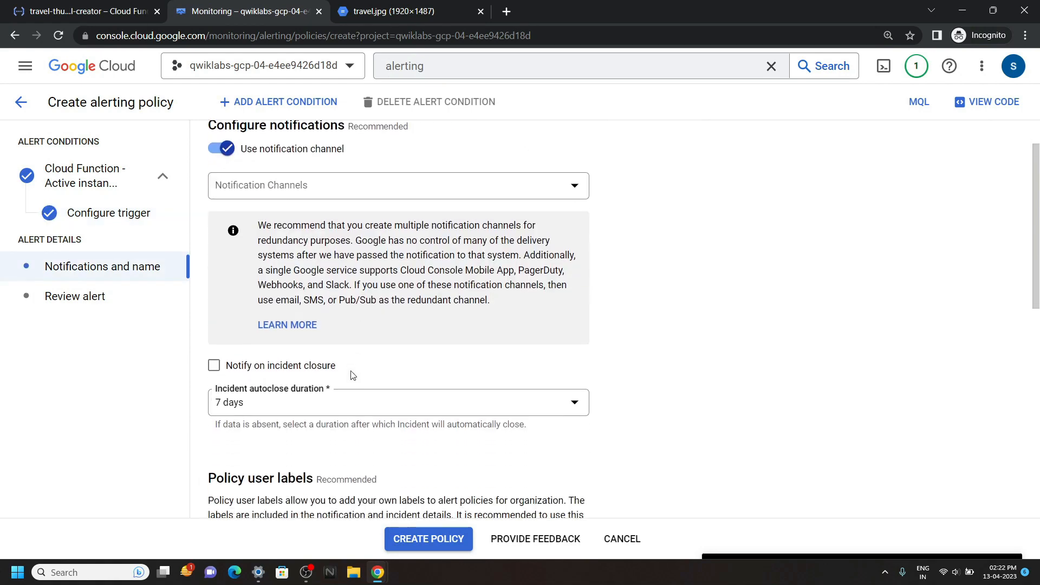
click(398, 185)
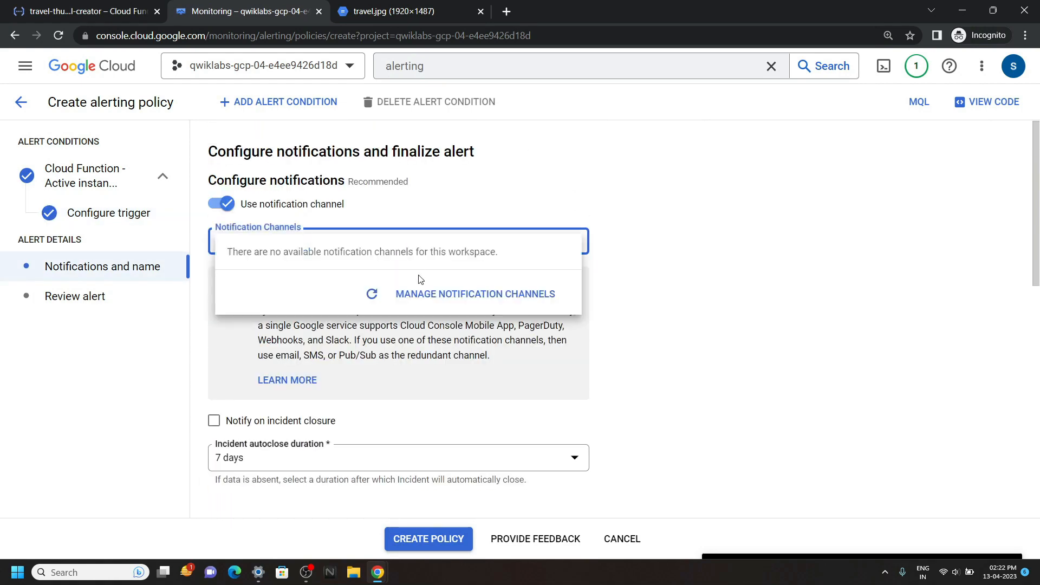
click(475, 294)
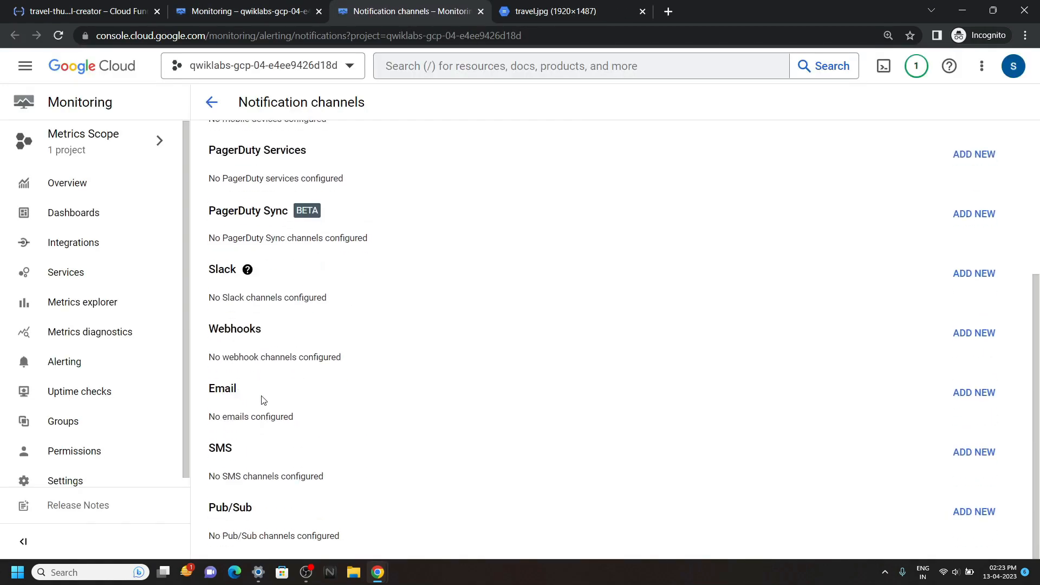
mouse_move(973, 392)
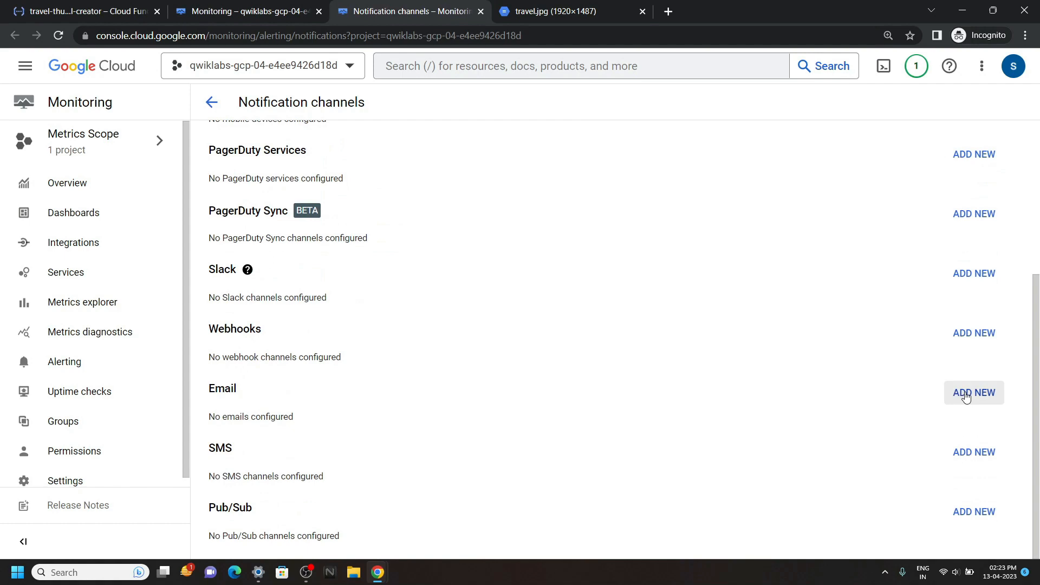
click(973, 392)
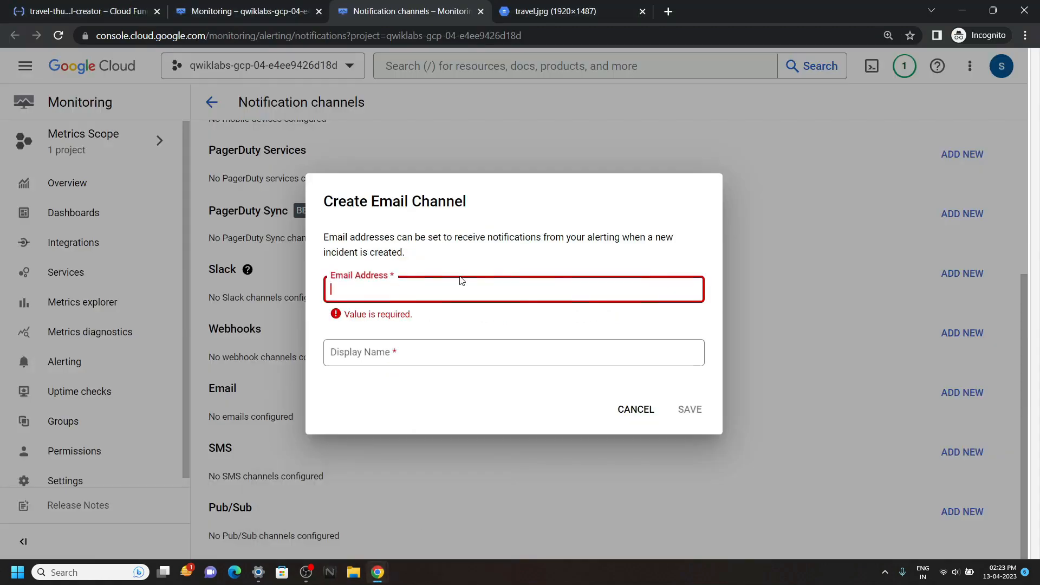
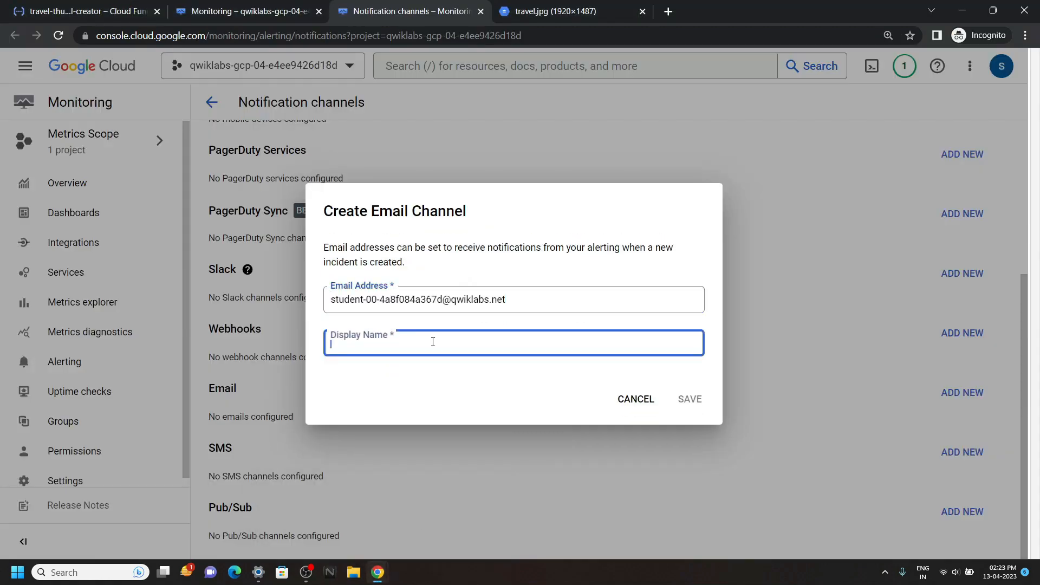
text(techvine)
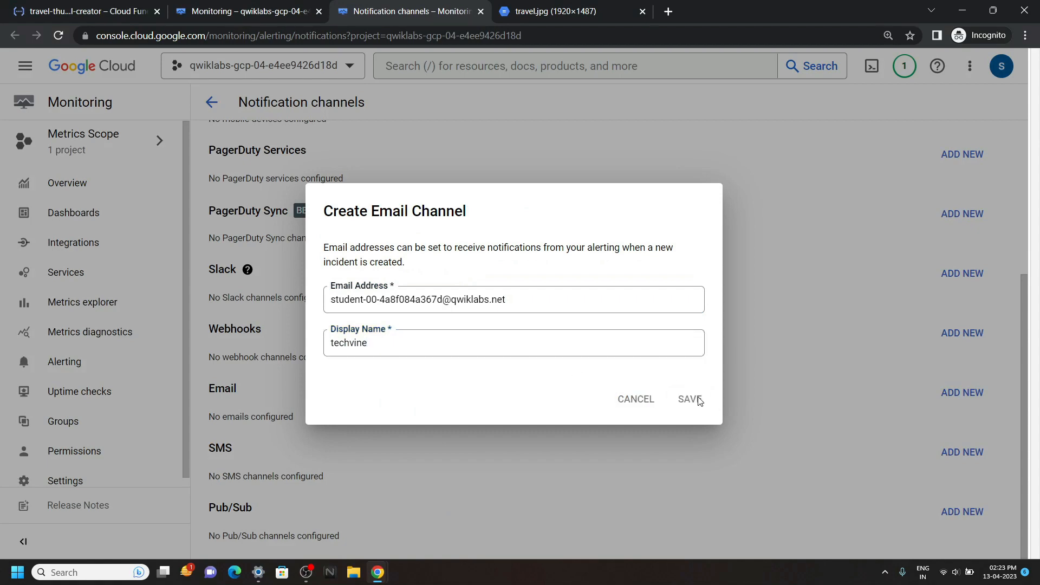
click(690, 398)
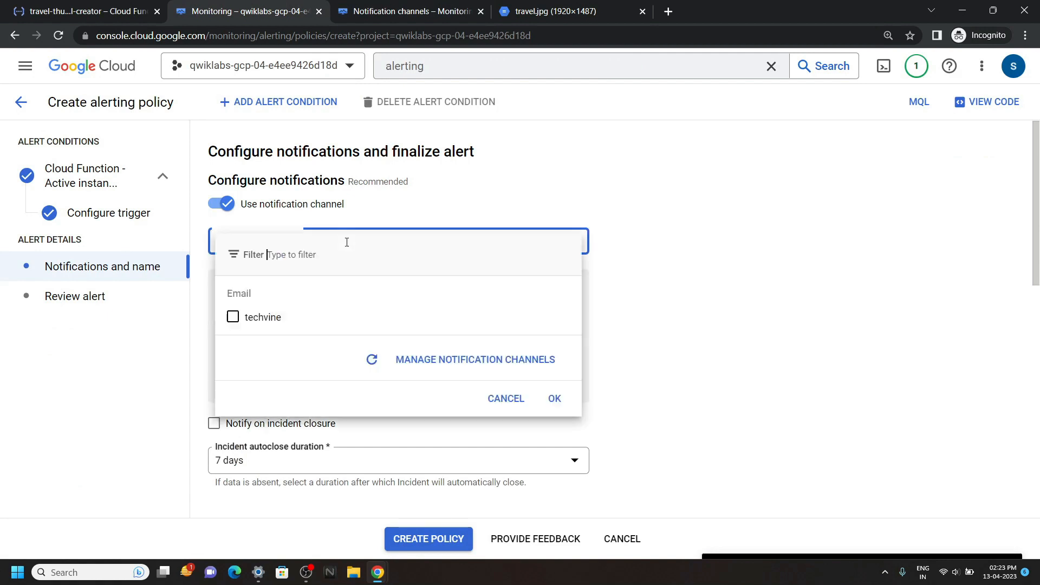
Notify the techvine channel and add 'please subscribe' as documentation
click(233, 316)
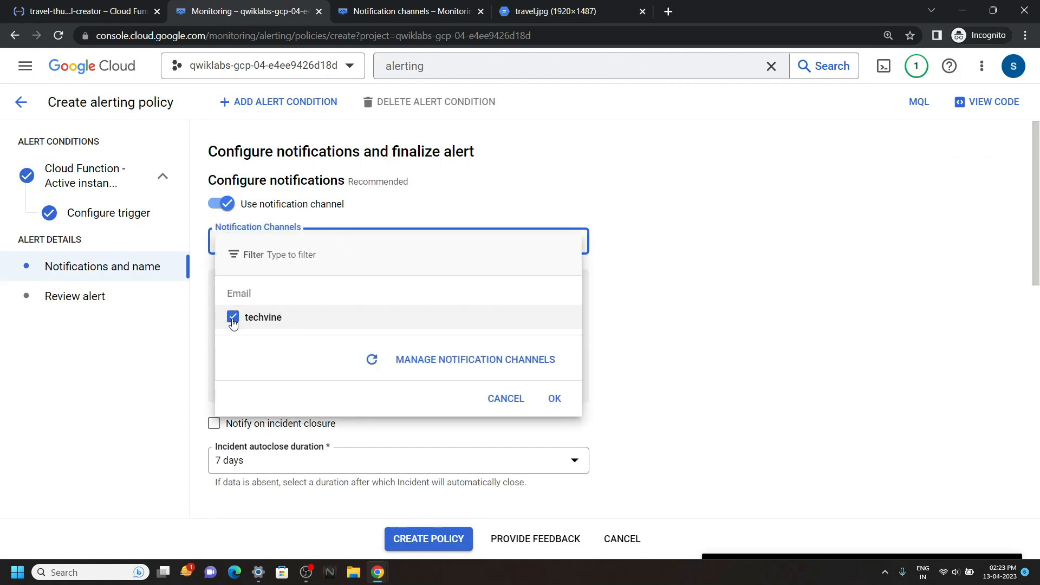
click(553, 398)
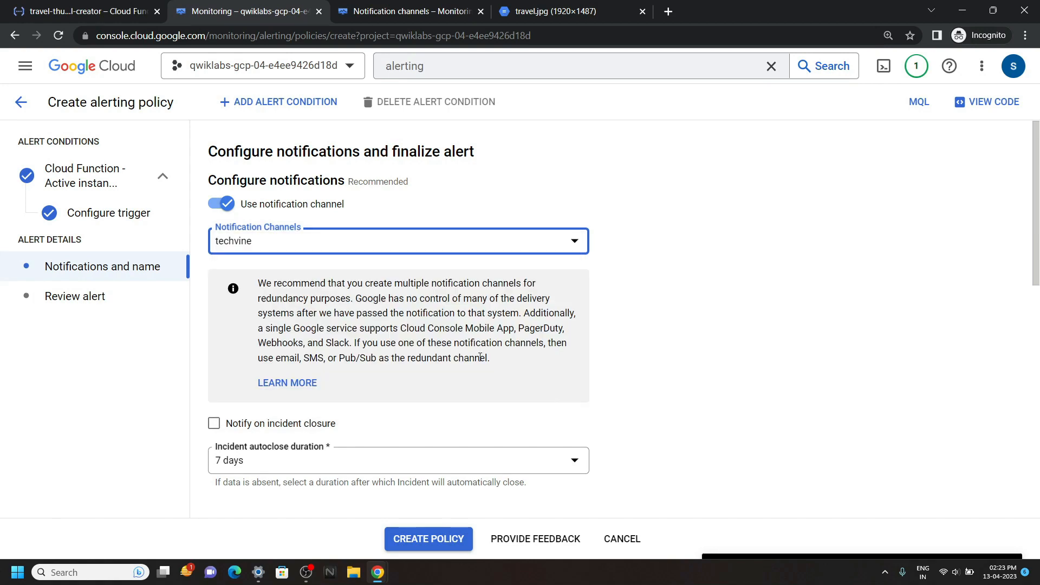
scroll(down, 3)
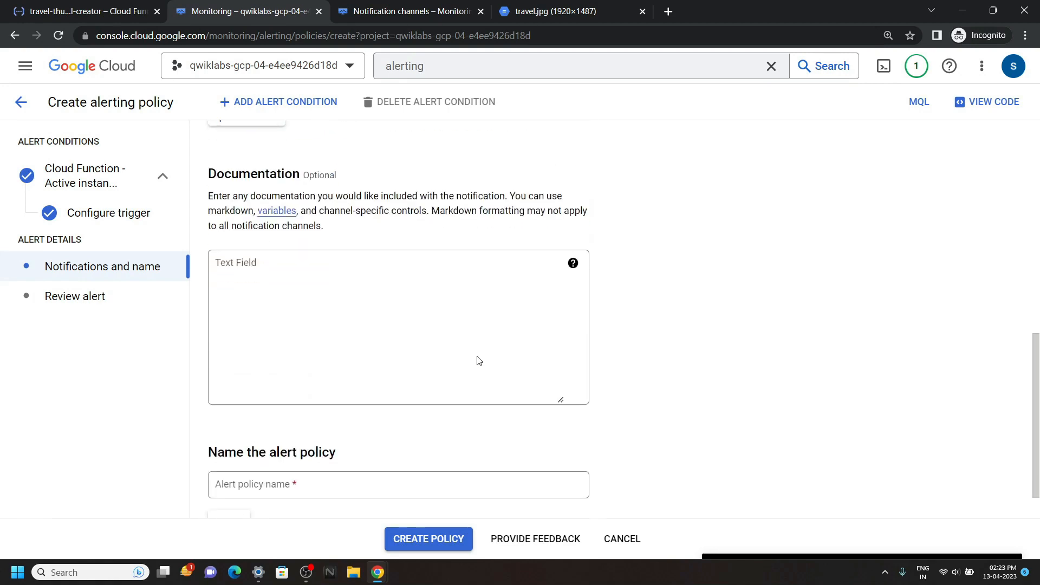
click(398, 319)
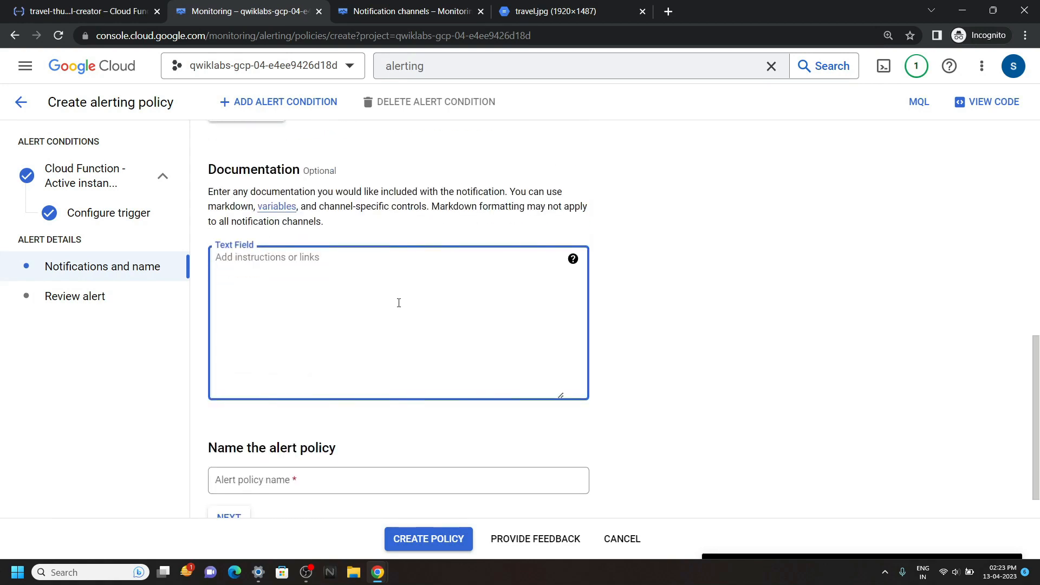
text(please subscribe)
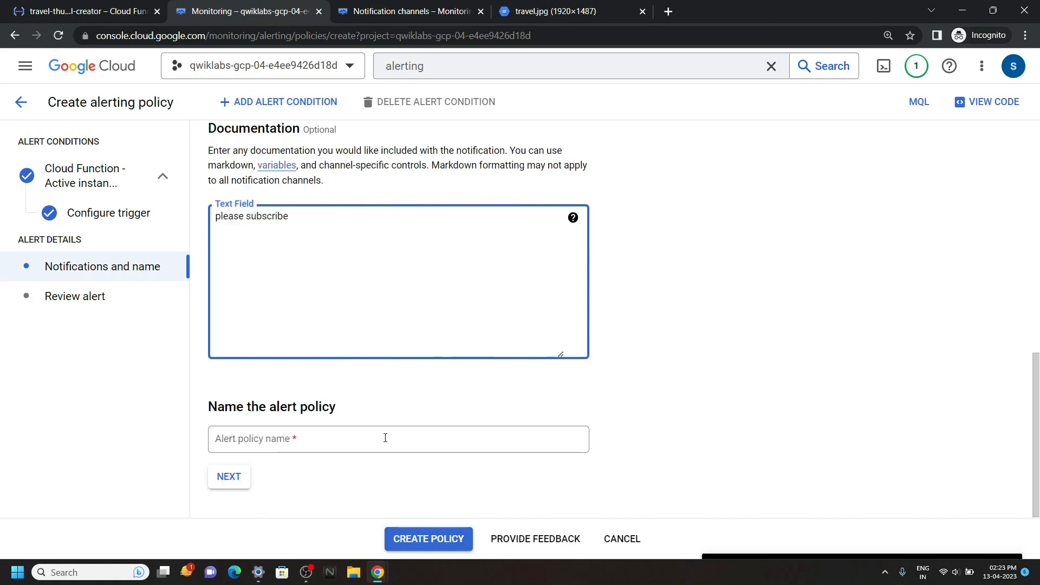
Name the policy 'Active Cloud Function Instances' and create it
click(81, 11)
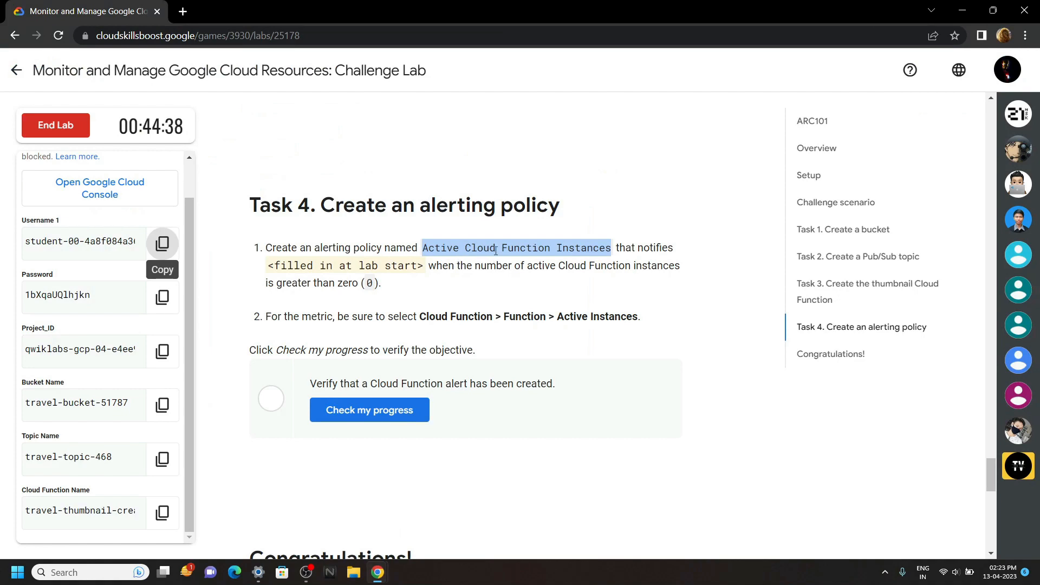
click(246, 11)
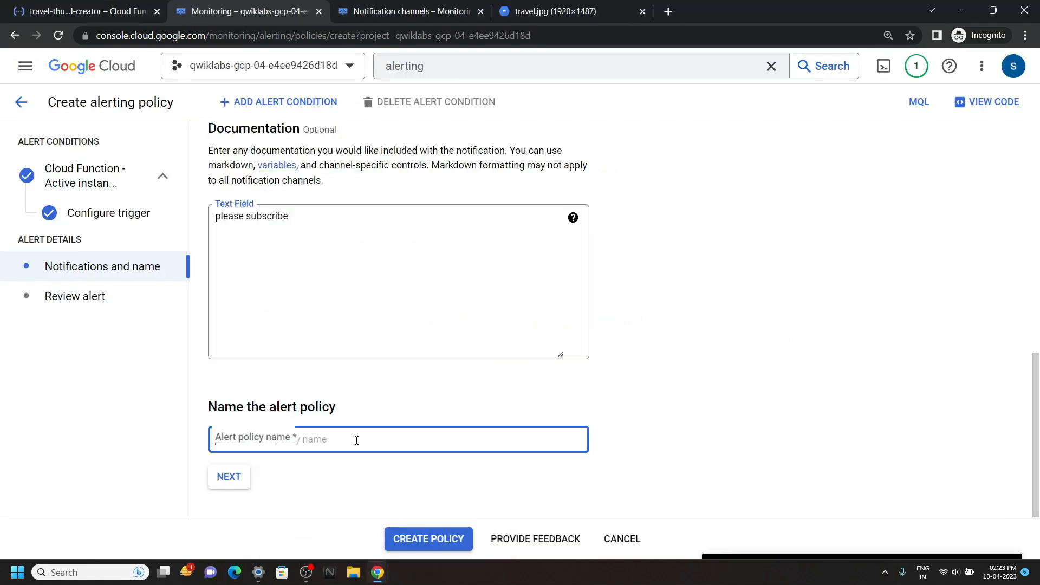
click(228, 477)
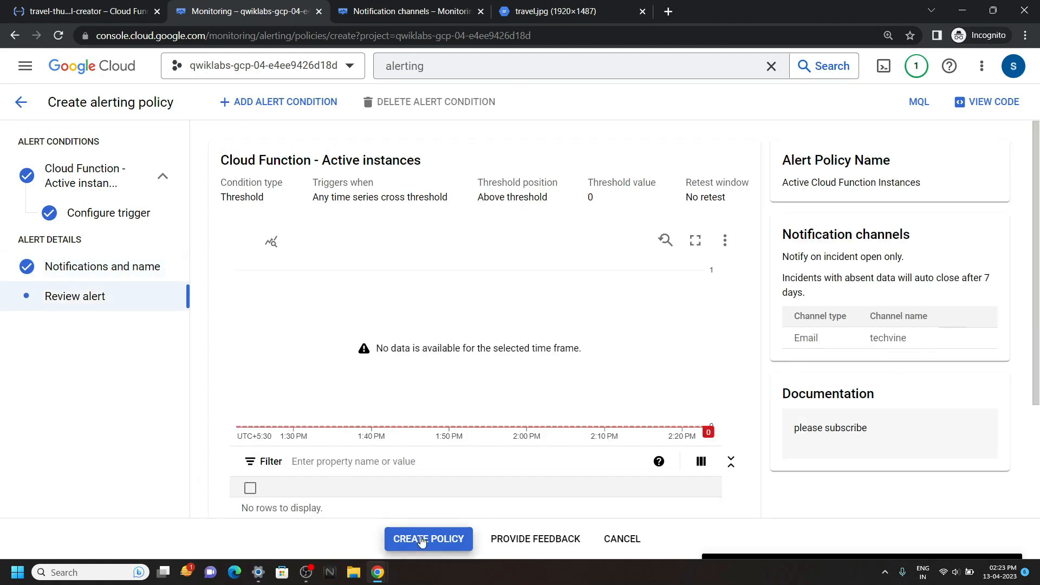
click(428, 538)
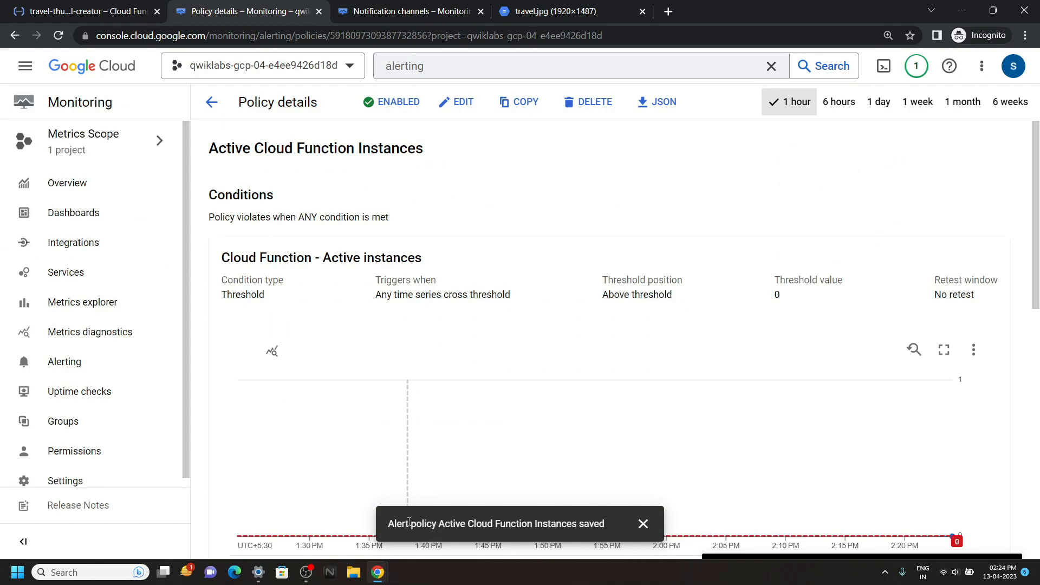
click(83, 11)
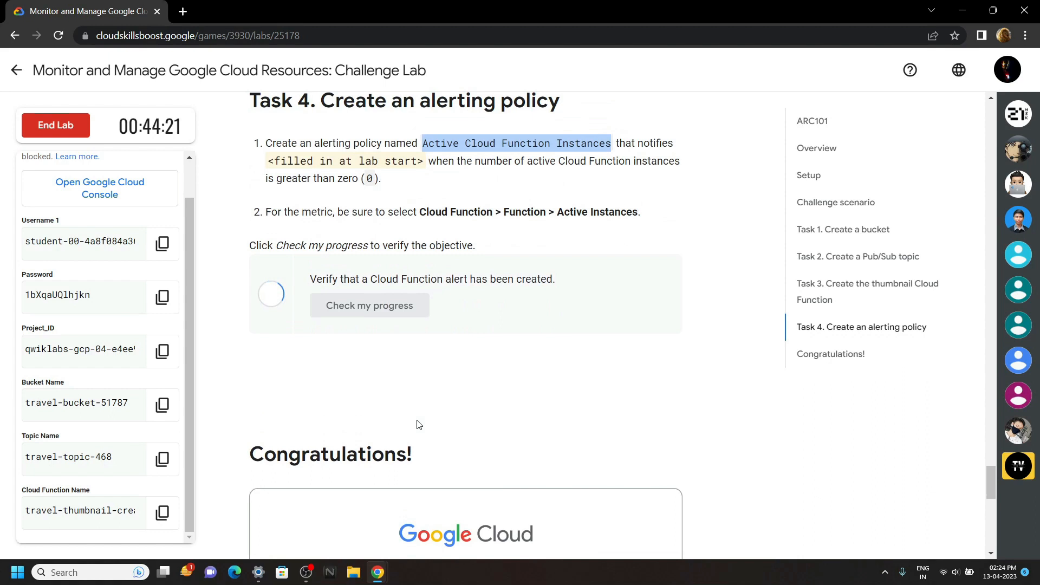
Confirm Task 4 passes the progress check and end the lab
click(370, 305)
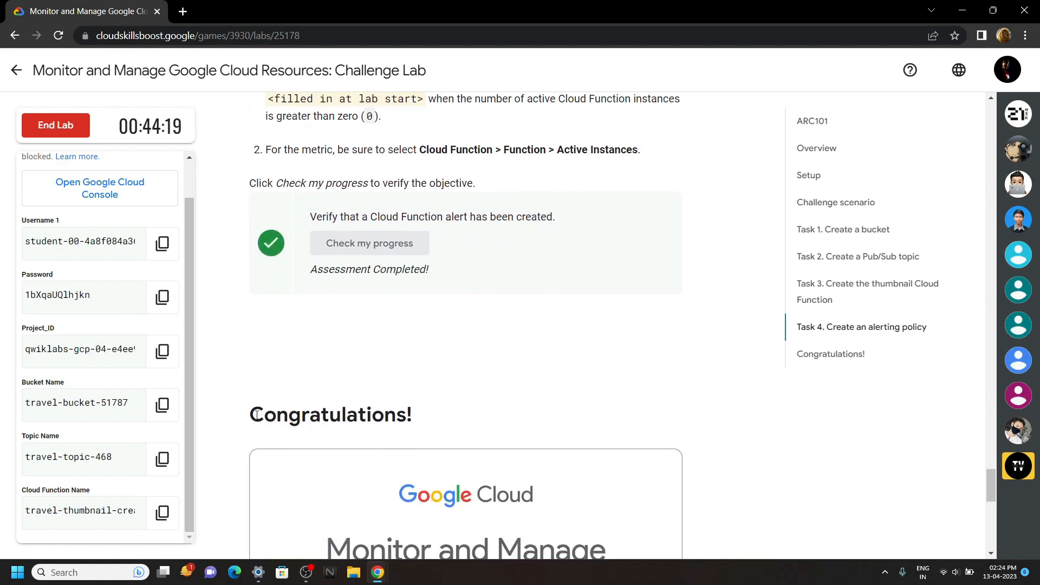
double_click(331, 415)
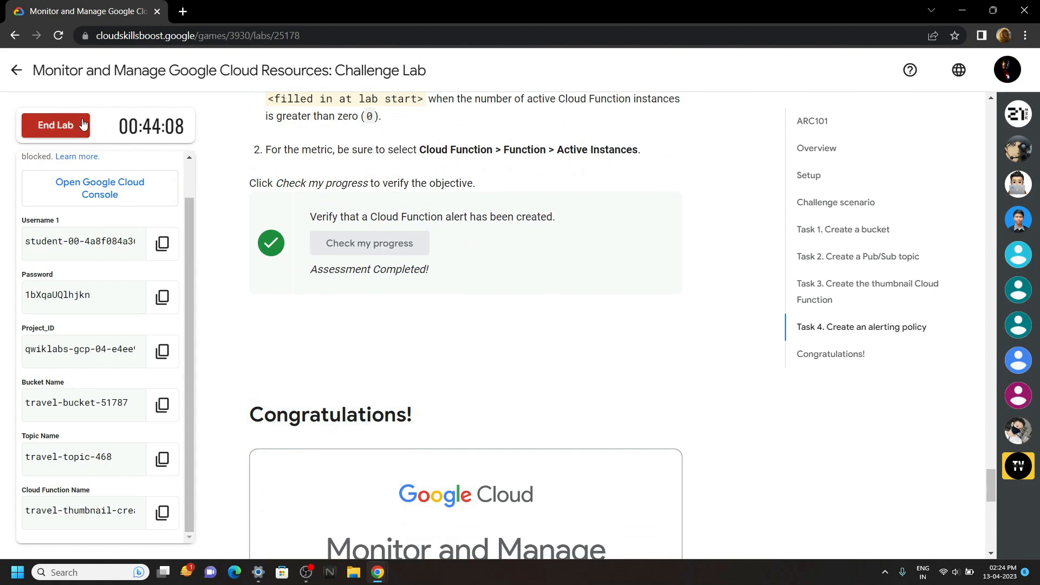
click(56, 125)
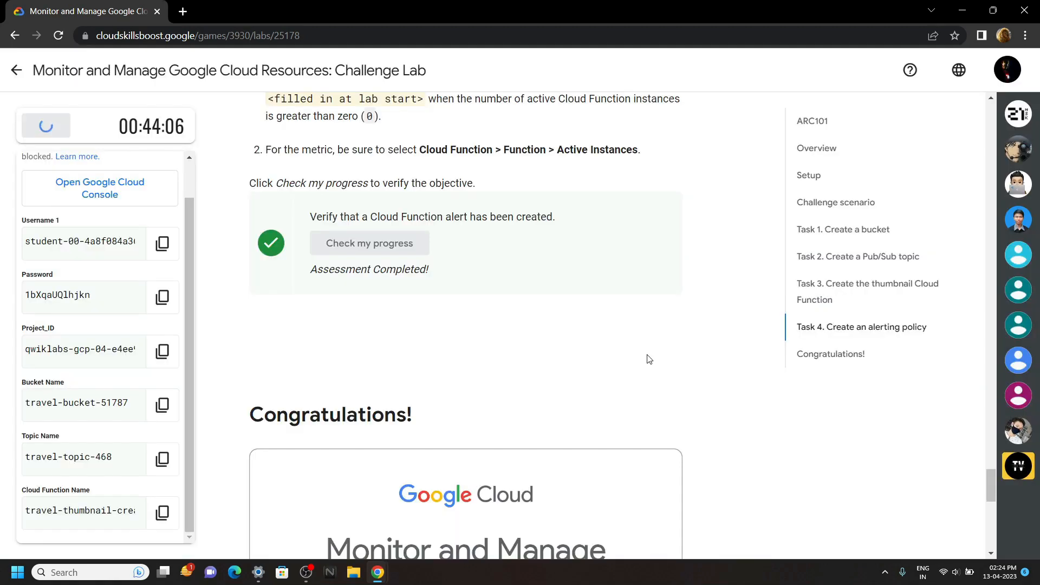